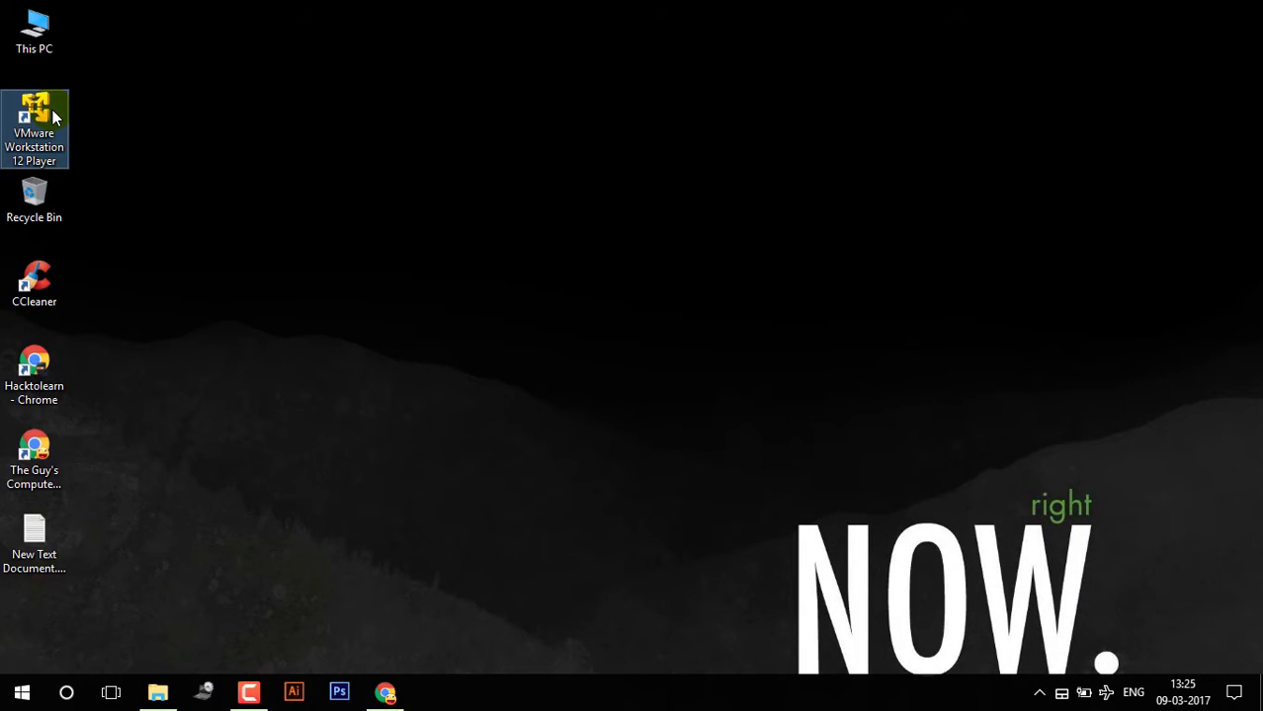
pyautogui.moveTo(39, 113)
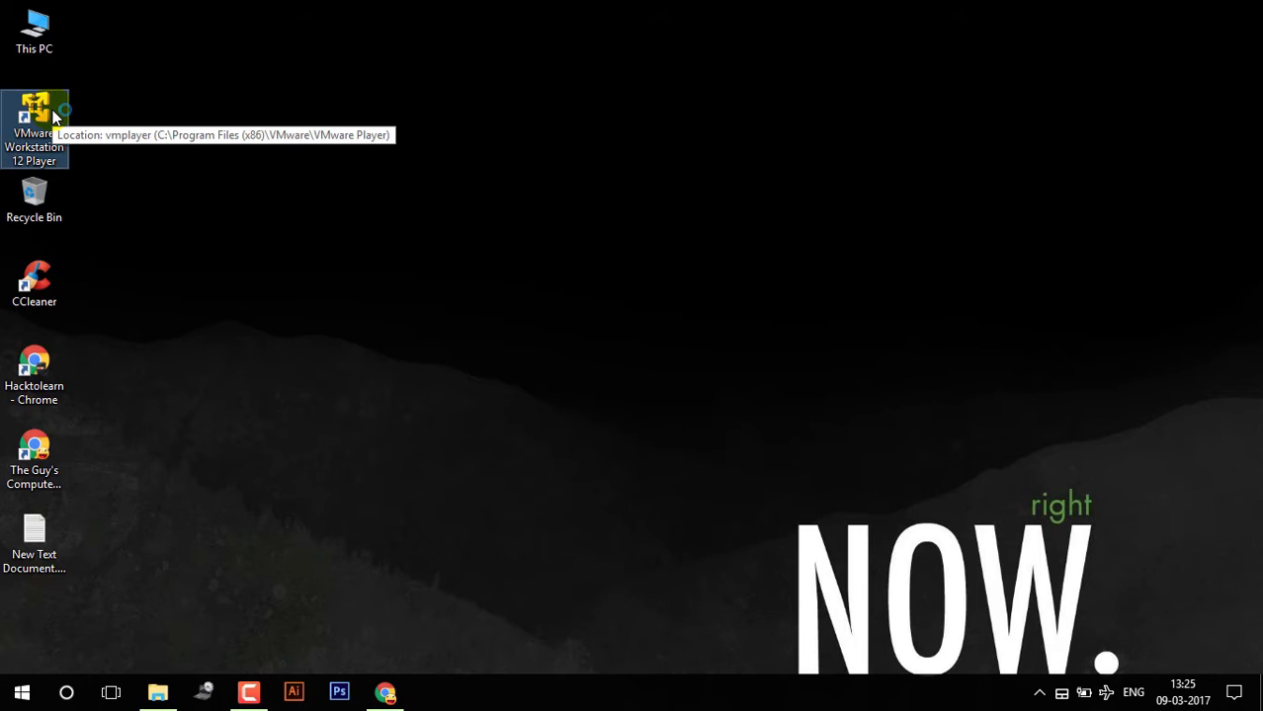
pyautogui.moveTo(331, 636)
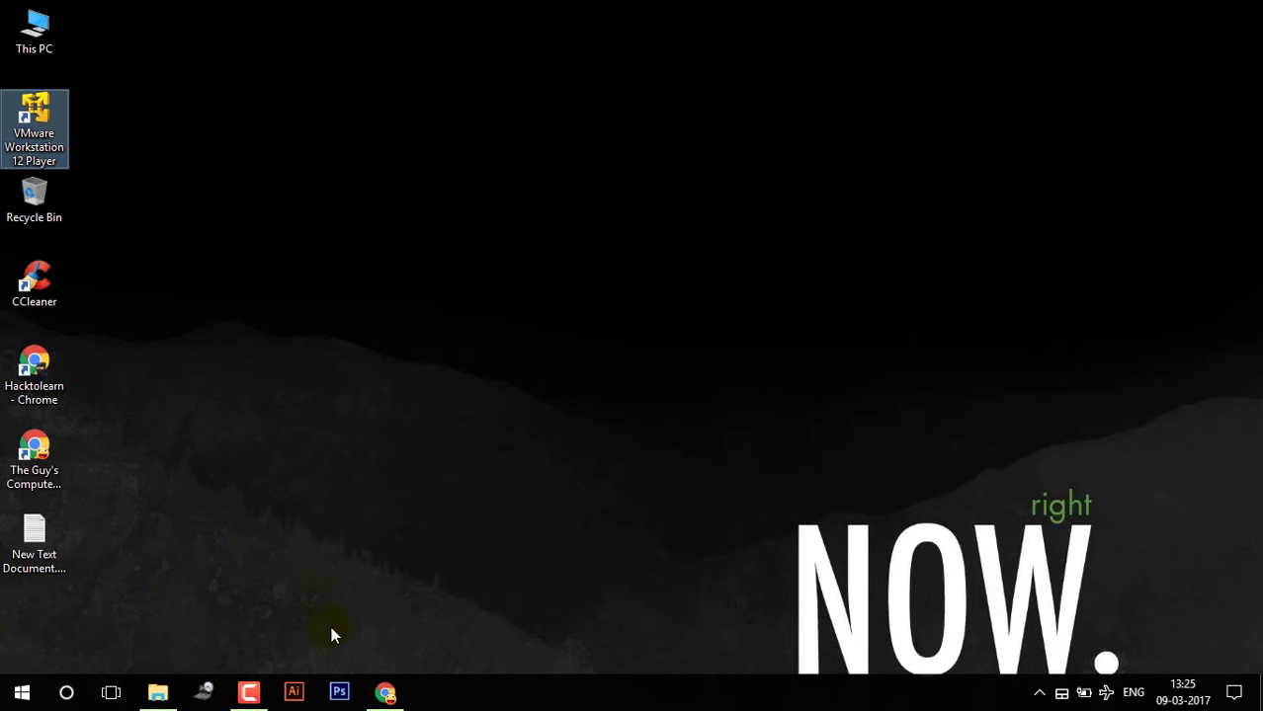
# - Open the El Capitan .rar from F:\OSX10.11ElCapitanRetailByTechReviews in WinRAR, dismissing the license reminder
pyautogui.click(157, 692)
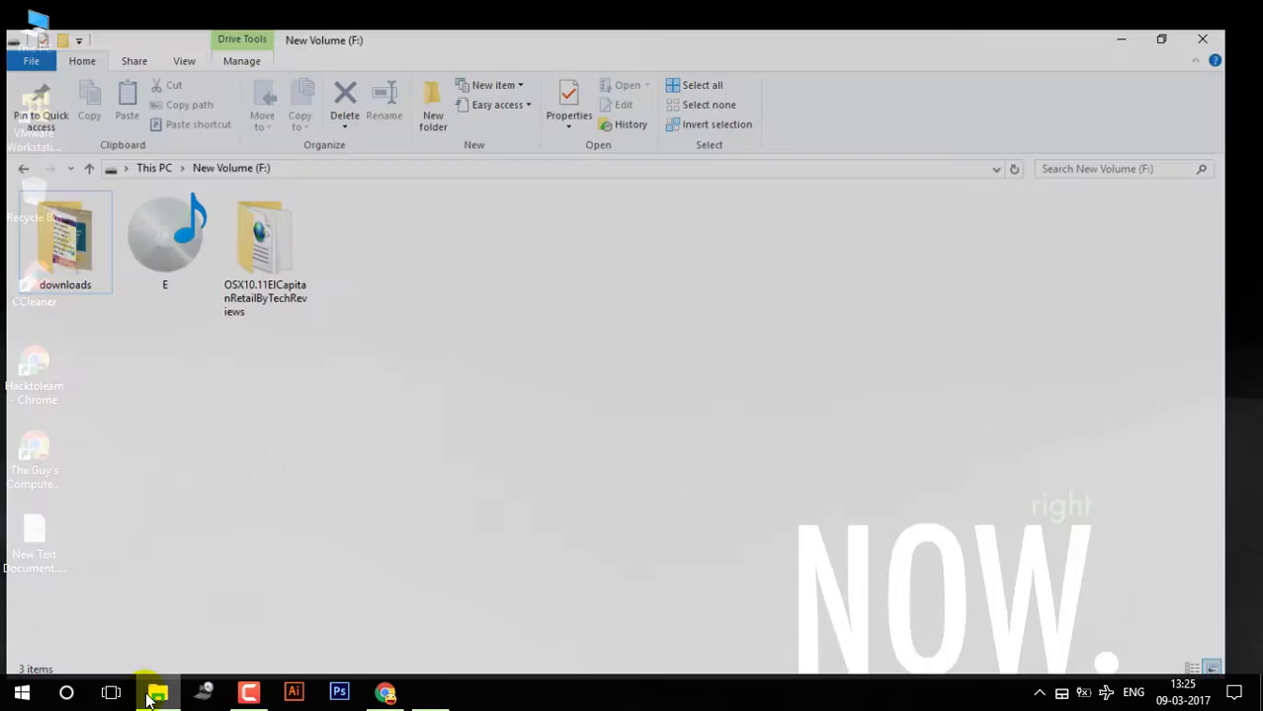
pyautogui.doubleClick(263, 242)
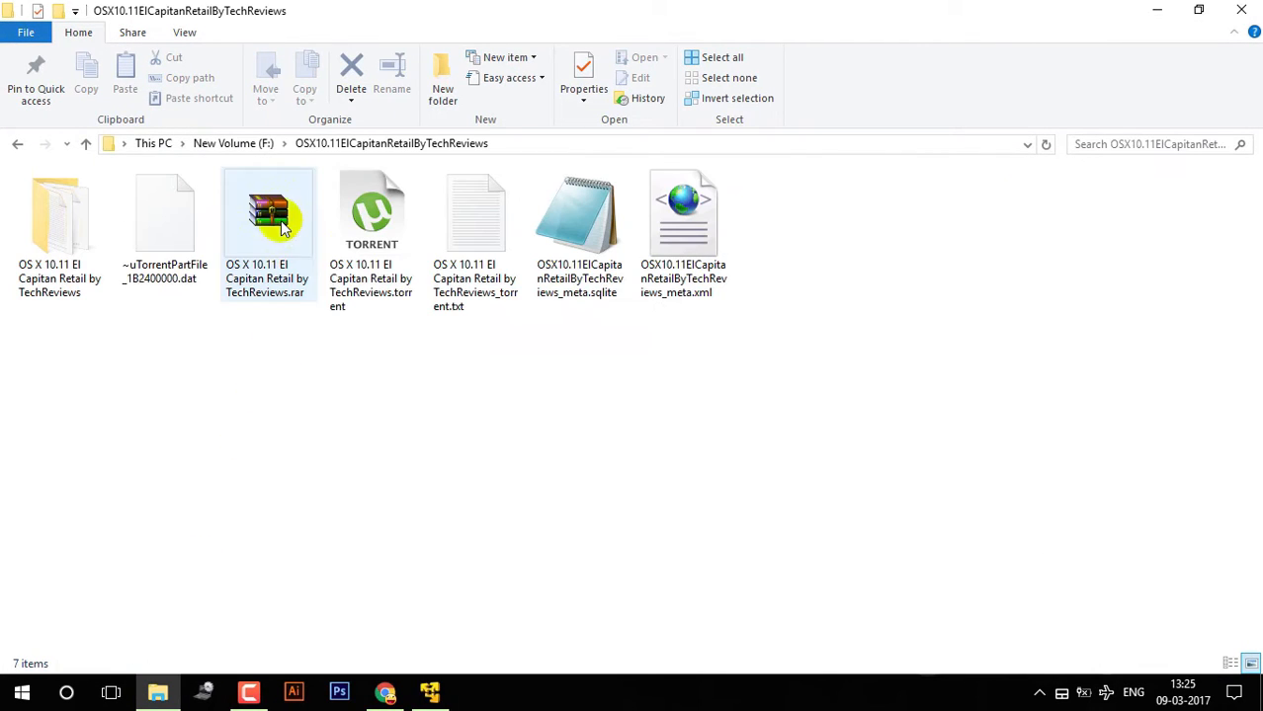
pyautogui.click(268, 212)
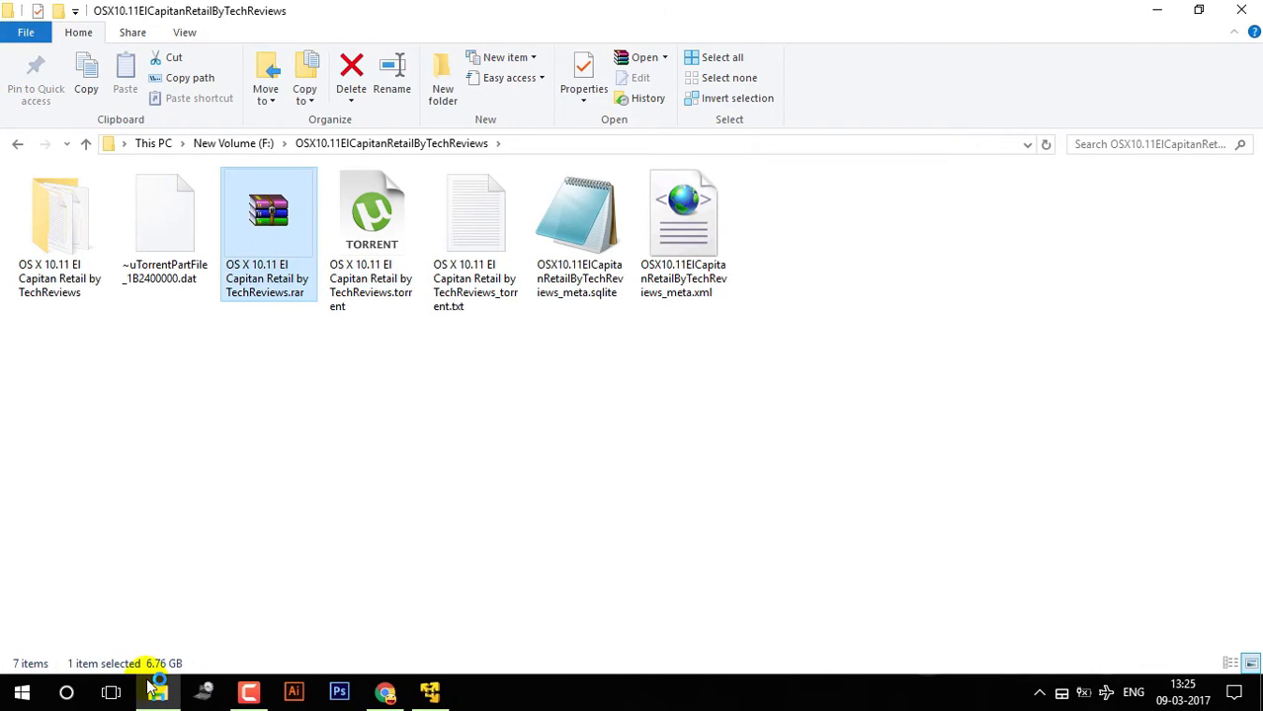
pyautogui.moveTo(262, 406)
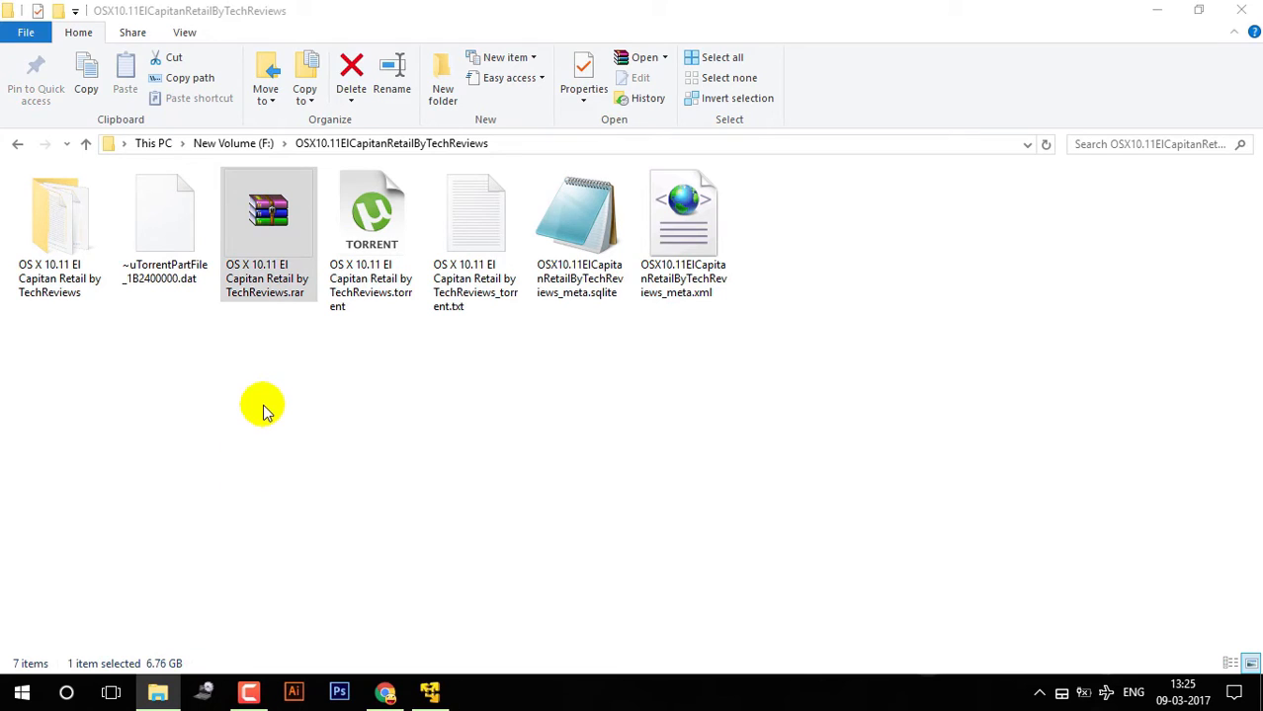
pyautogui.doubleClick(268, 210)
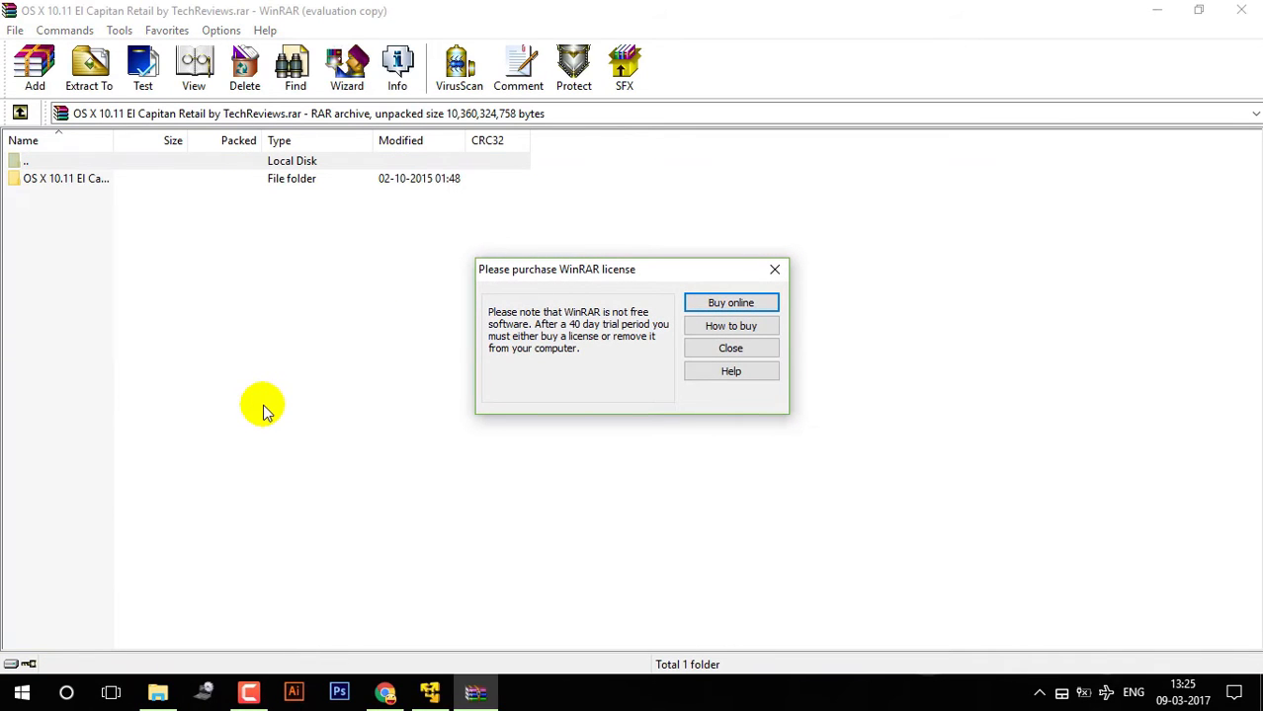
pyautogui.click(730, 347)
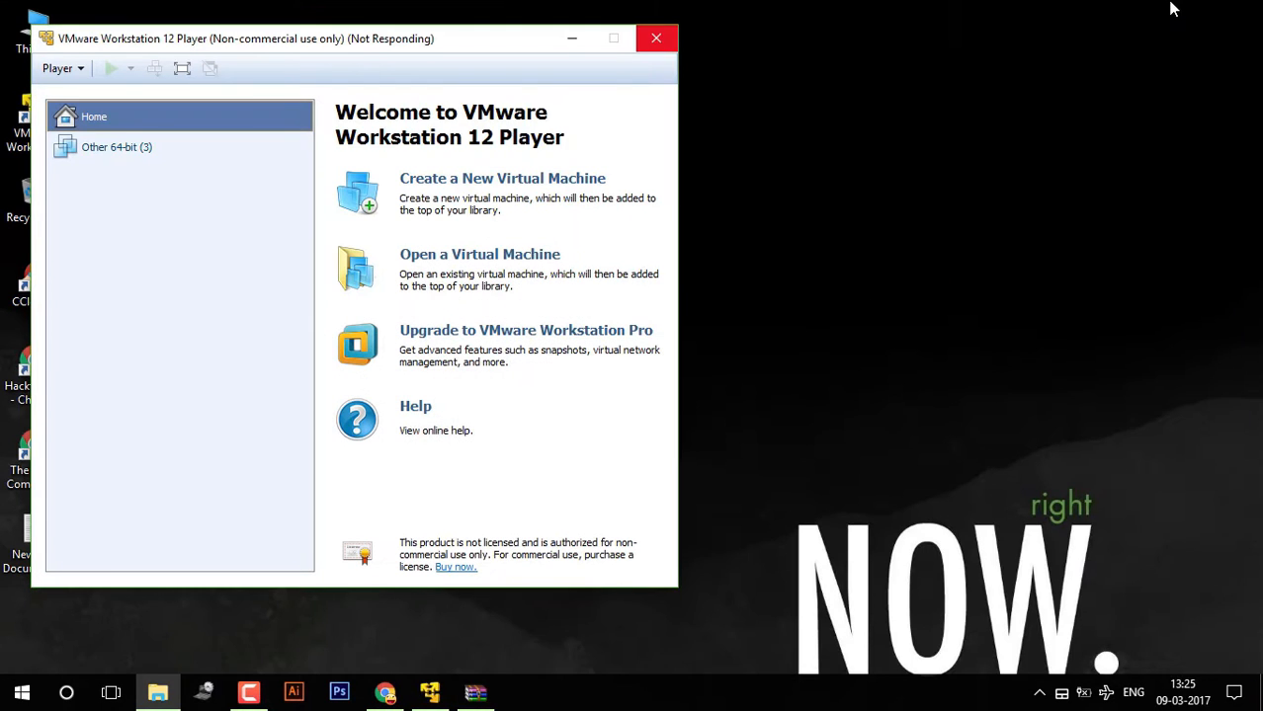
pyautogui.click(655, 38)
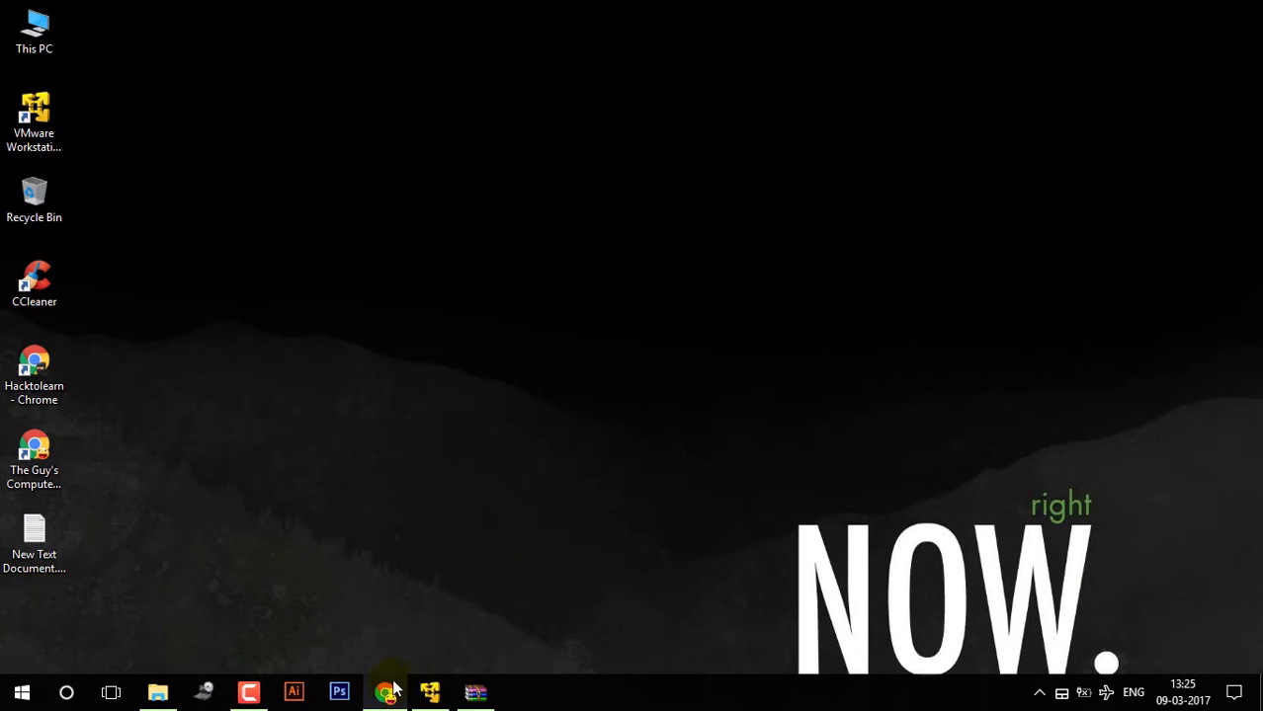
# - Scroll through the techsviewer El Capitan on VMware tutorial in Chrome
pyautogui.click(386, 692)
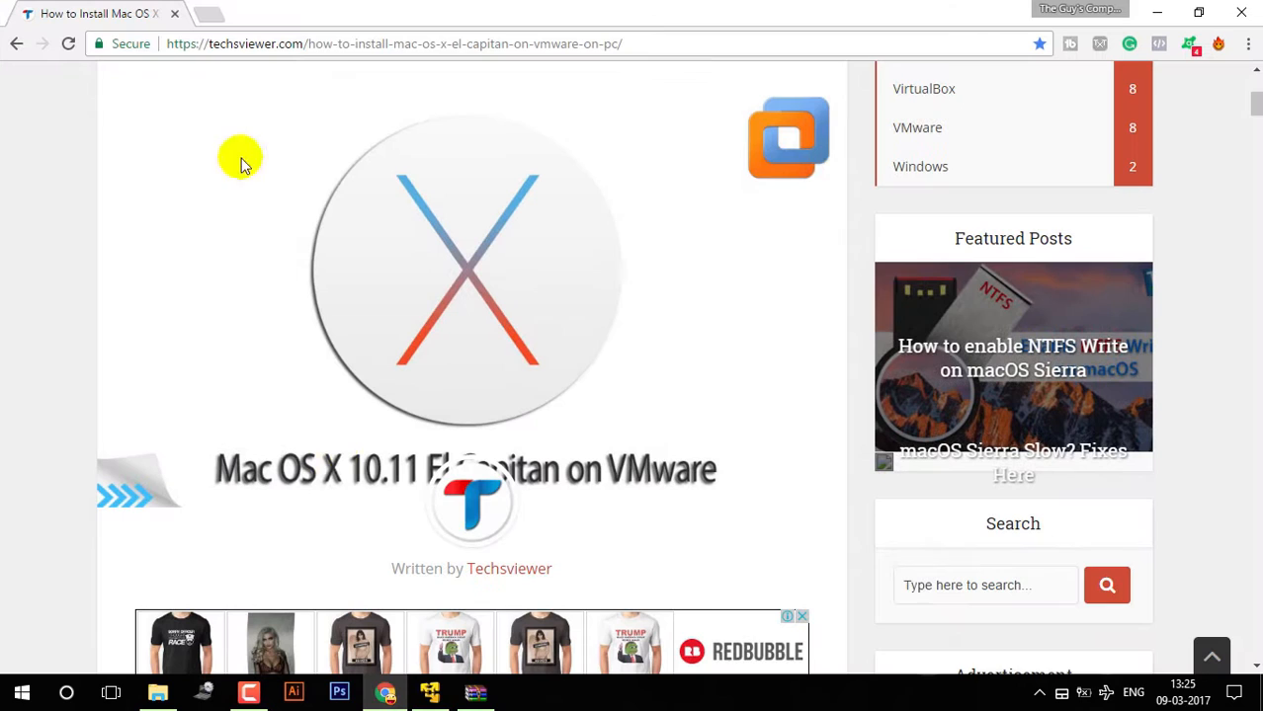
pyautogui.scroll(3)
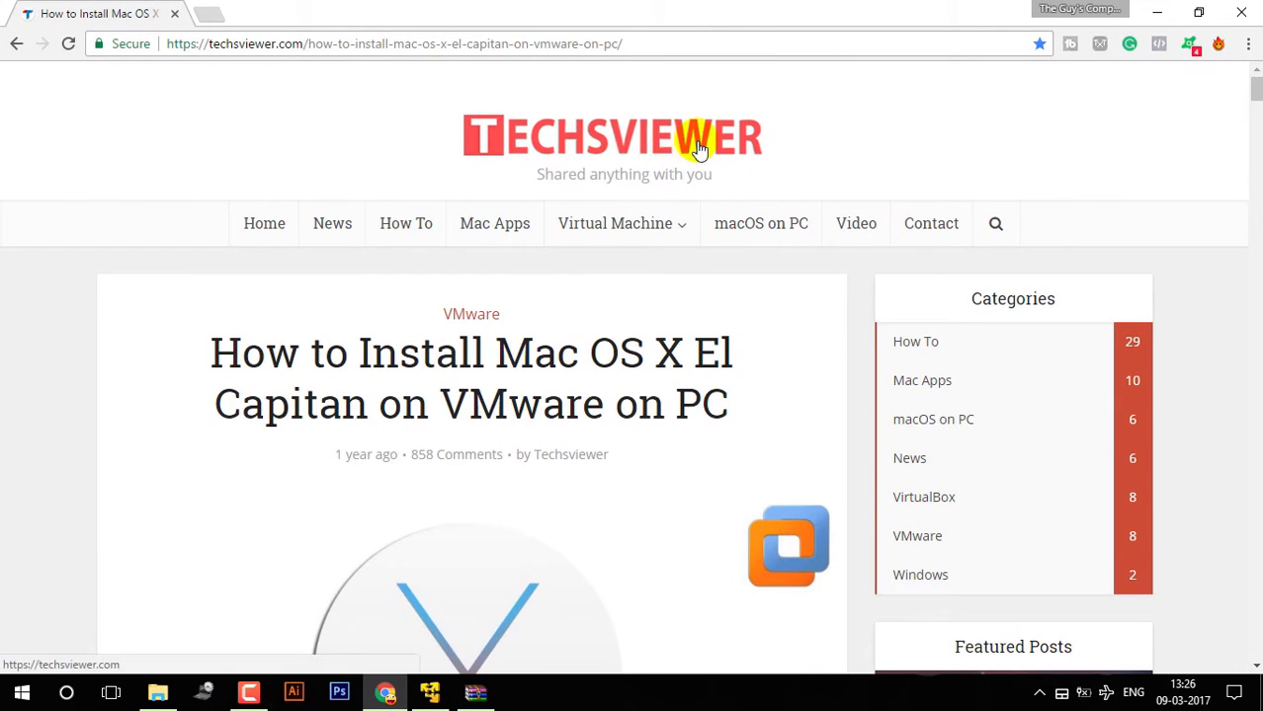
pyautogui.scroll(-3)
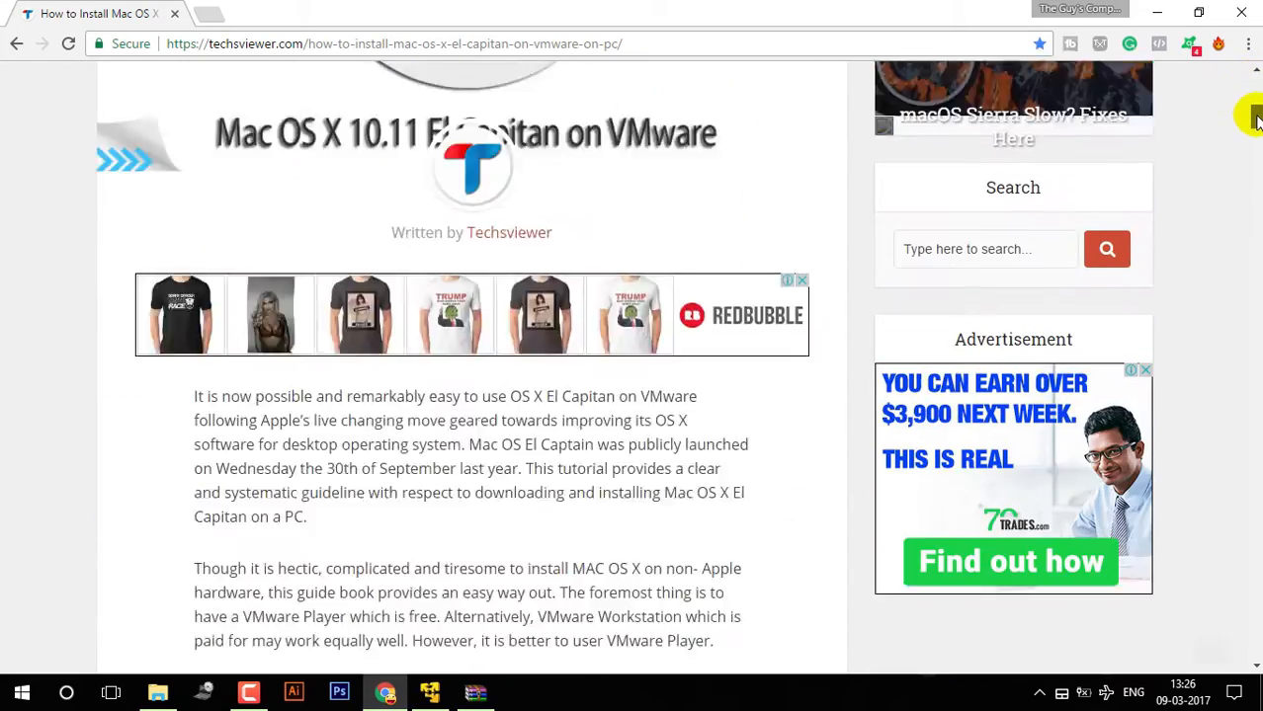
pyautogui.scroll(-3)
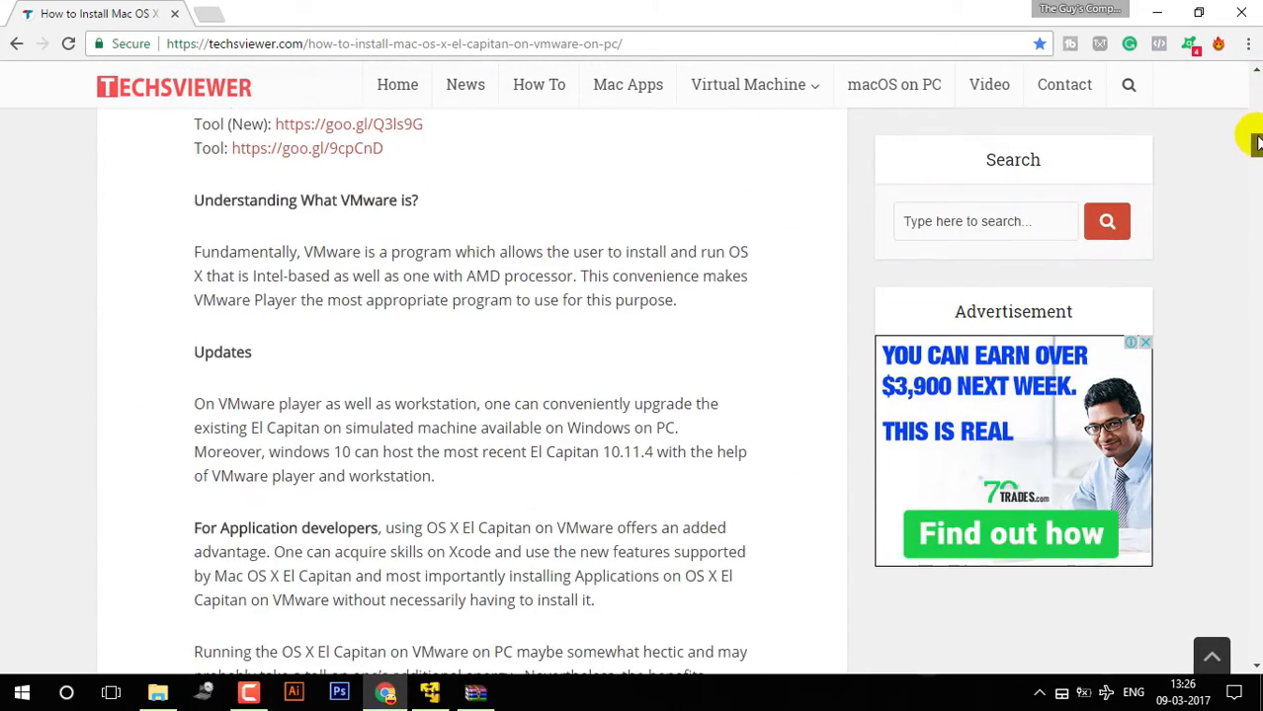
pyautogui.scroll(-3)
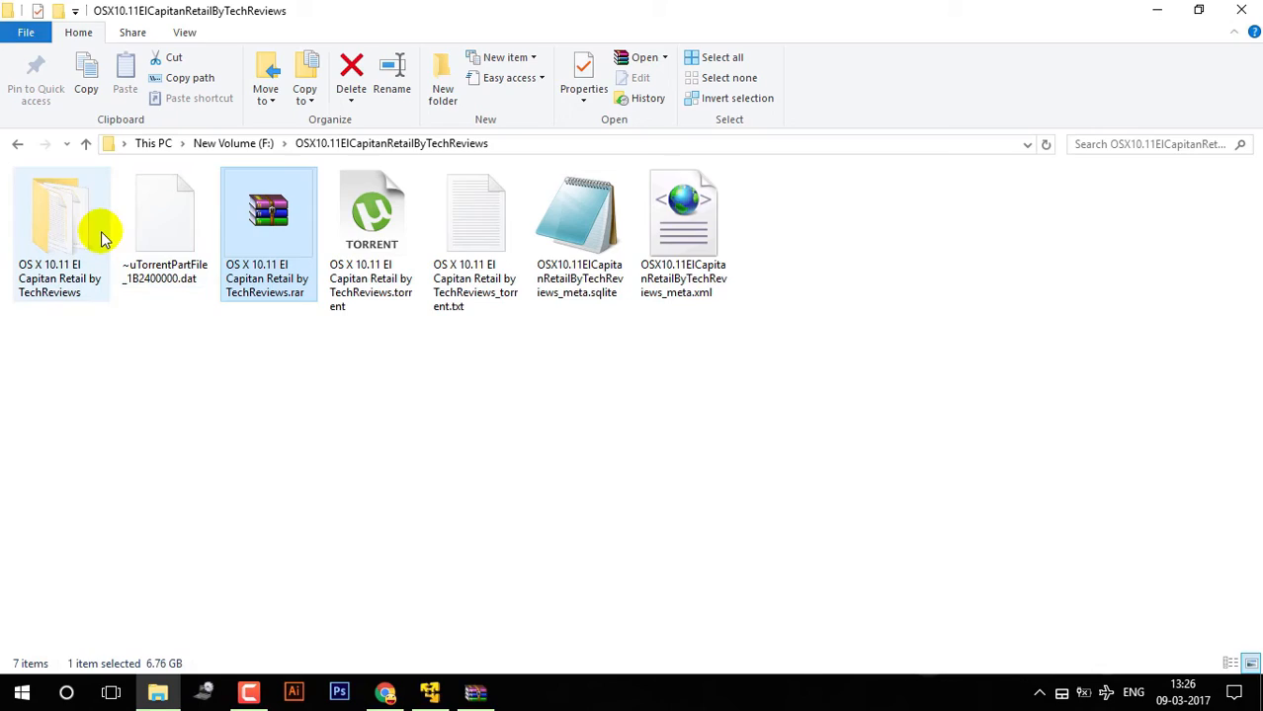
# - Run the new VM wizard with 'install later' and find no Mac OS X guest option
pyautogui.doubleClick(62, 213)
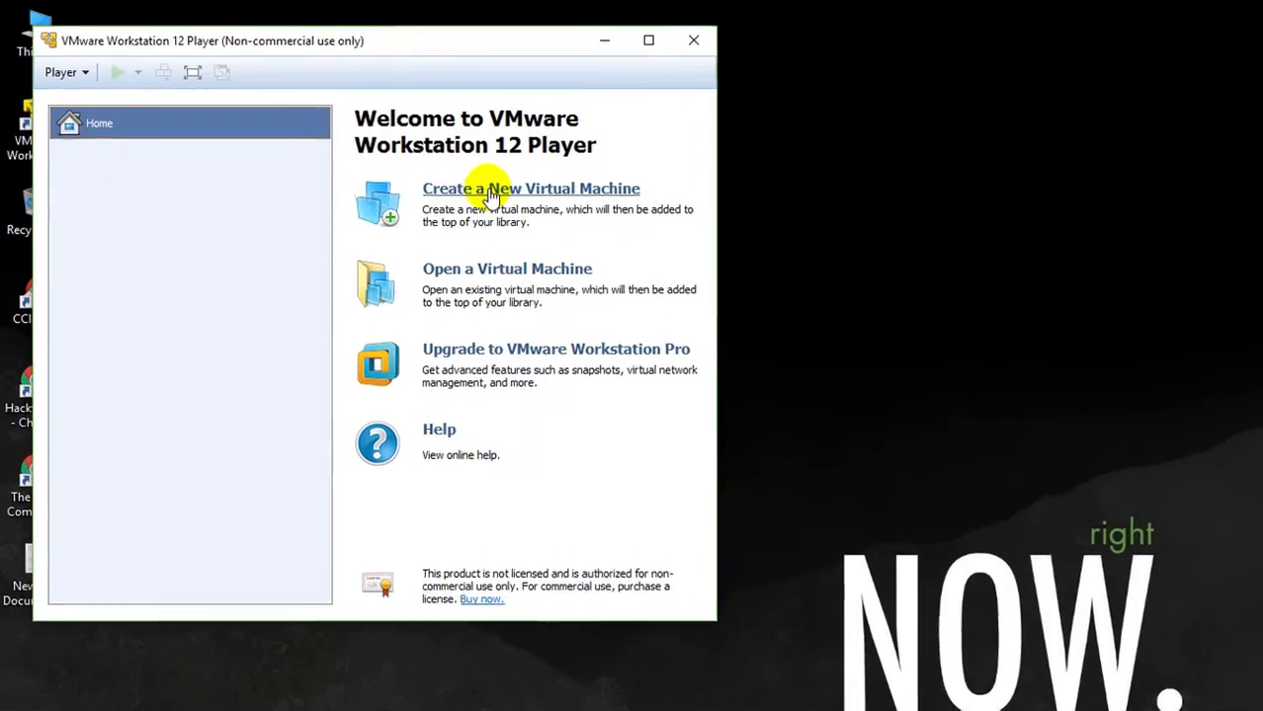
pyautogui.click(531, 188)
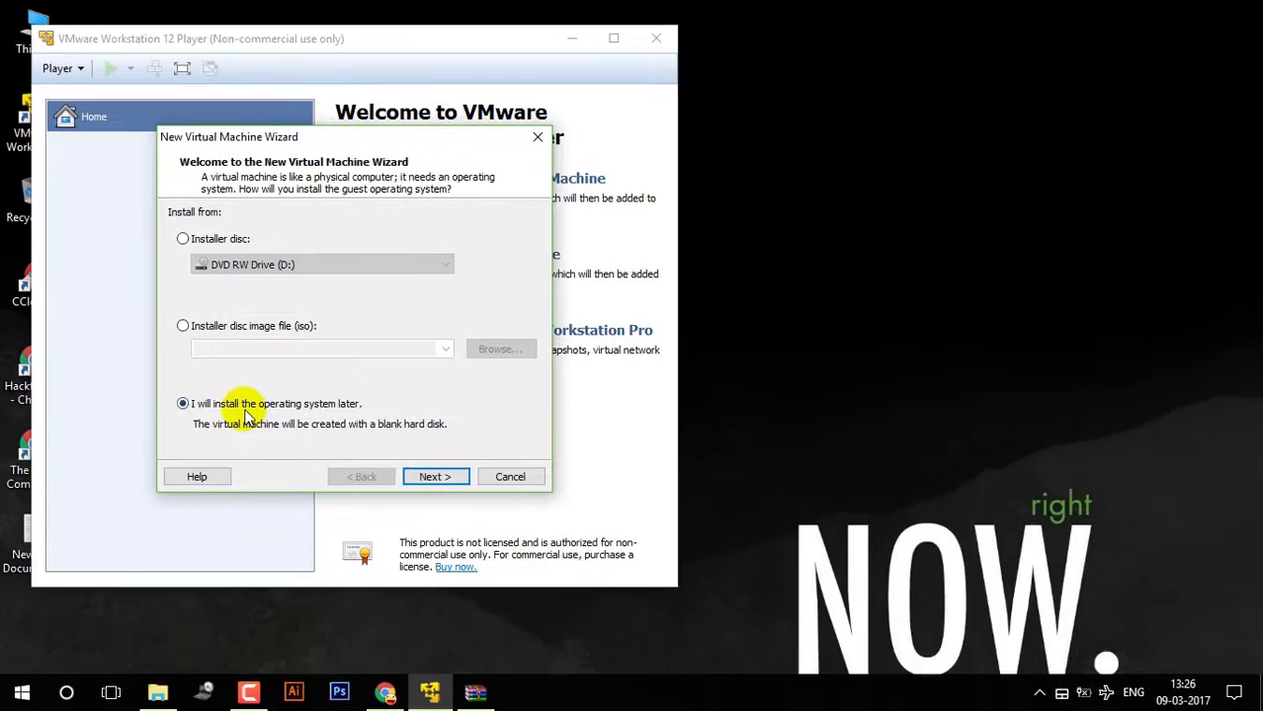
pyautogui.click(435, 477)
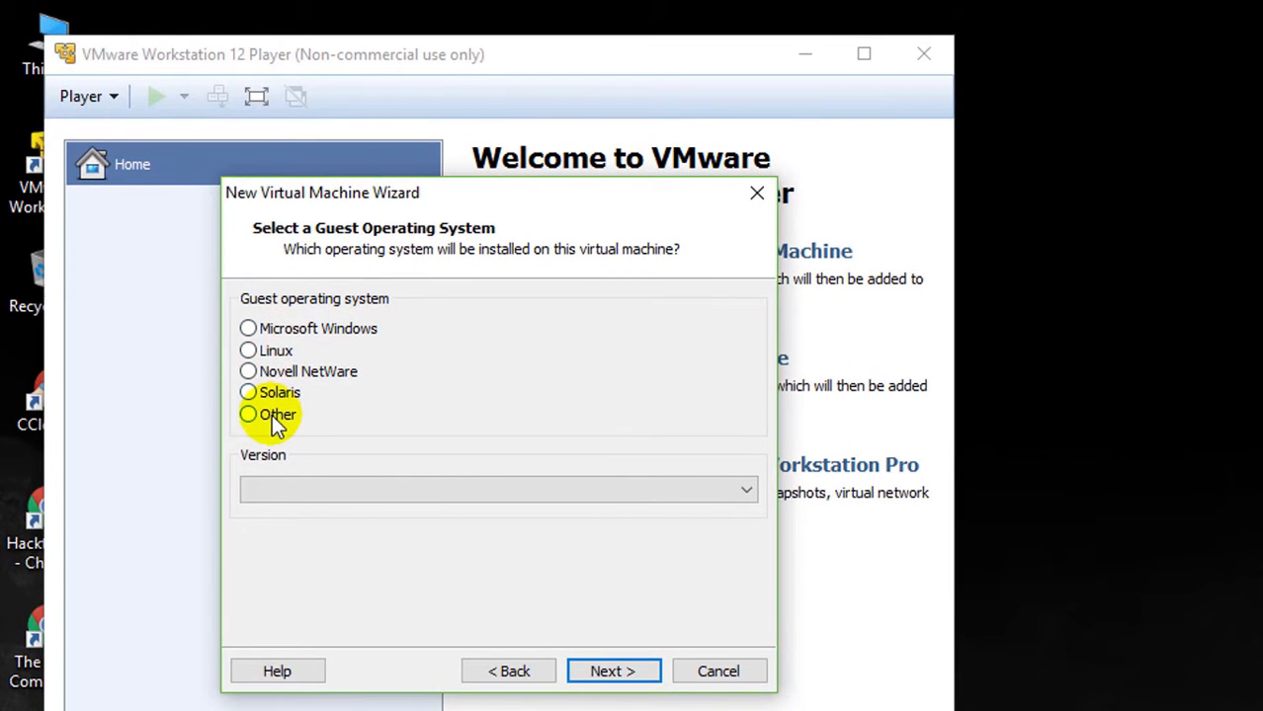
pyautogui.click(248, 414)
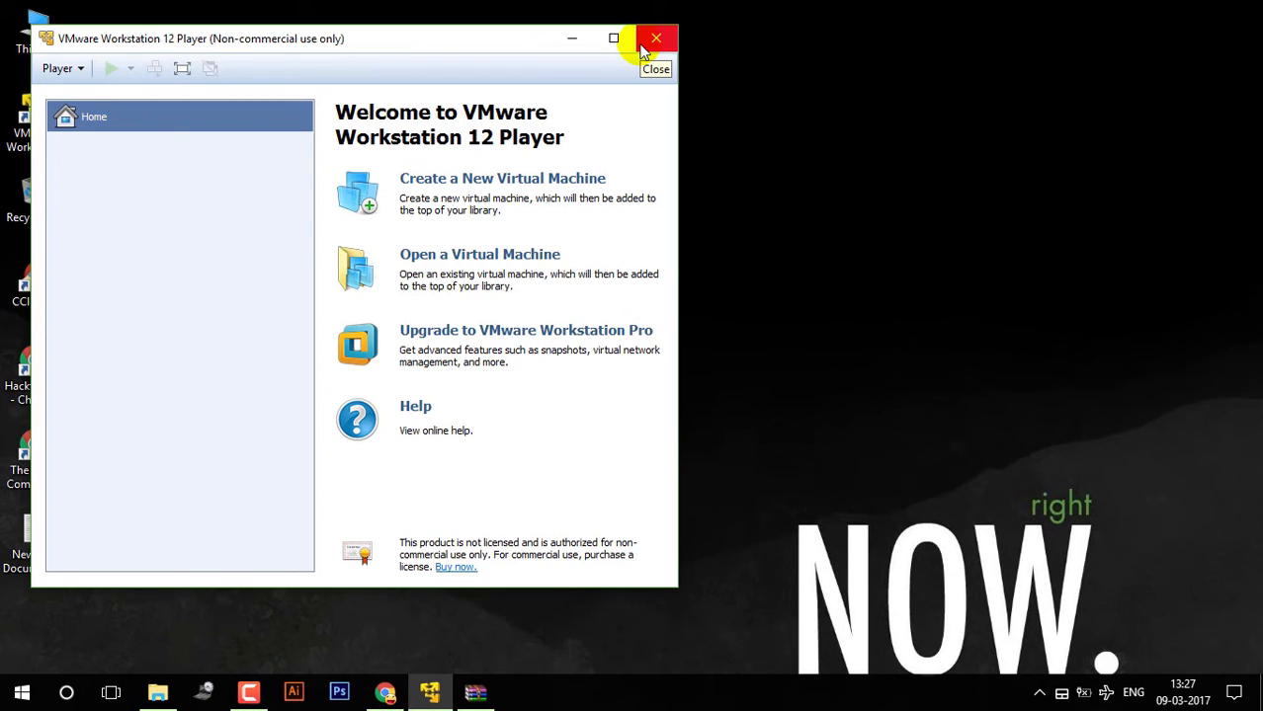
# - Close VMware Player and run unlocker208's win-install.cmd from All Tool as administrator
pyautogui.click(655, 39)
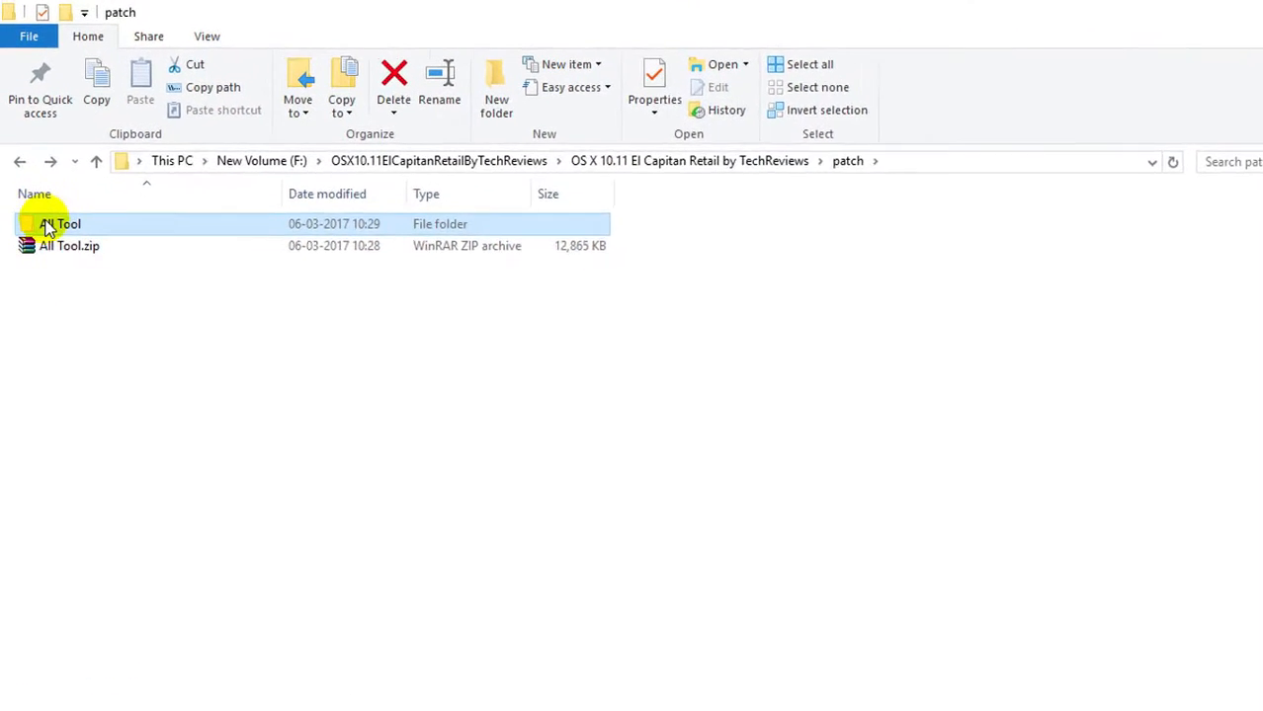
pyautogui.doubleClick(60, 225)
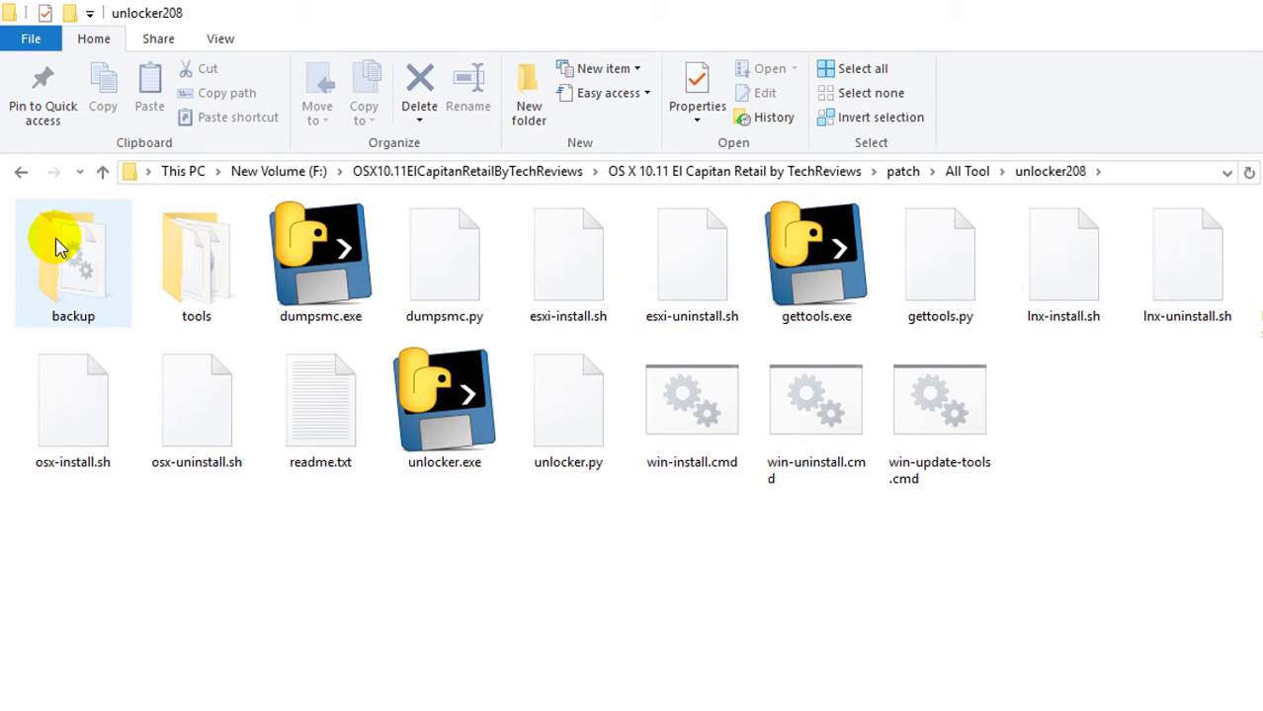
pyautogui.click(691, 399)
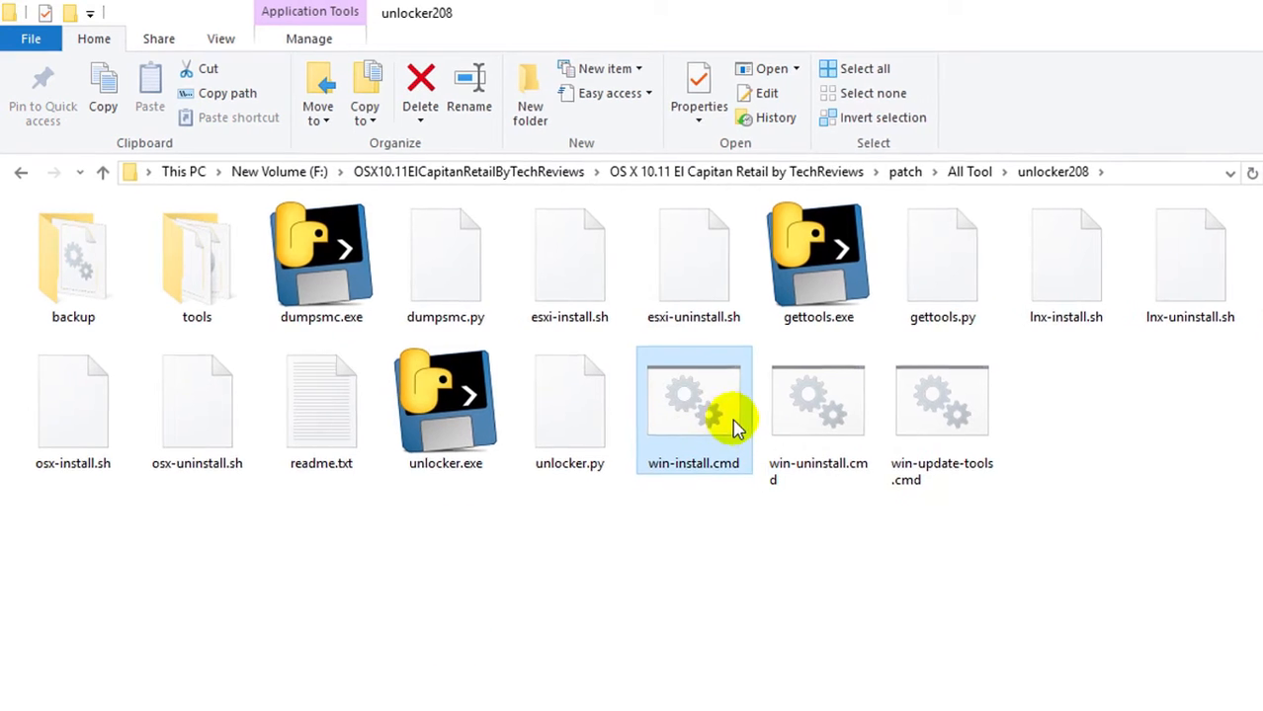
pyautogui.rightClick(694, 400)
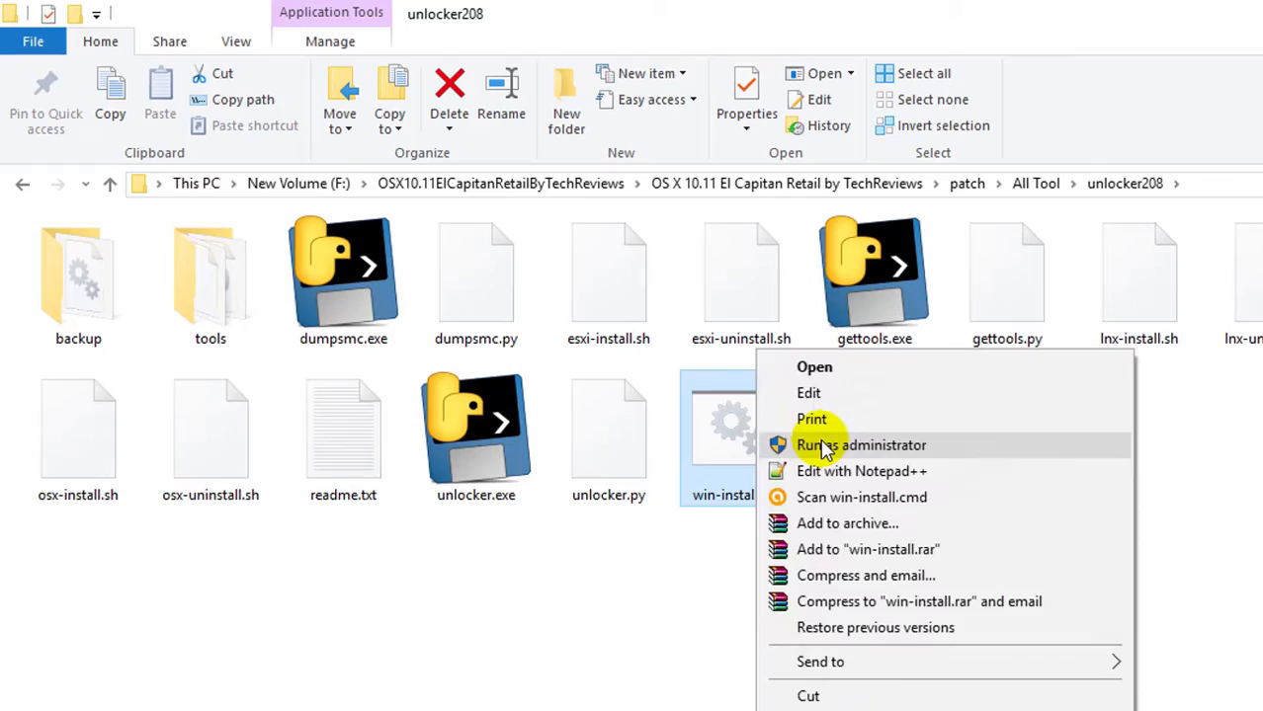
pyautogui.click(860, 444)
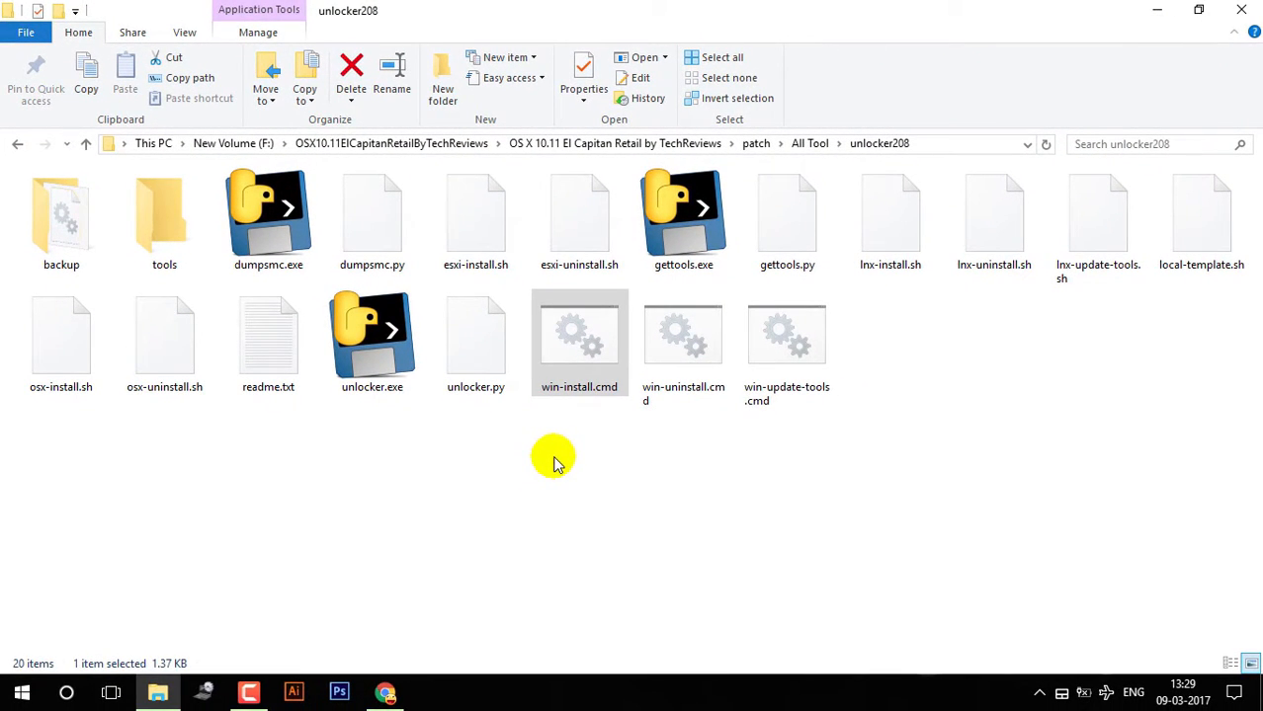
pyautogui.click(1241, 10)
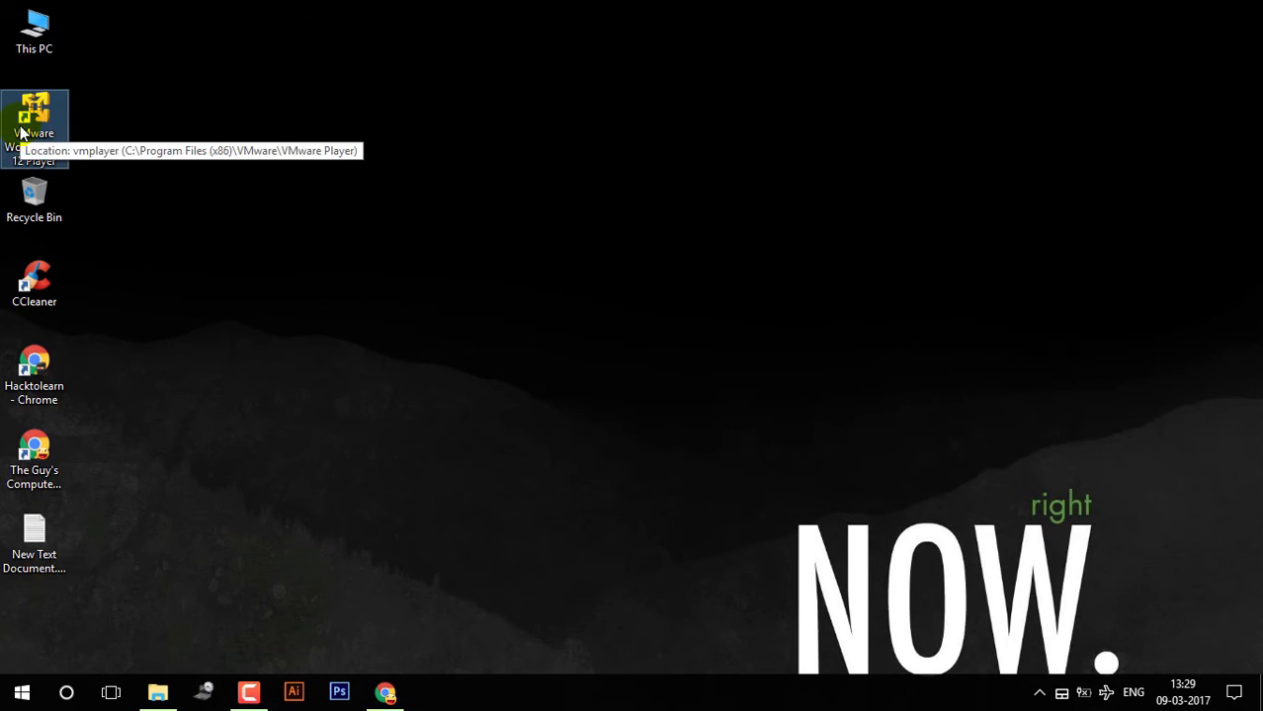
# - Launch VMware Player and begin a new VM choosing Apple Mac OS X, version OS X 10.11
pyautogui.doubleClick(34, 114)
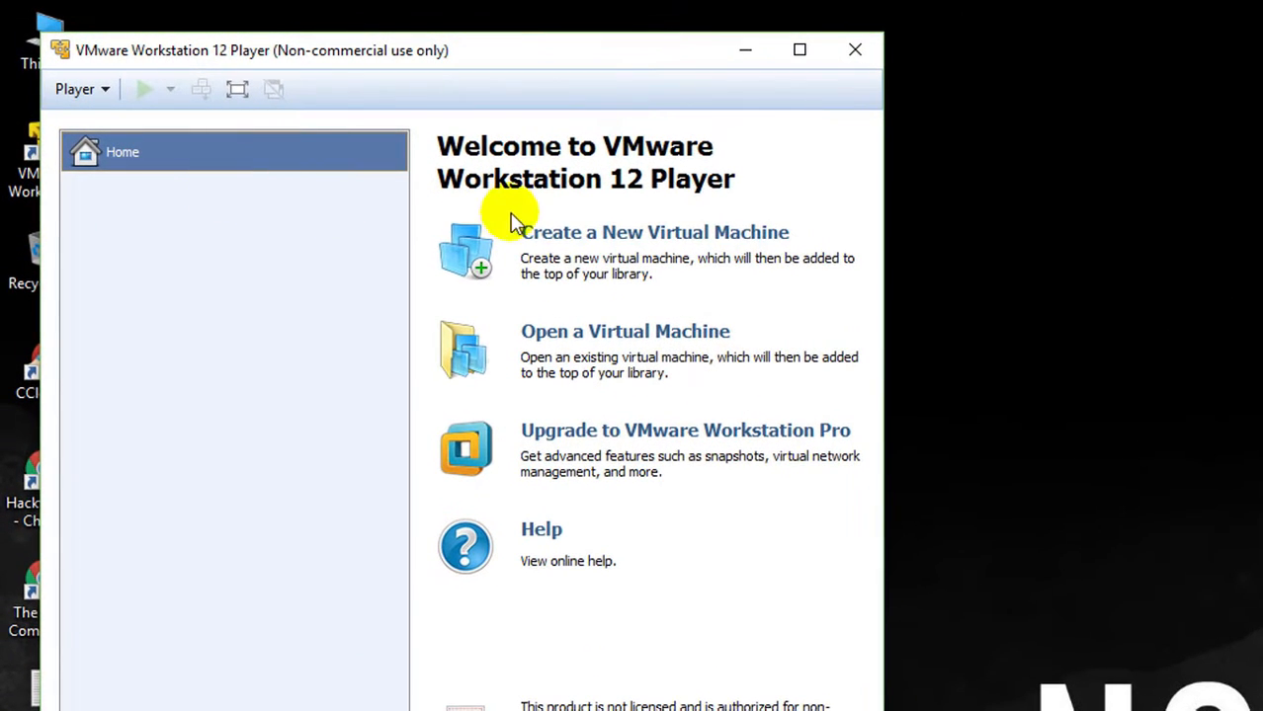
pyautogui.click(654, 232)
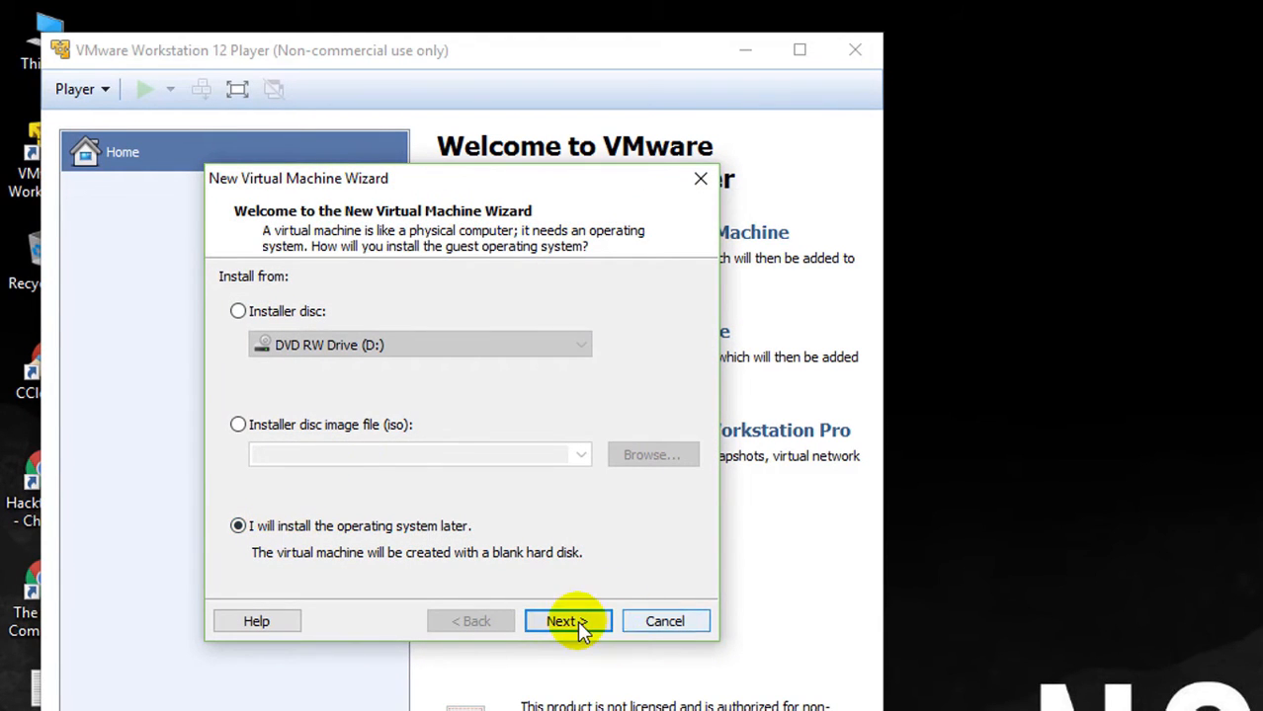
pyautogui.moveTo(256, 620)
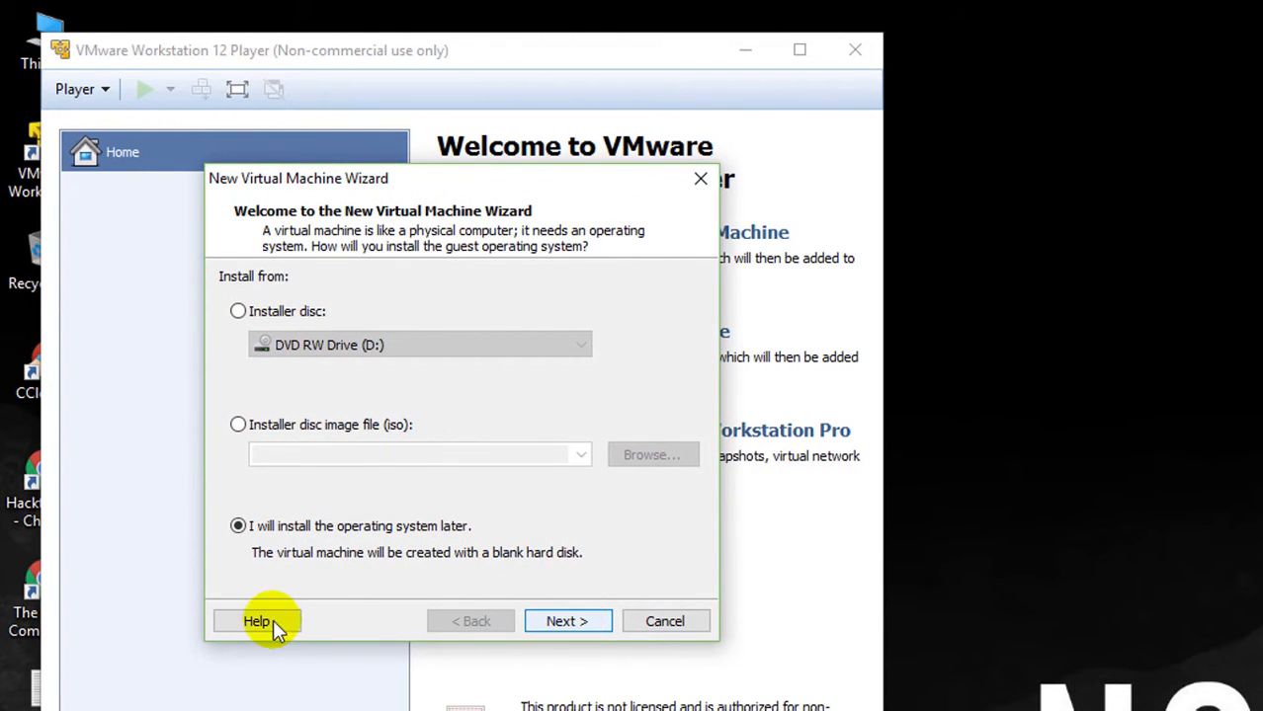
pyautogui.click(567, 621)
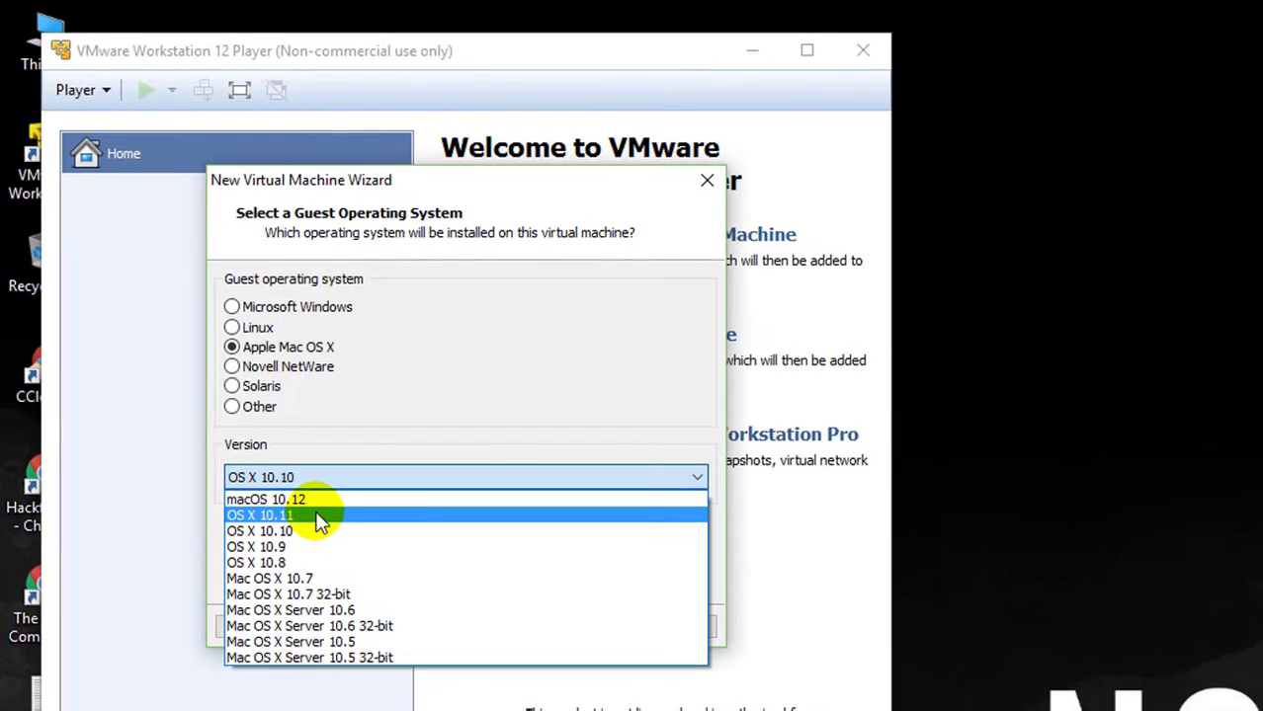
pyautogui.click(258, 514)
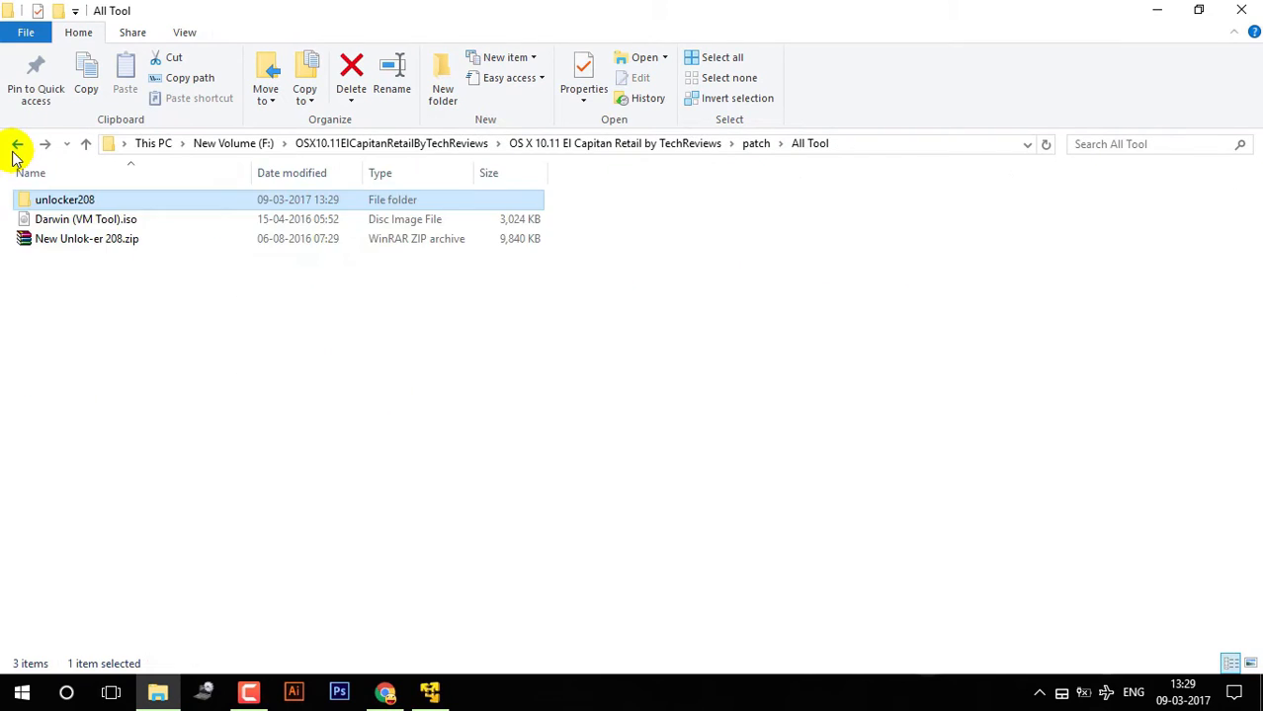
pyautogui.click(17, 144)
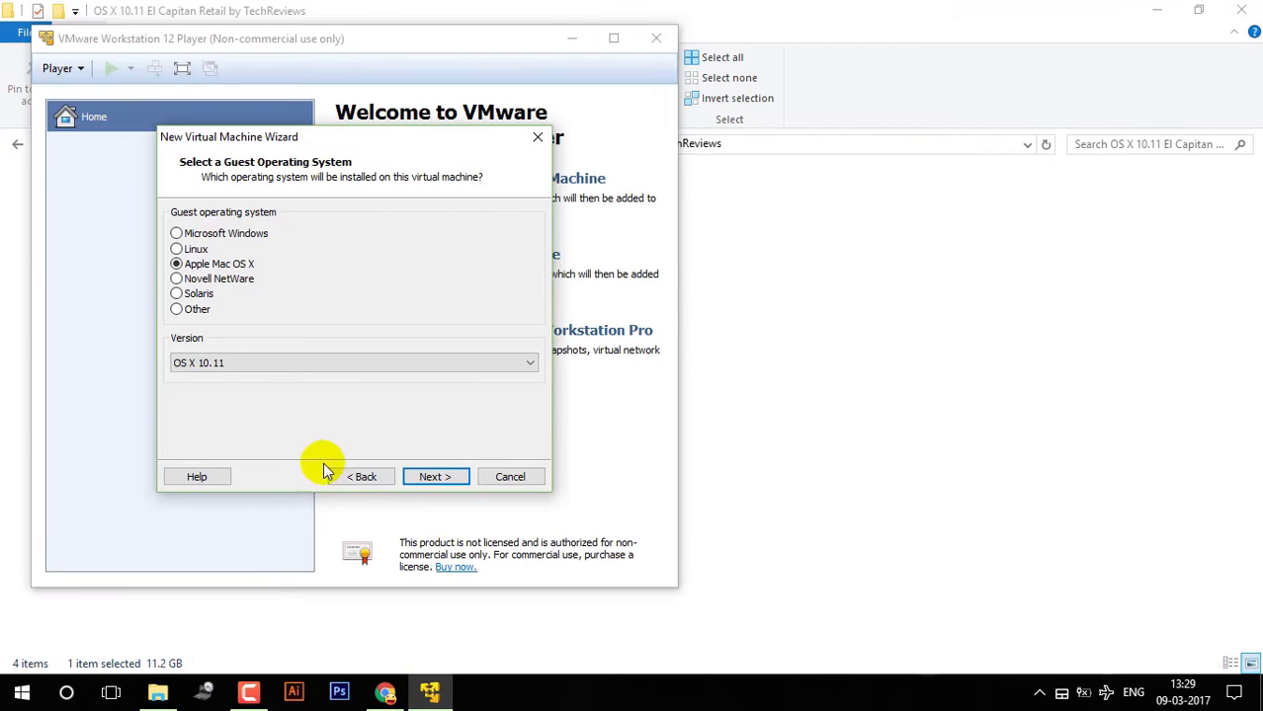
# - Finish the wizard for 'OS X 10.11 el' with a 40 GB disk stored as a single file
pyautogui.click(435, 476)
pyautogui.write('OS X 10.11 el')
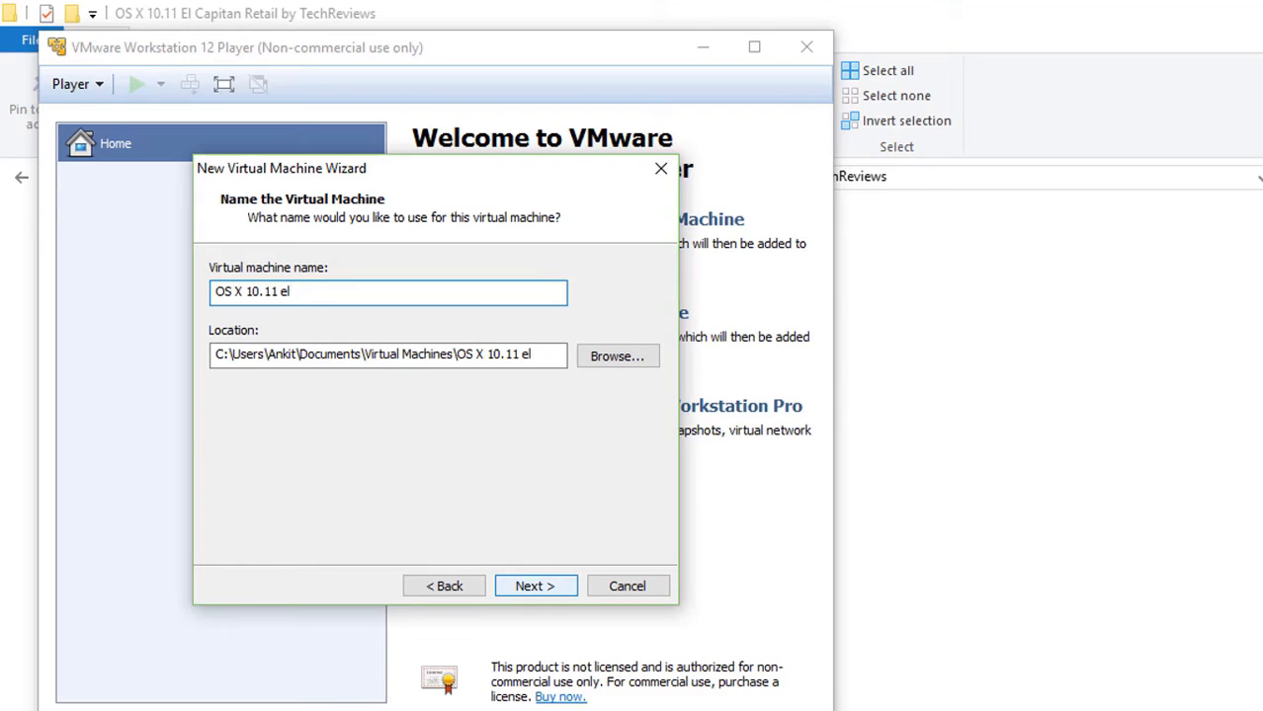
pyautogui.click(535, 586)
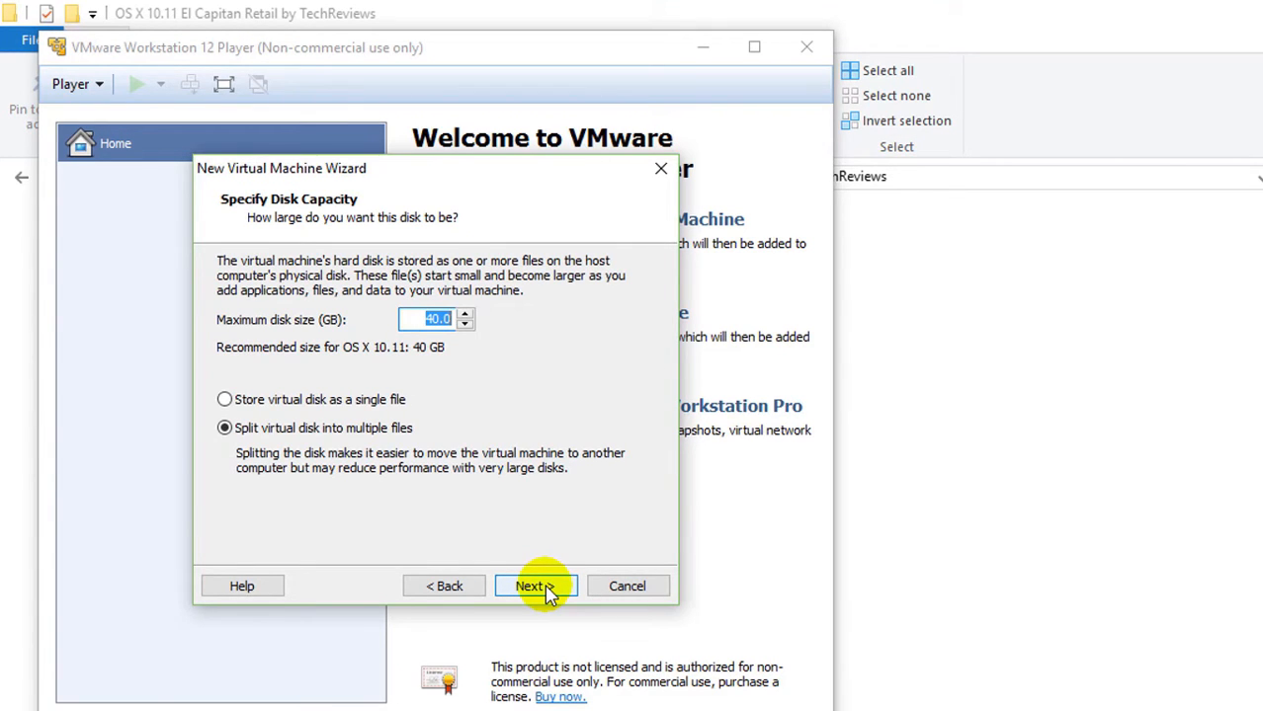
pyautogui.click(224, 399)
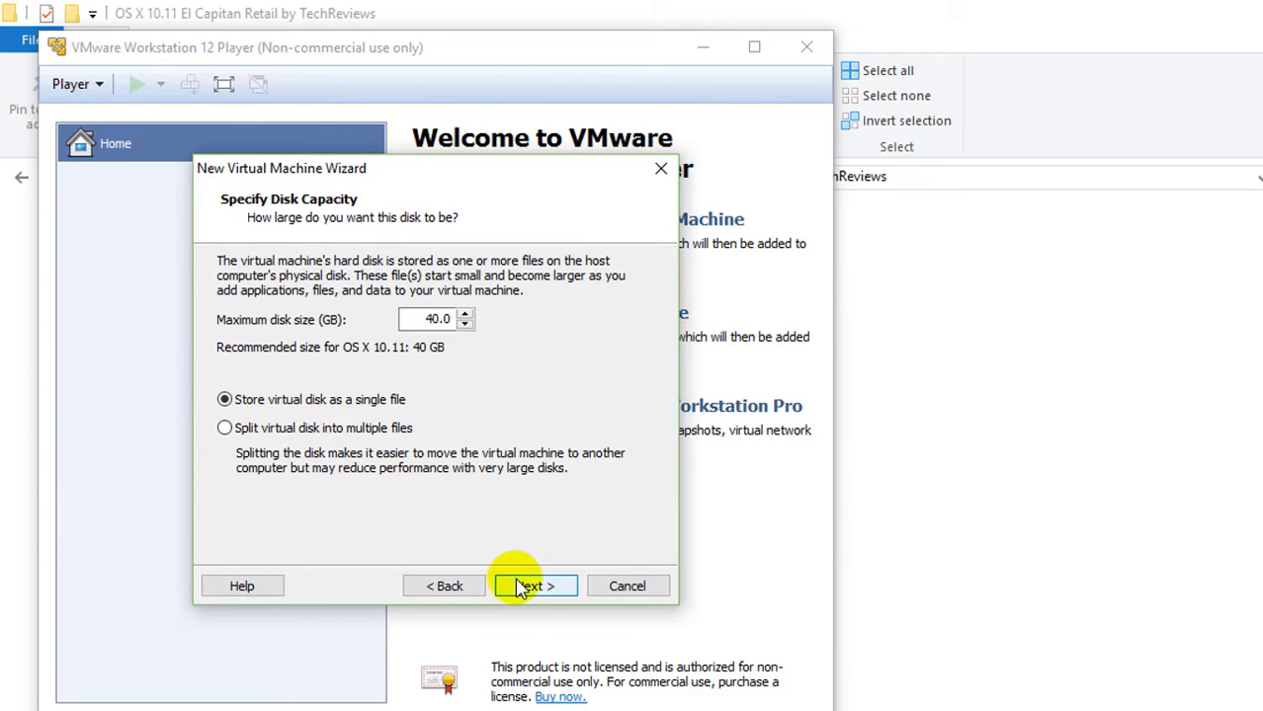
pyautogui.click(534, 586)
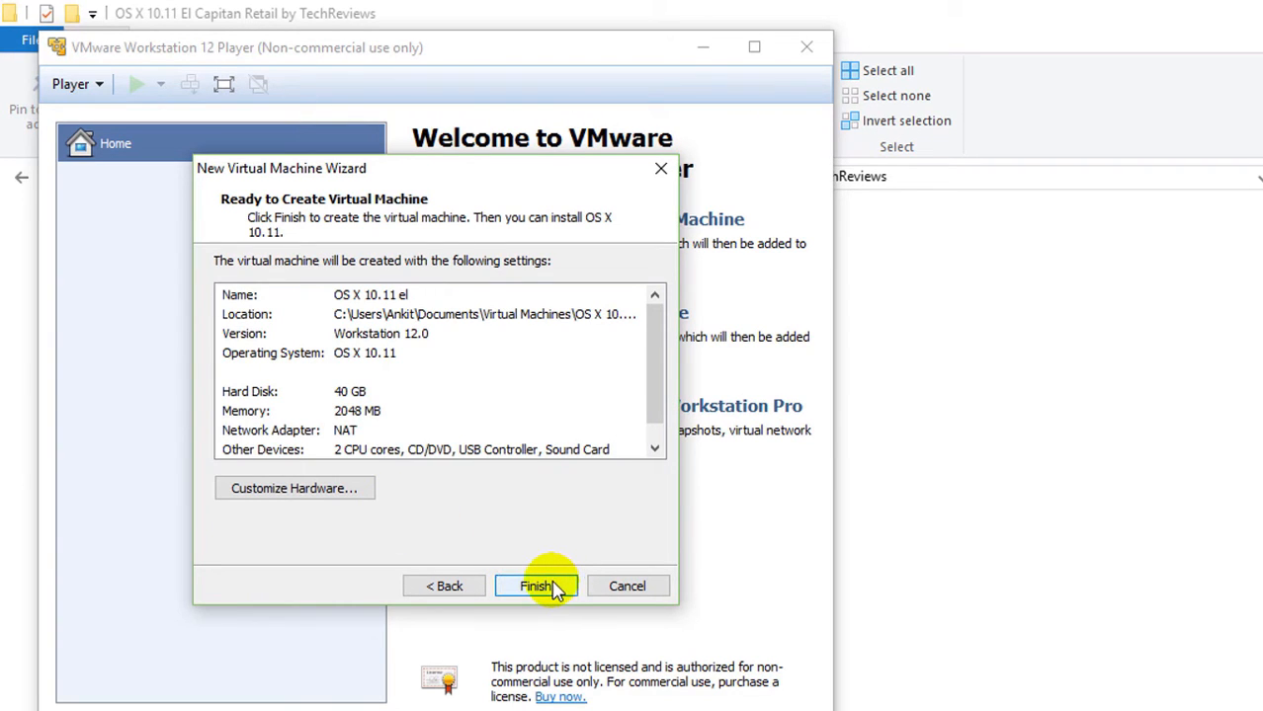
pyautogui.click(536, 586)
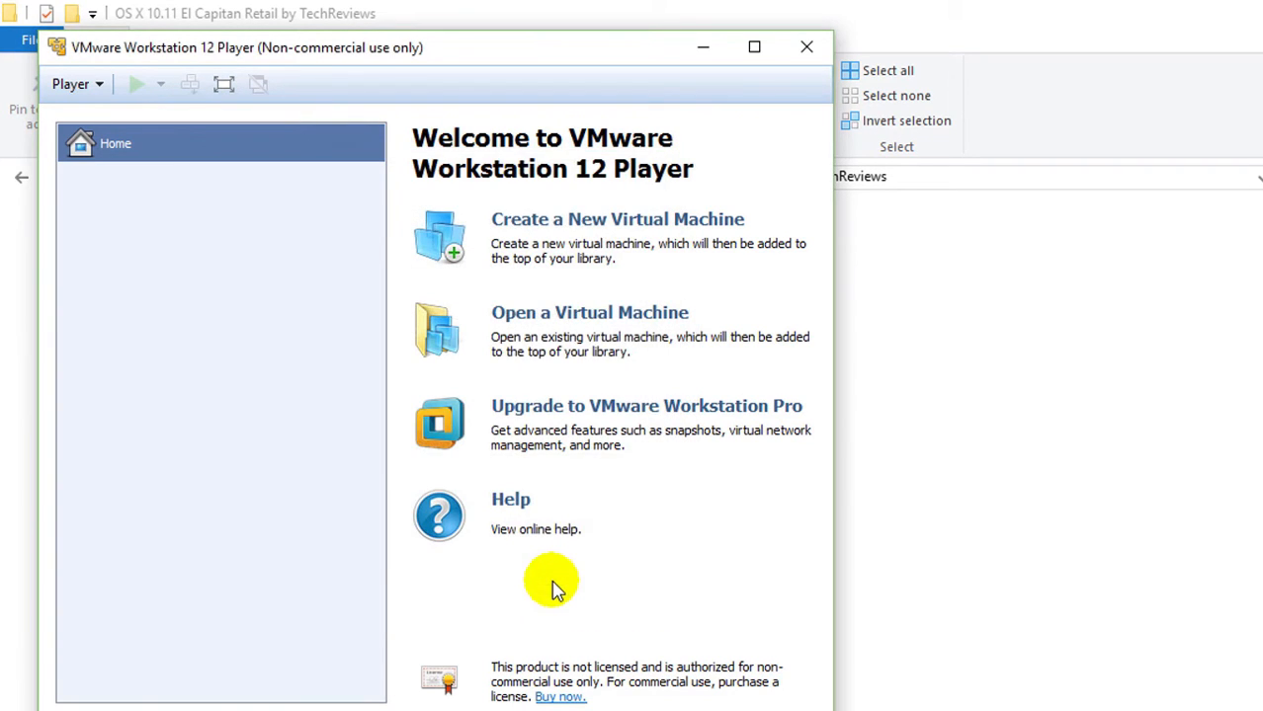
# - Give the machine 3 processor cores and 3D graphics acceleration with 512 MB graphics memory
pyautogui.click(138, 180)
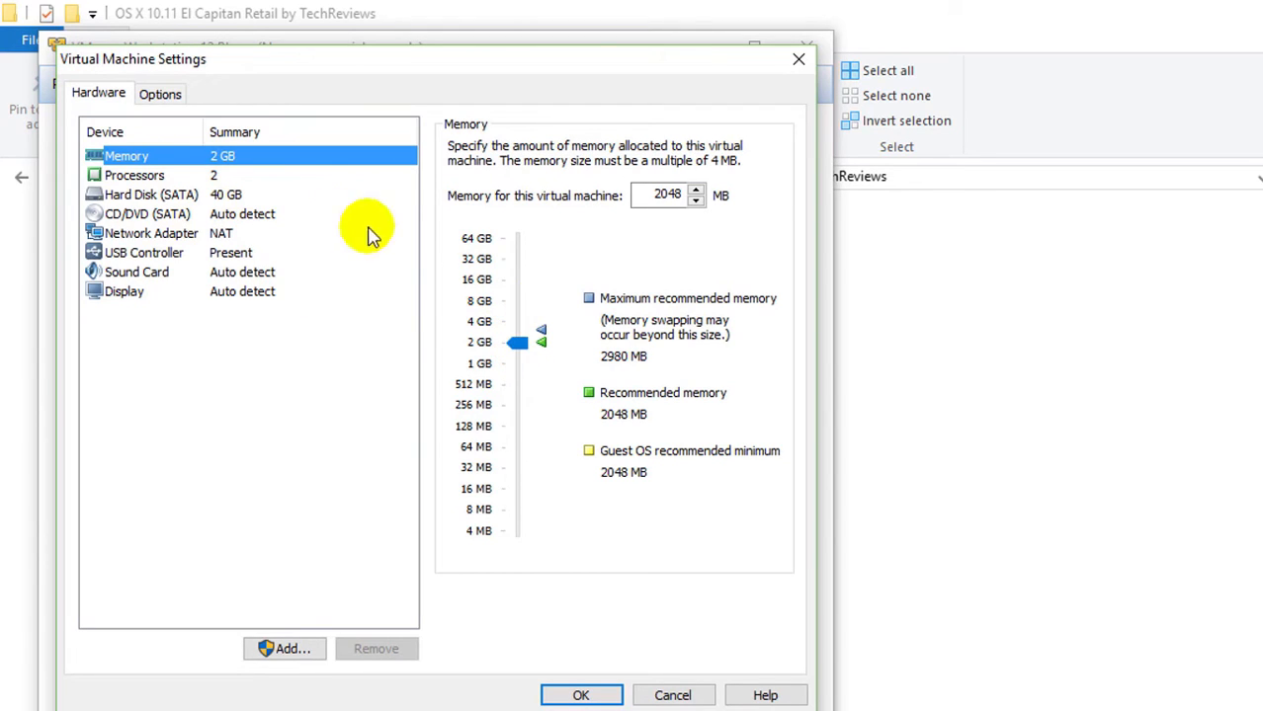
pyautogui.moveTo(519, 336)
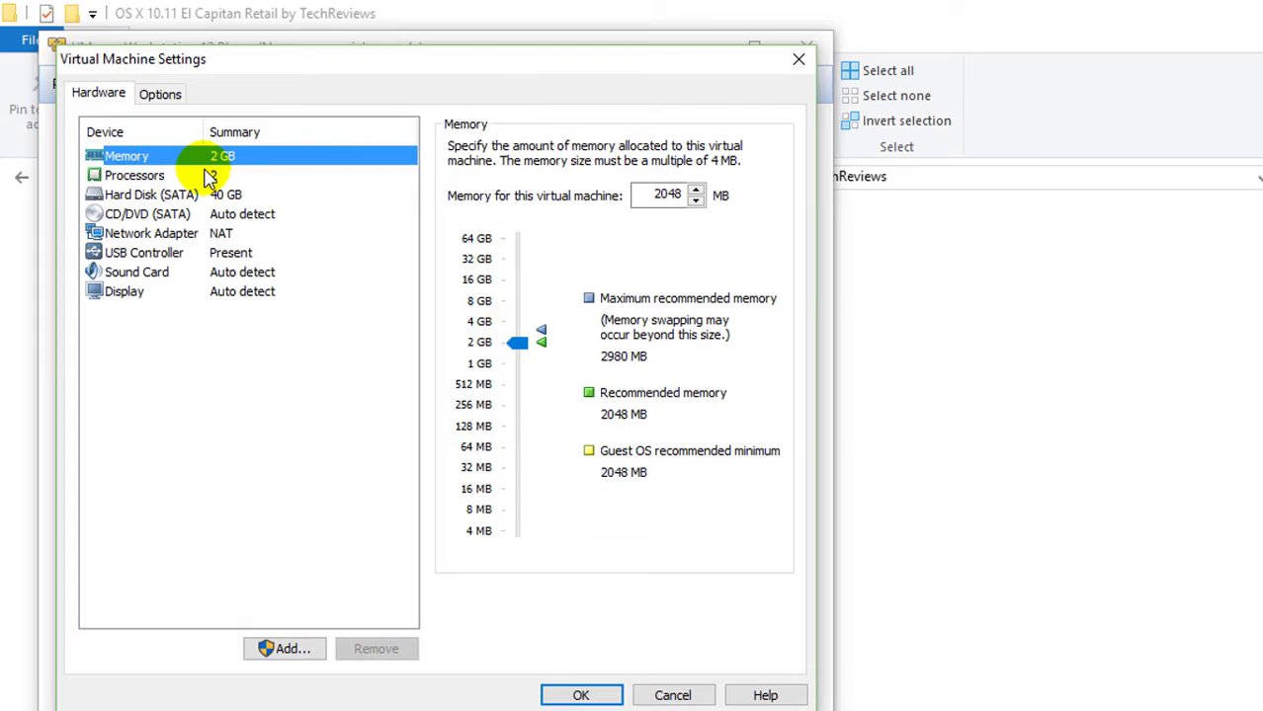
pyautogui.click(134, 175)
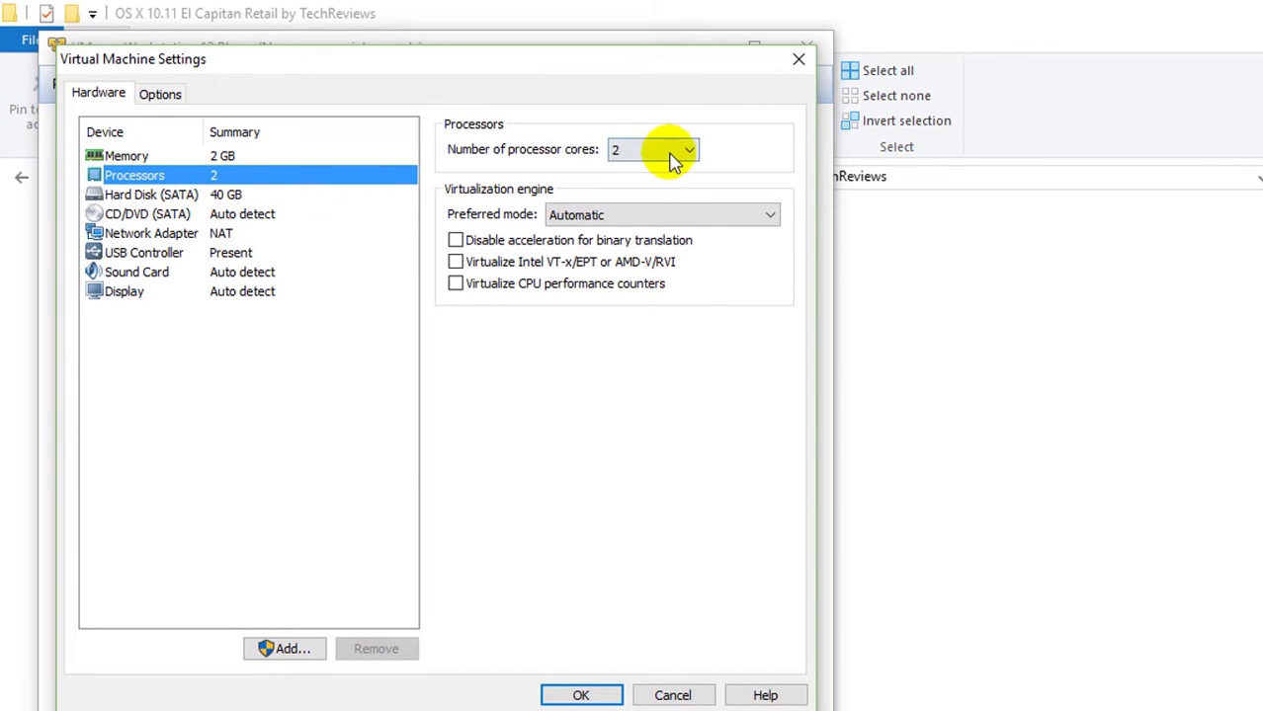
pyautogui.click(688, 149)
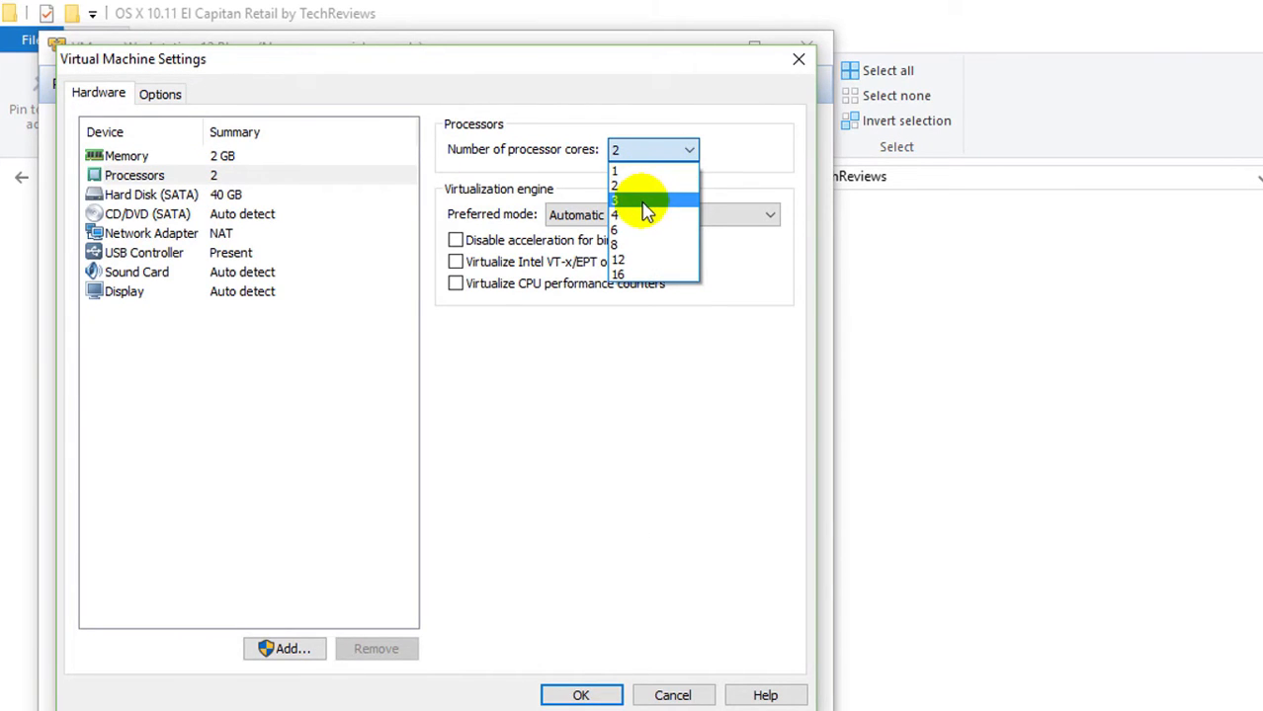
pyautogui.click(614, 200)
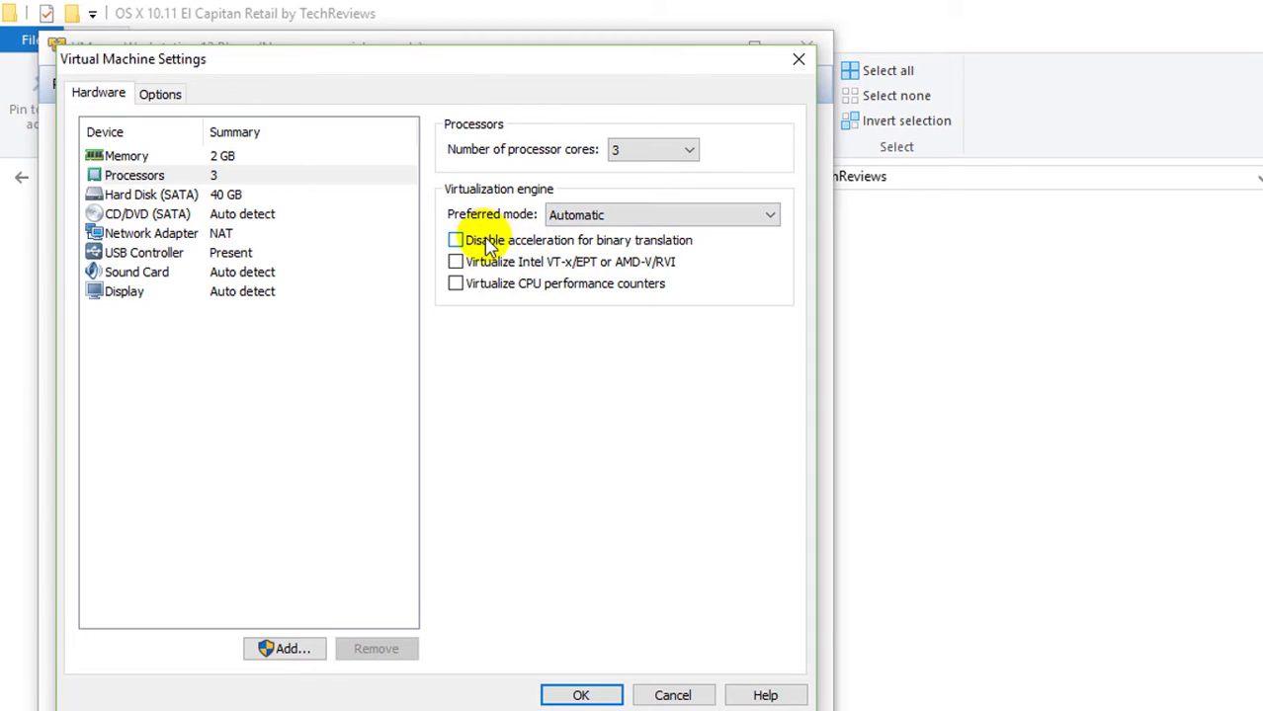
pyautogui.moveTo(534, 268)
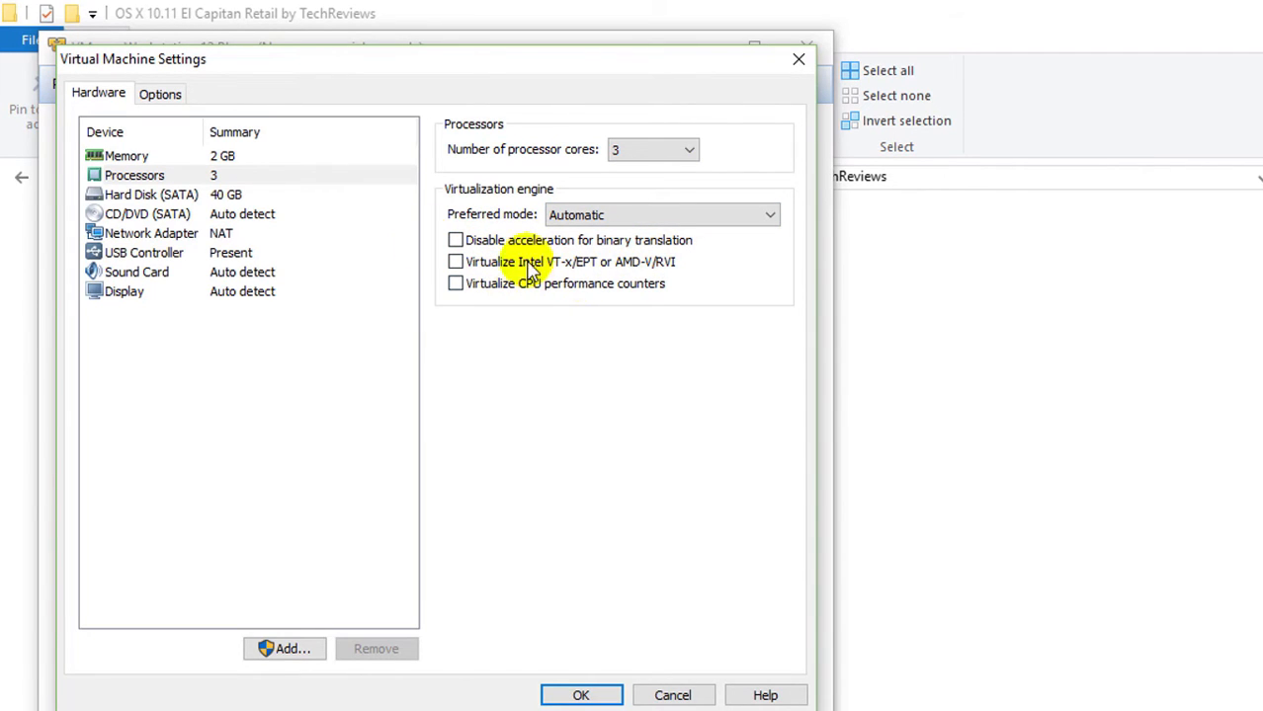
pyautogui.click(125, 291)
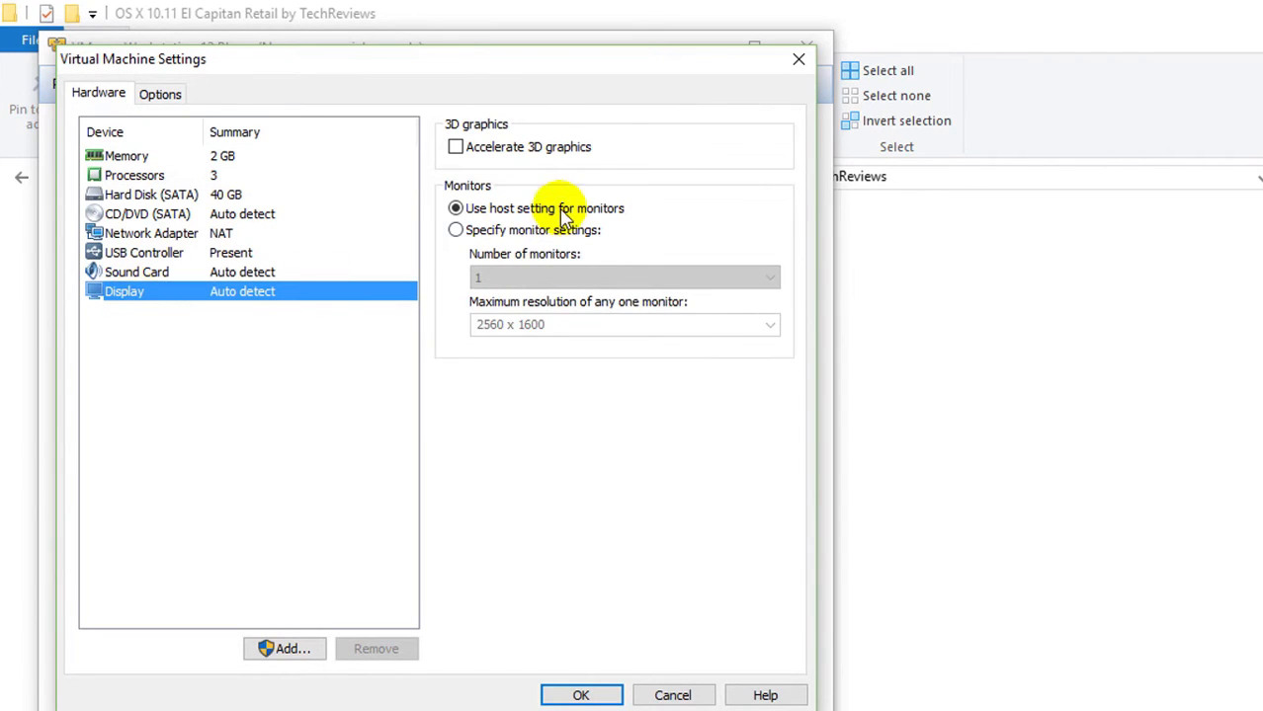
pyautogui.click(455, 146)
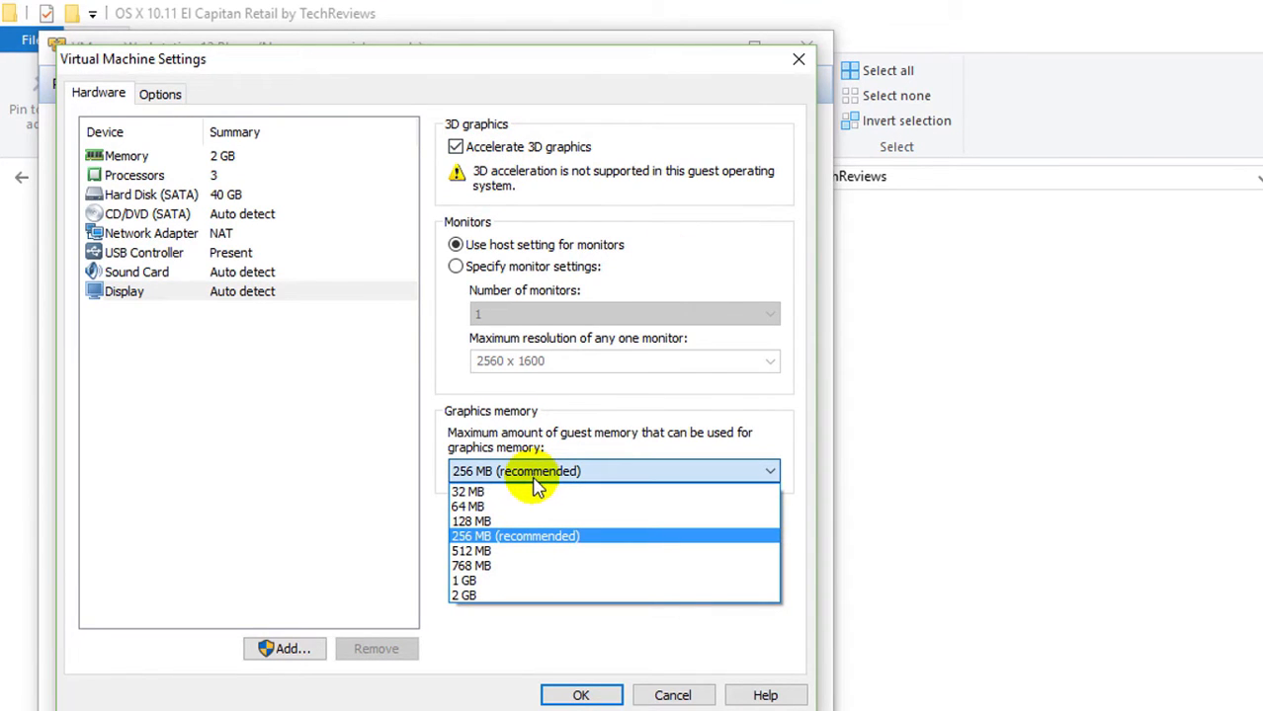
pyautogui.moveTo(484, 550)
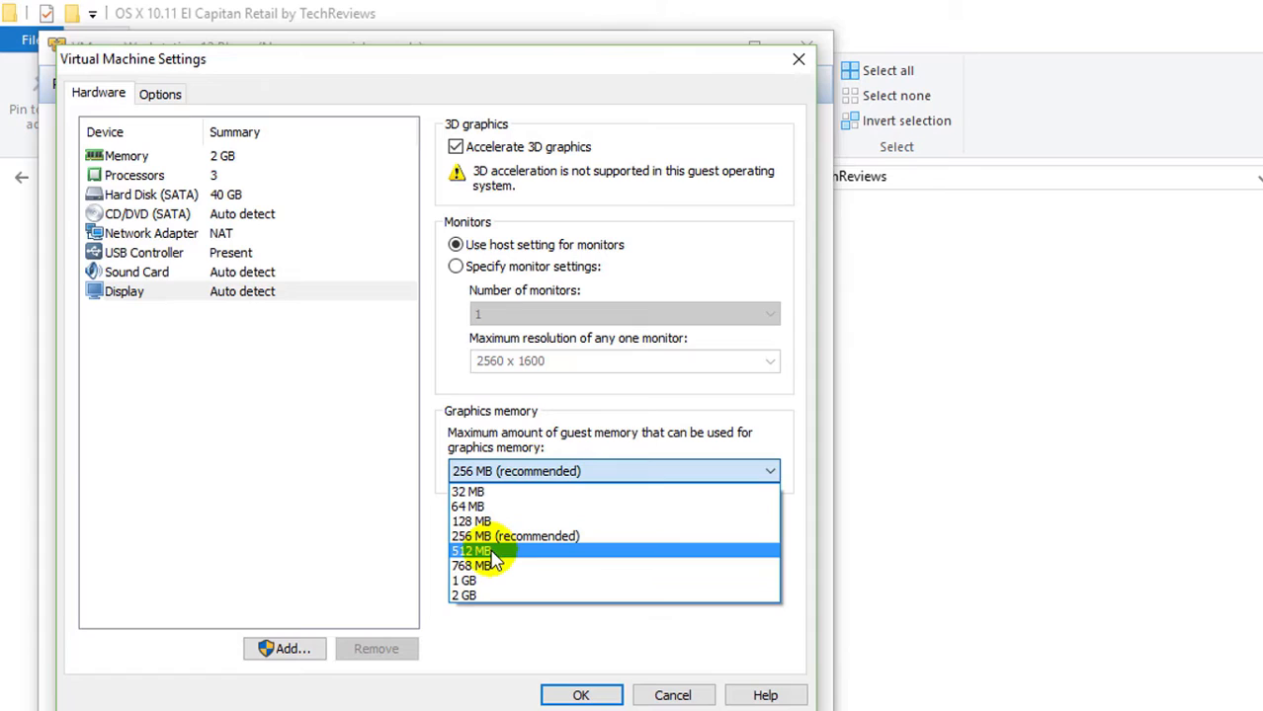
pyautogui.click(471, 550)
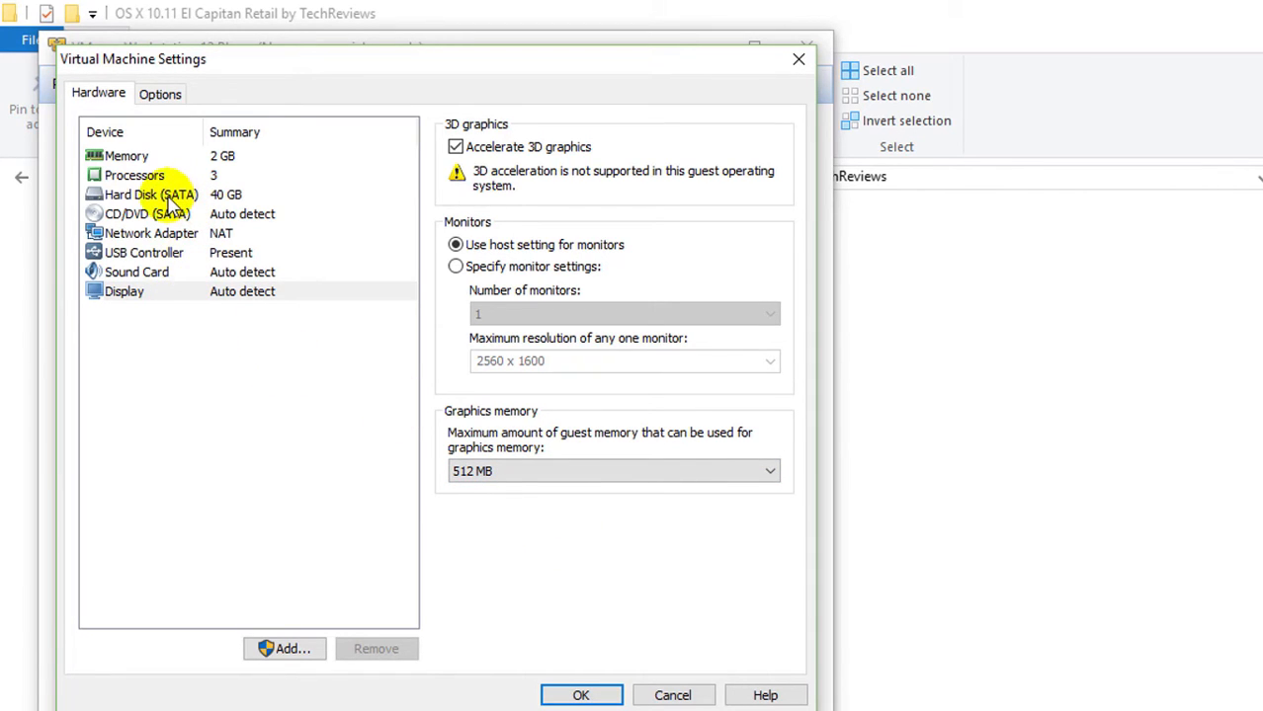
# - Add a new SATA hard disk that uses an existing virtual disk
pyautogui.click(150, 194)
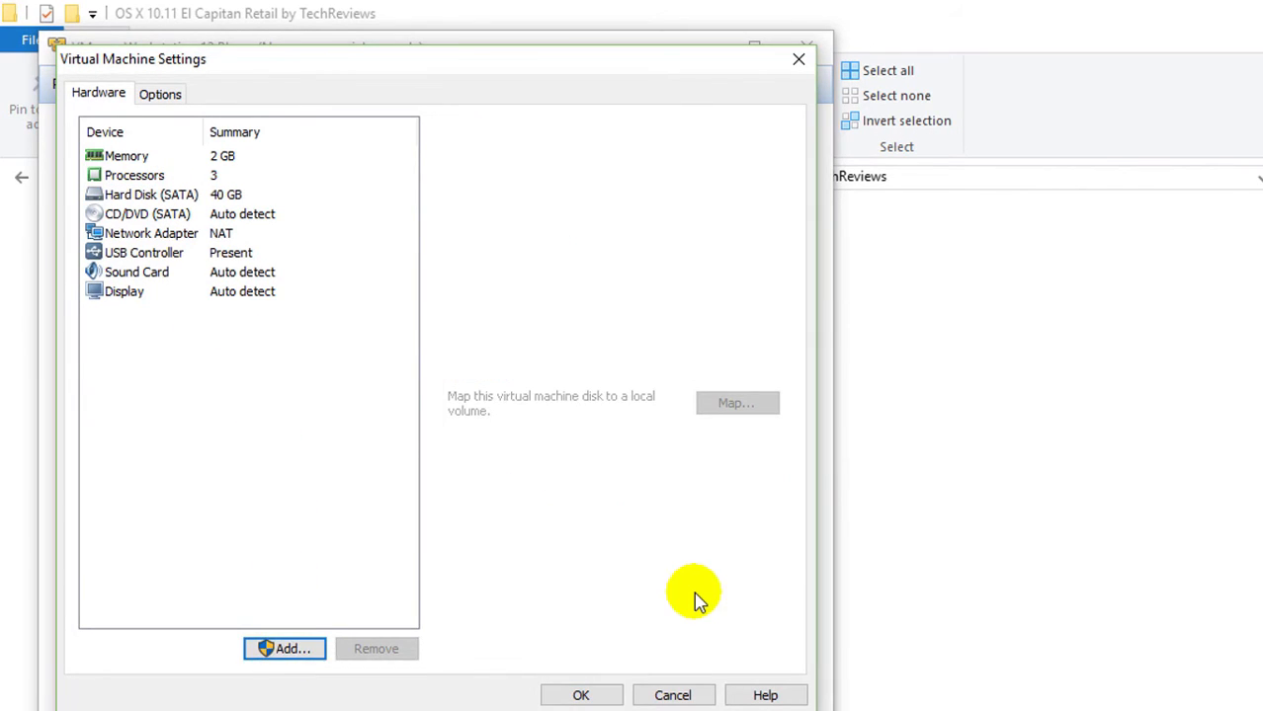
pyautogui.click(284, 648)
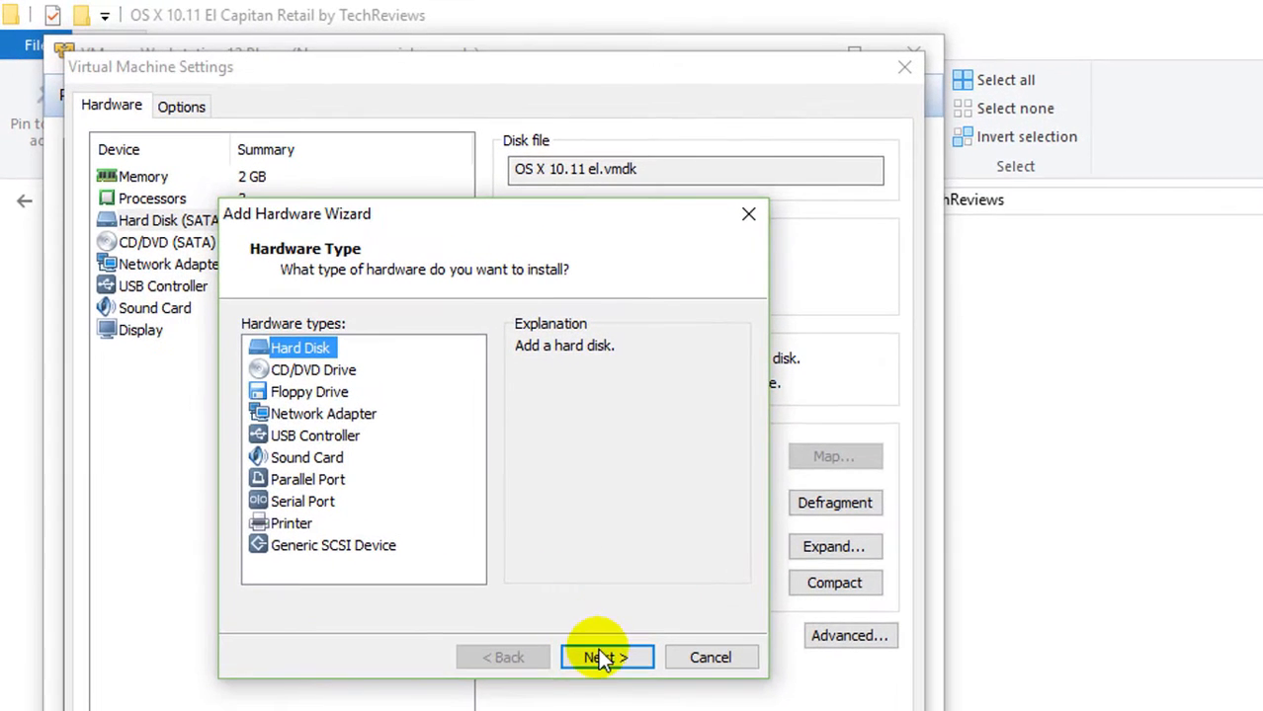
pyautogui.click(607, 657)
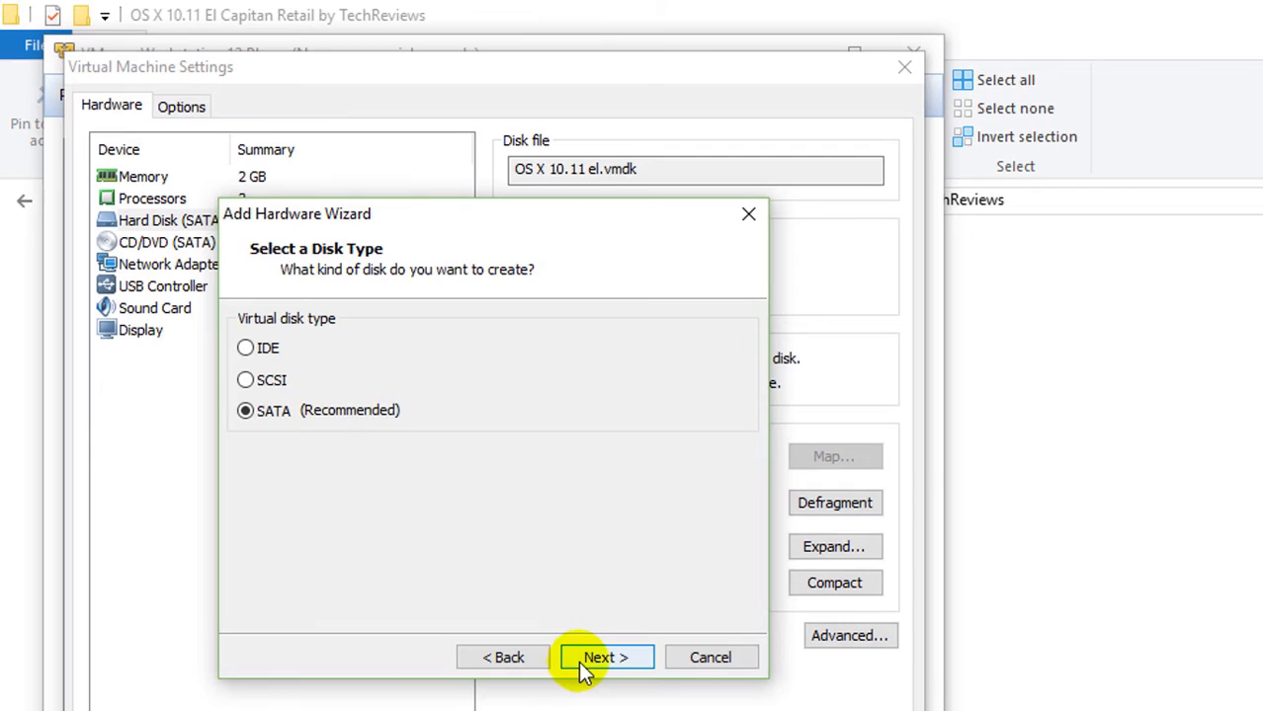
pyautogui.click(604, 657)
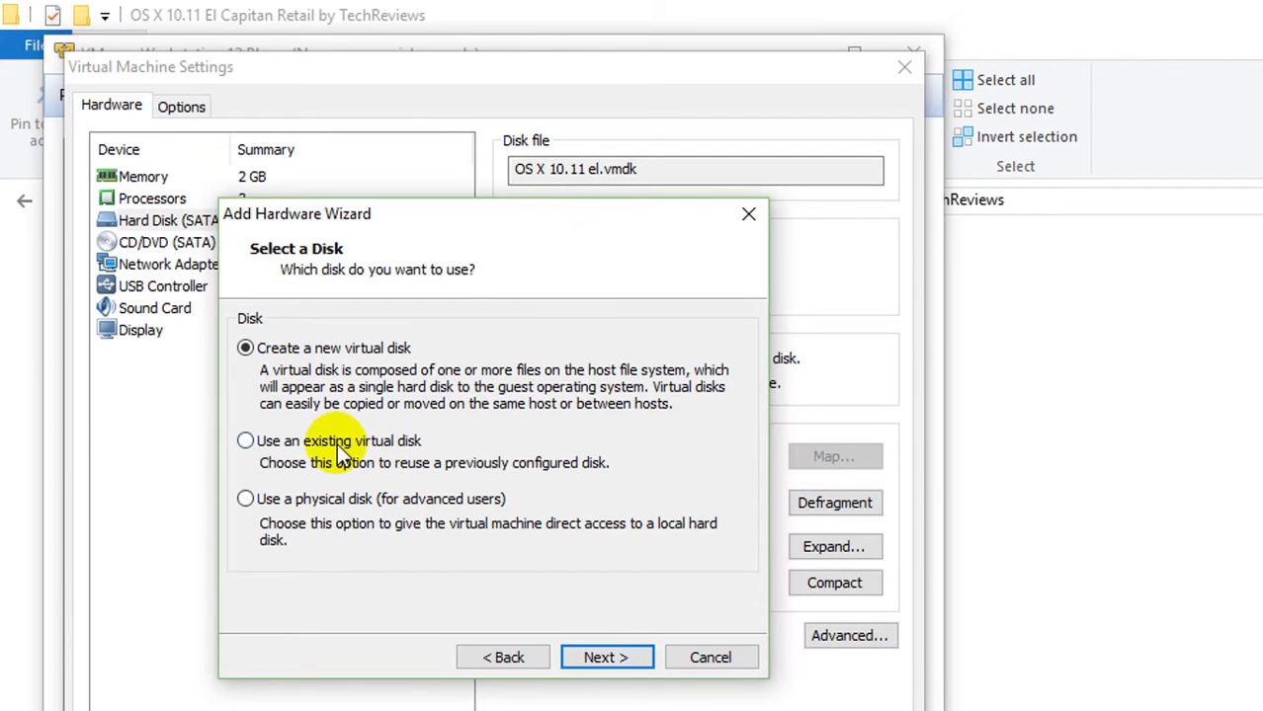
pyautogui.click(245, 441)
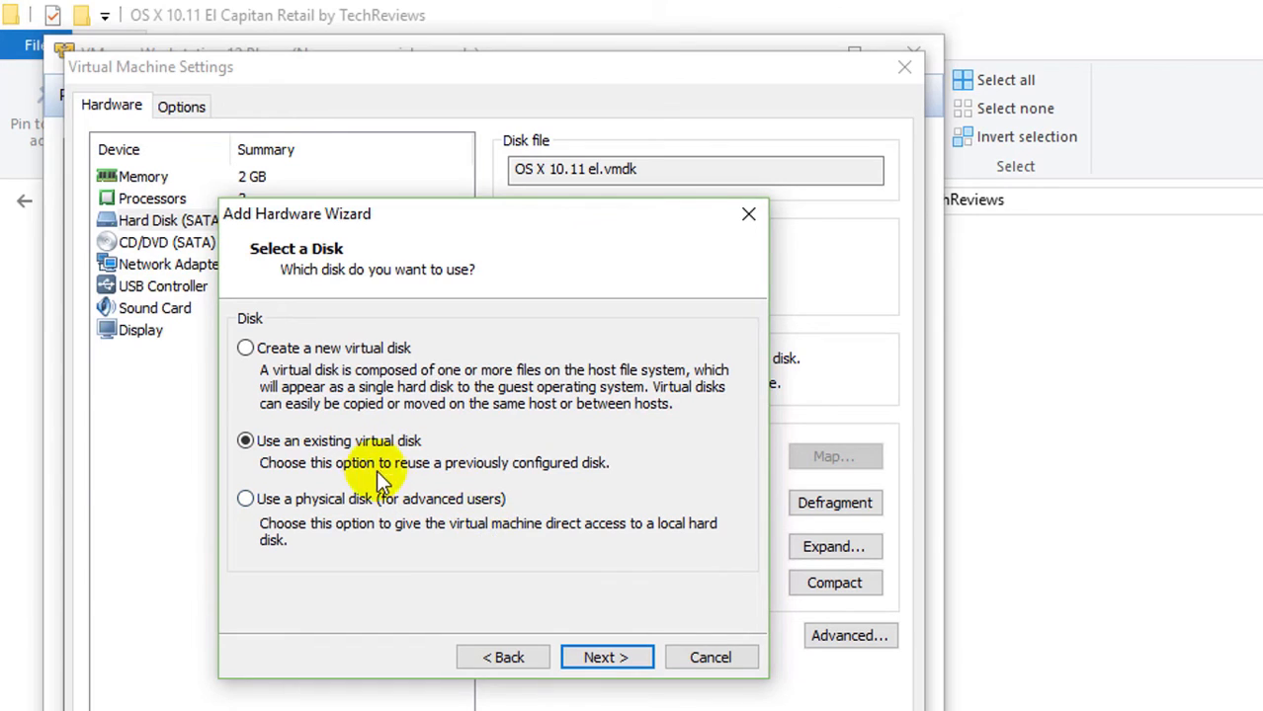
pyautogui.click(606, 657)
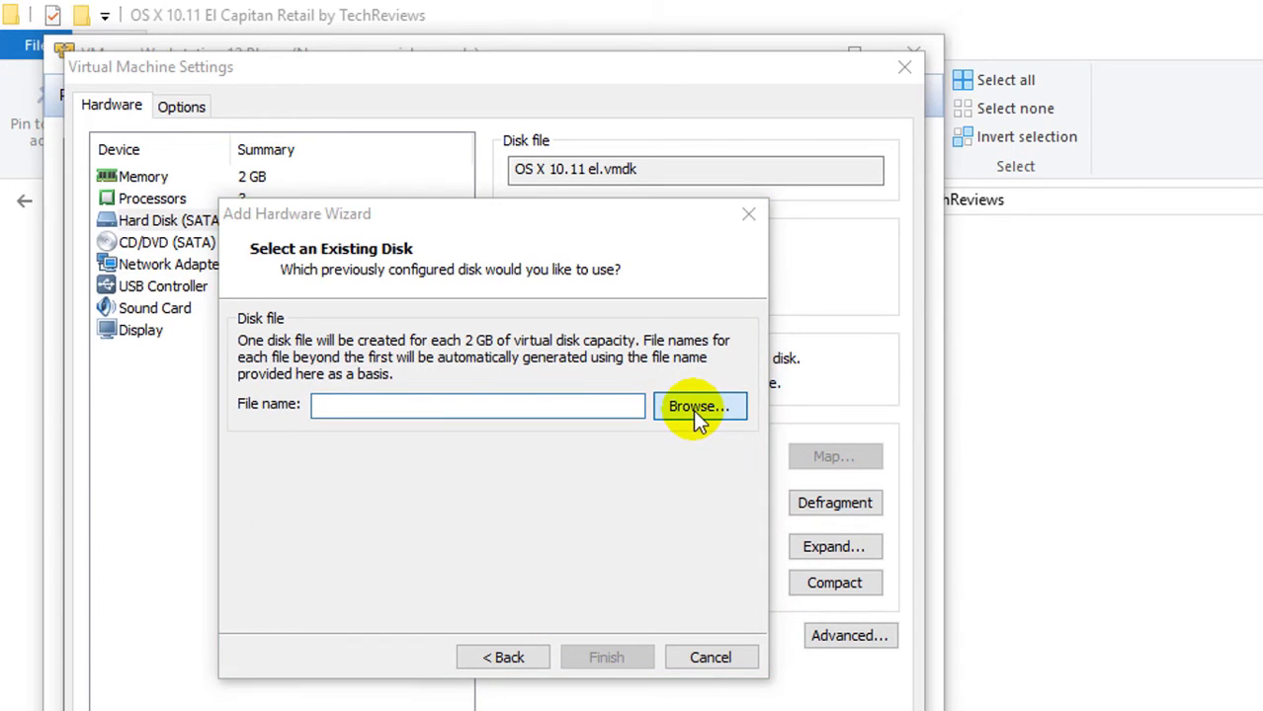
# - Pick OS X 10.11 El Capitan Retail.vmdk from F:\OSX10.11ElCapitanRetailByTechReviews as the disk file
pyautogui.click(698, 406)
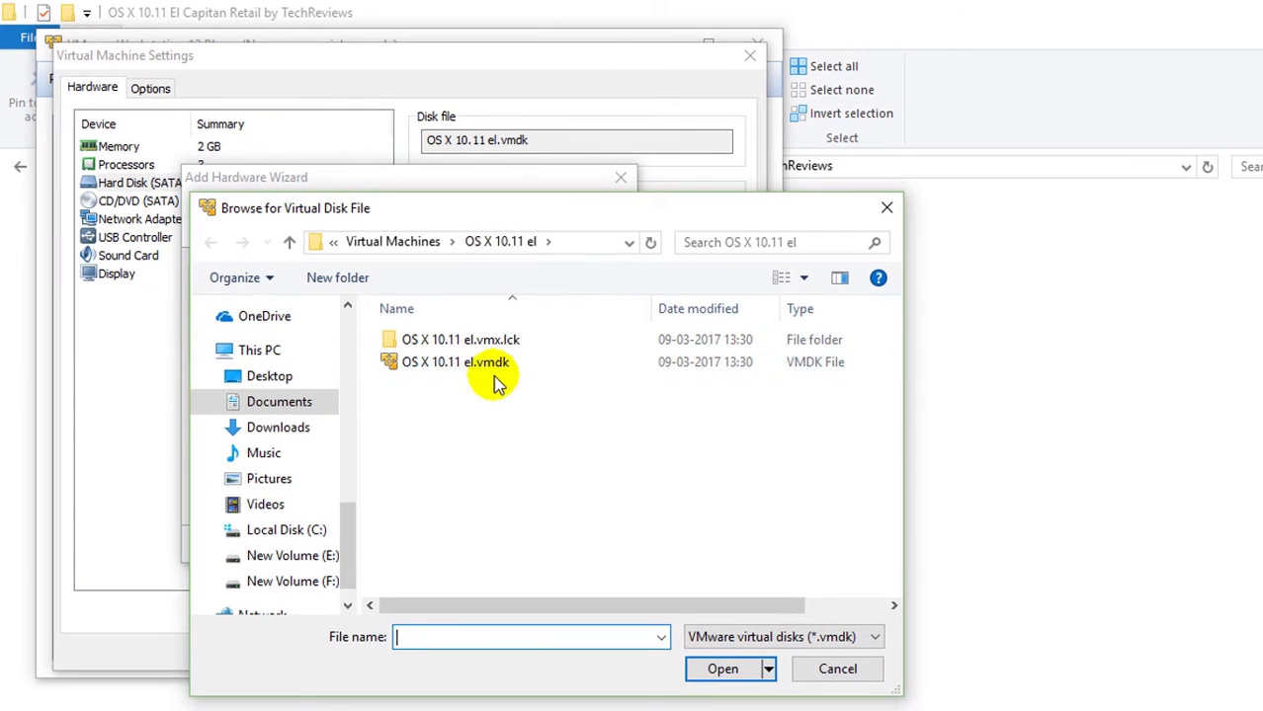
pyautogui.click(455, 361)
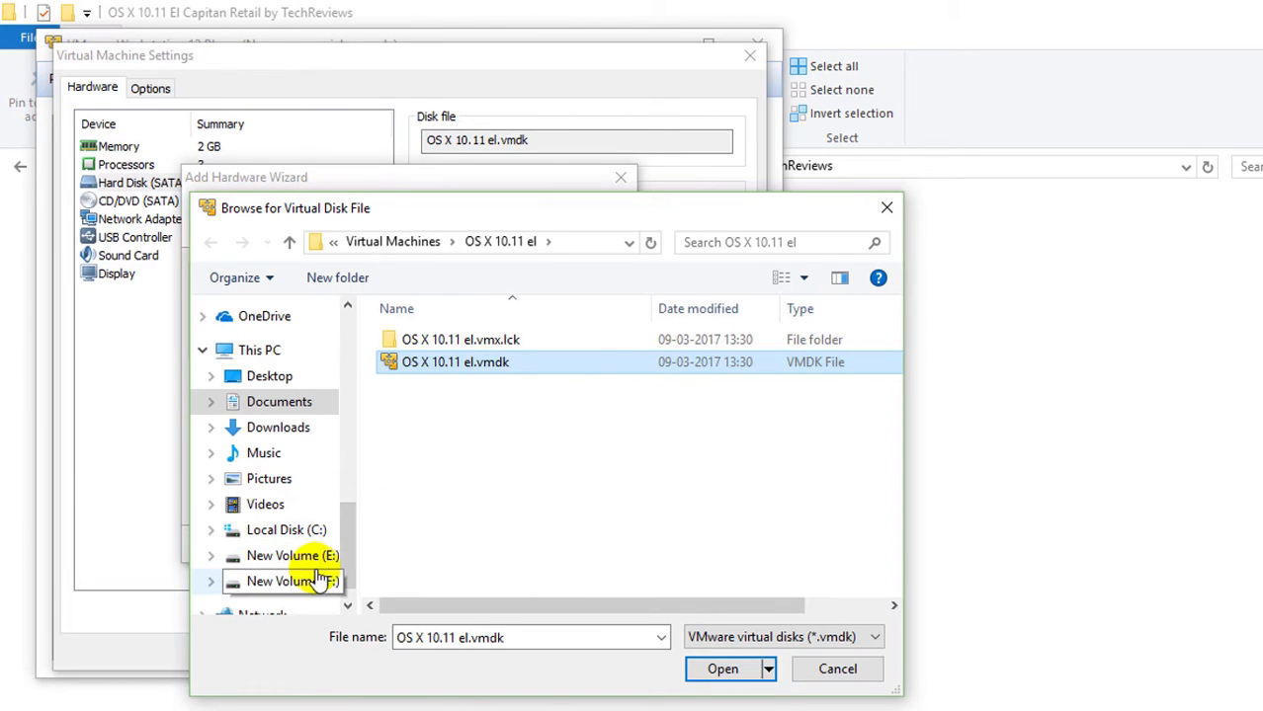
pyautogui.click(291, 581)
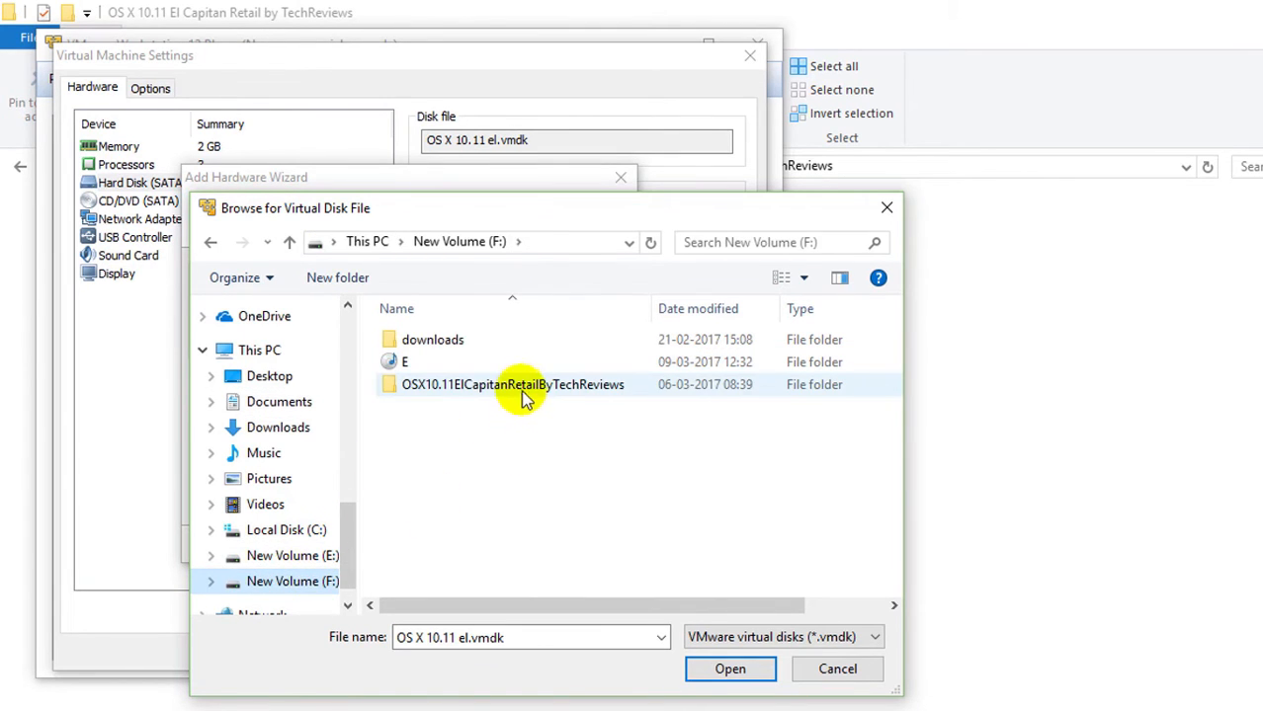
pyautogui.doubleClick(513, 384)
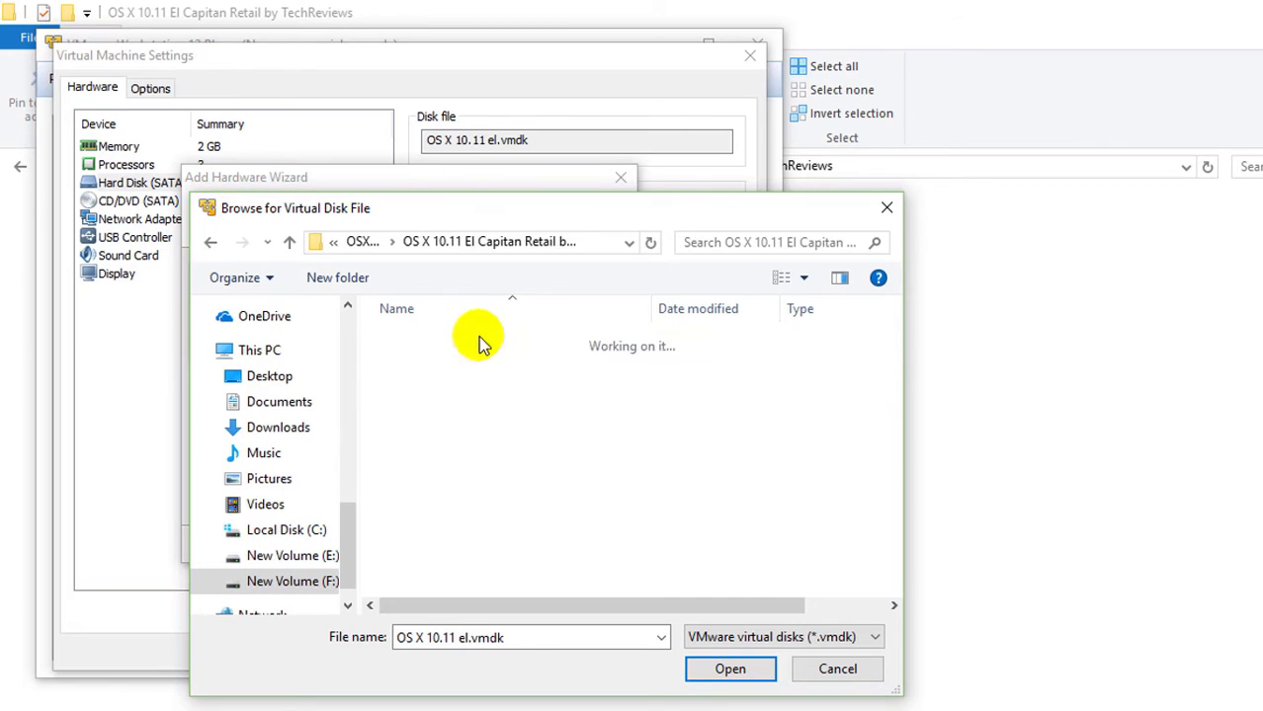
pyautogui.click(495, 362)
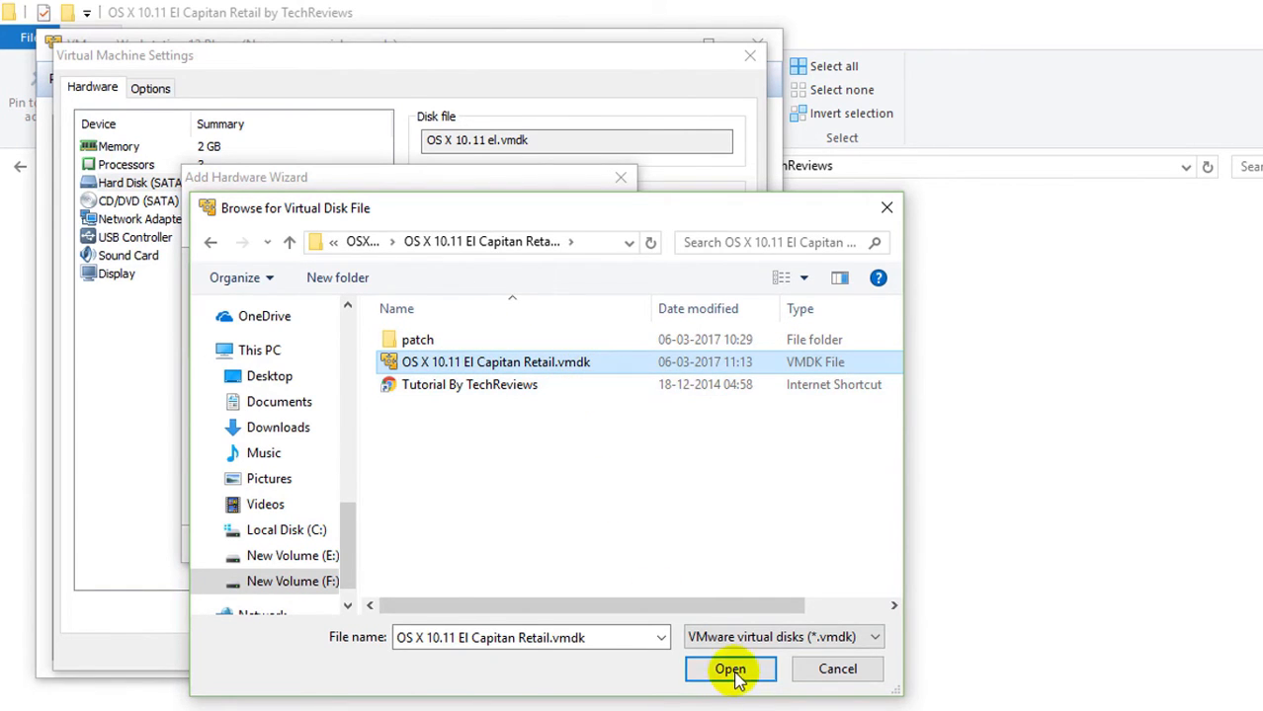
pyautogui.click(729, 669)
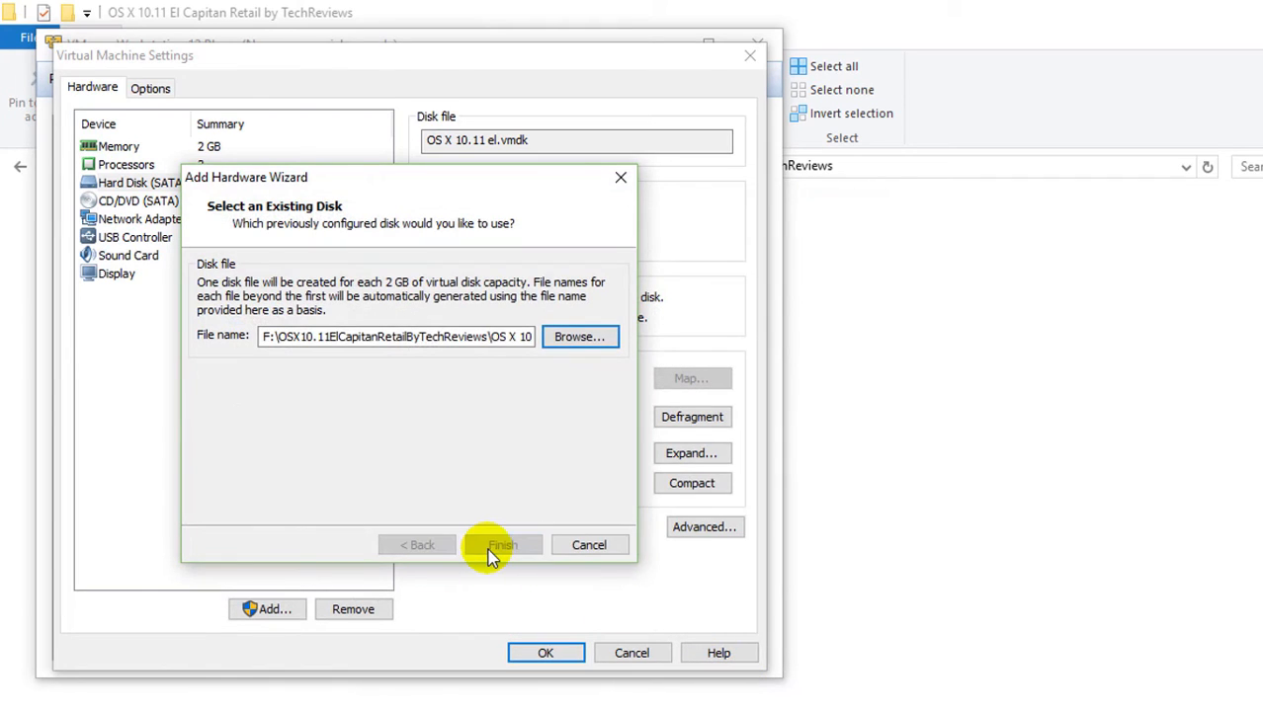
# - Keep the disk's existing format, remove the original 40 GB disk, and save the settings
pyautogui.click(502, 545)
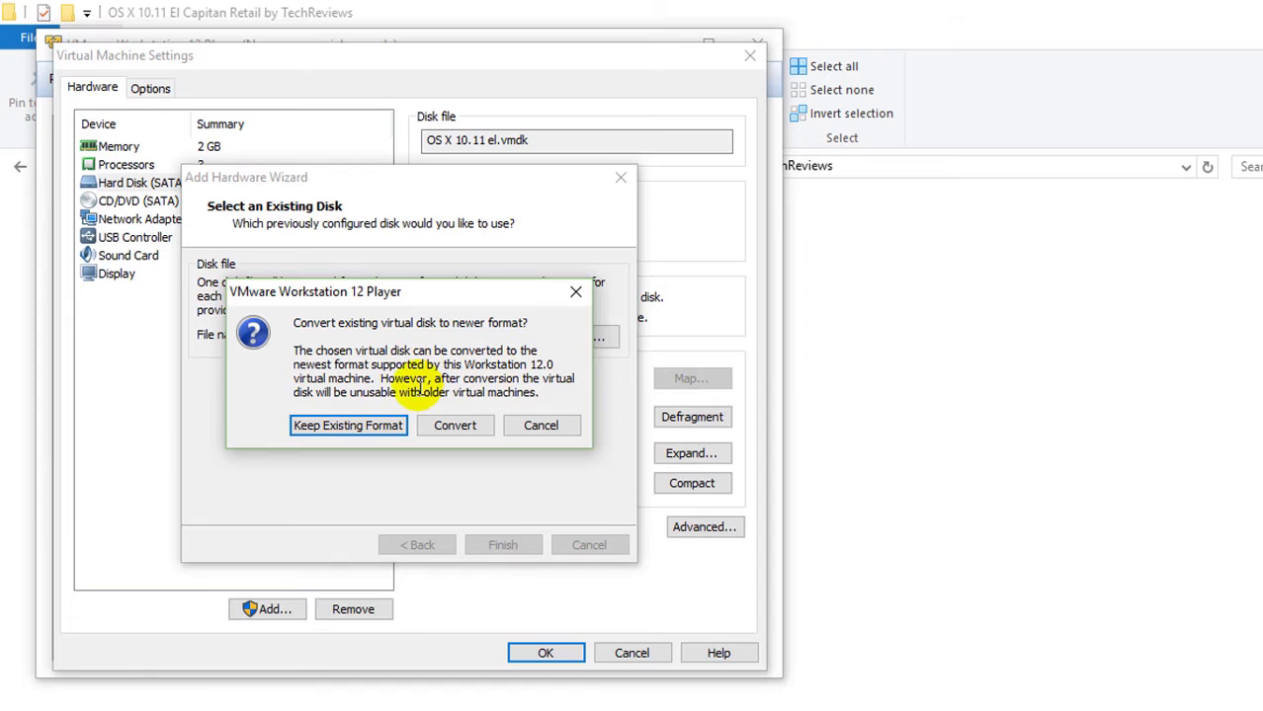
pyautogui.moveTo(484, 406)
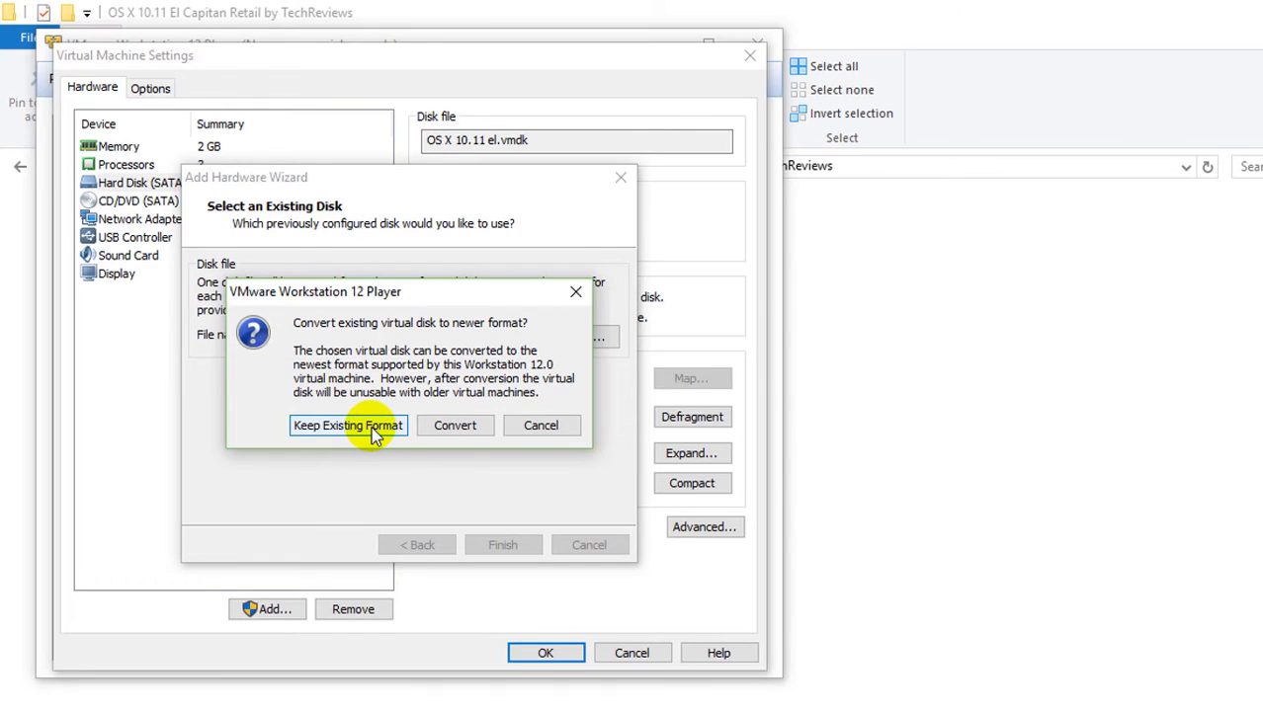
pyautogui.click(347, 425)
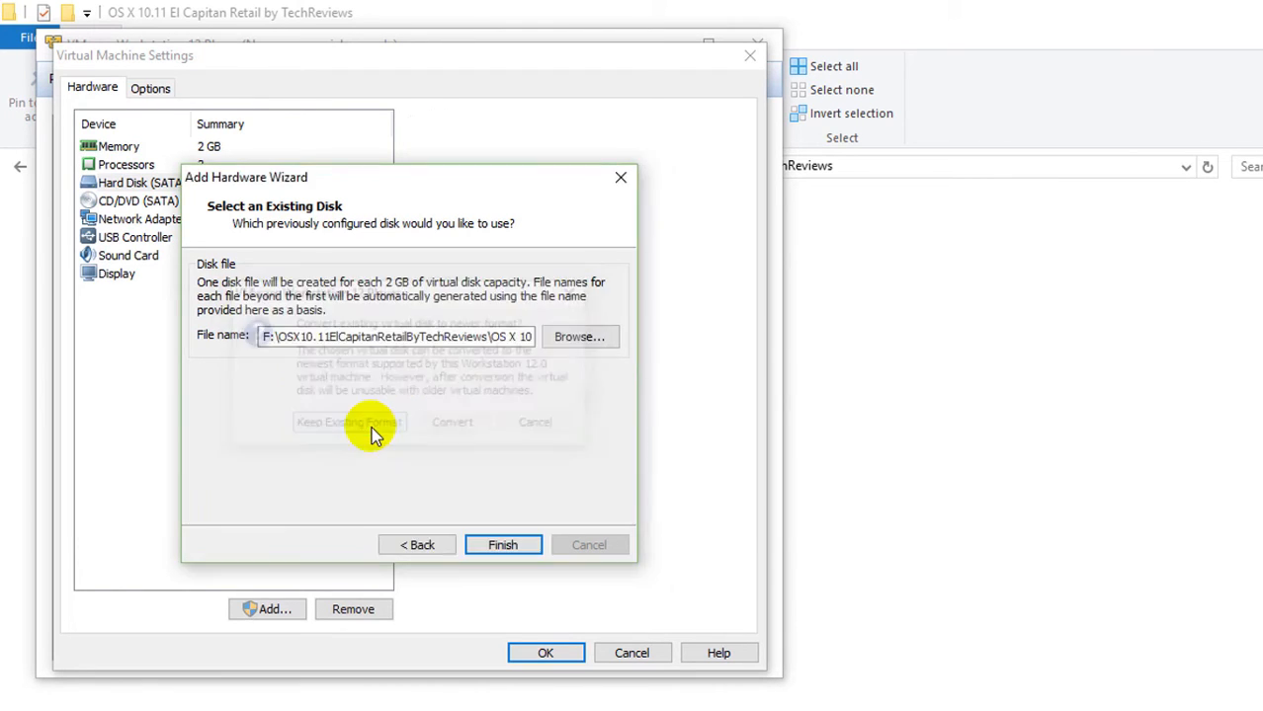
pyautogui.click(348, 422)
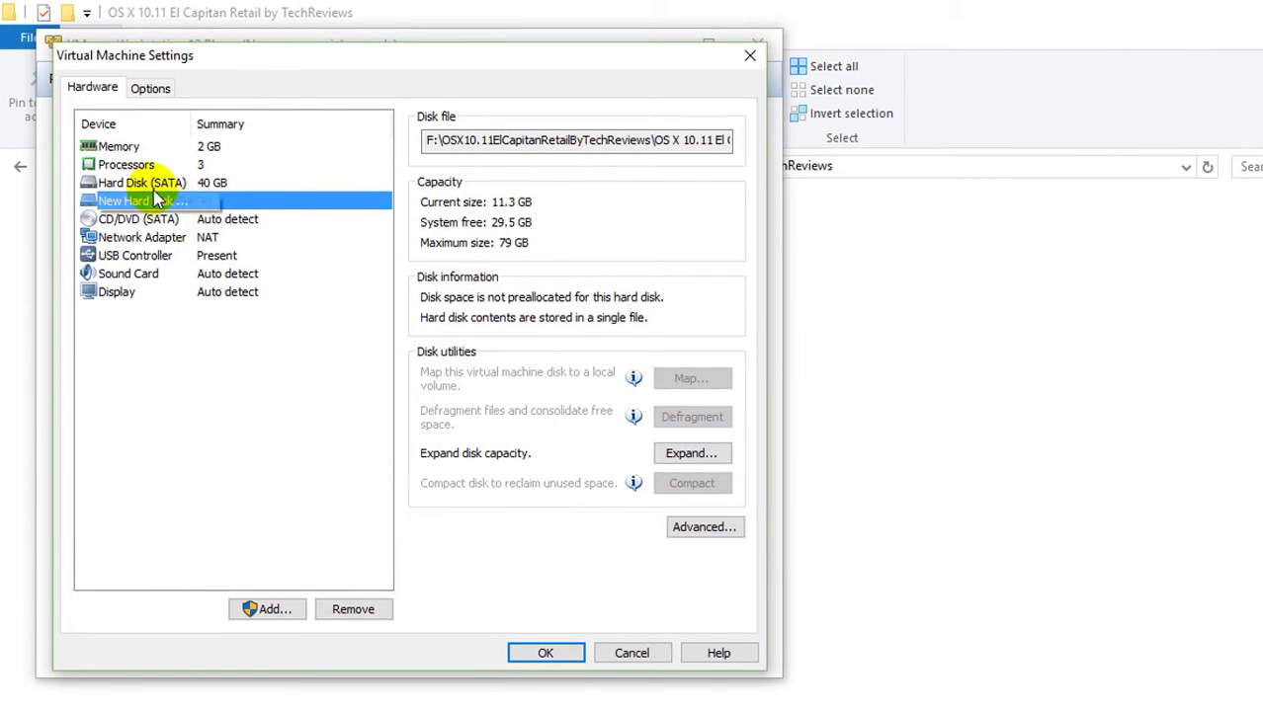
pyautogui.click(140, 182)
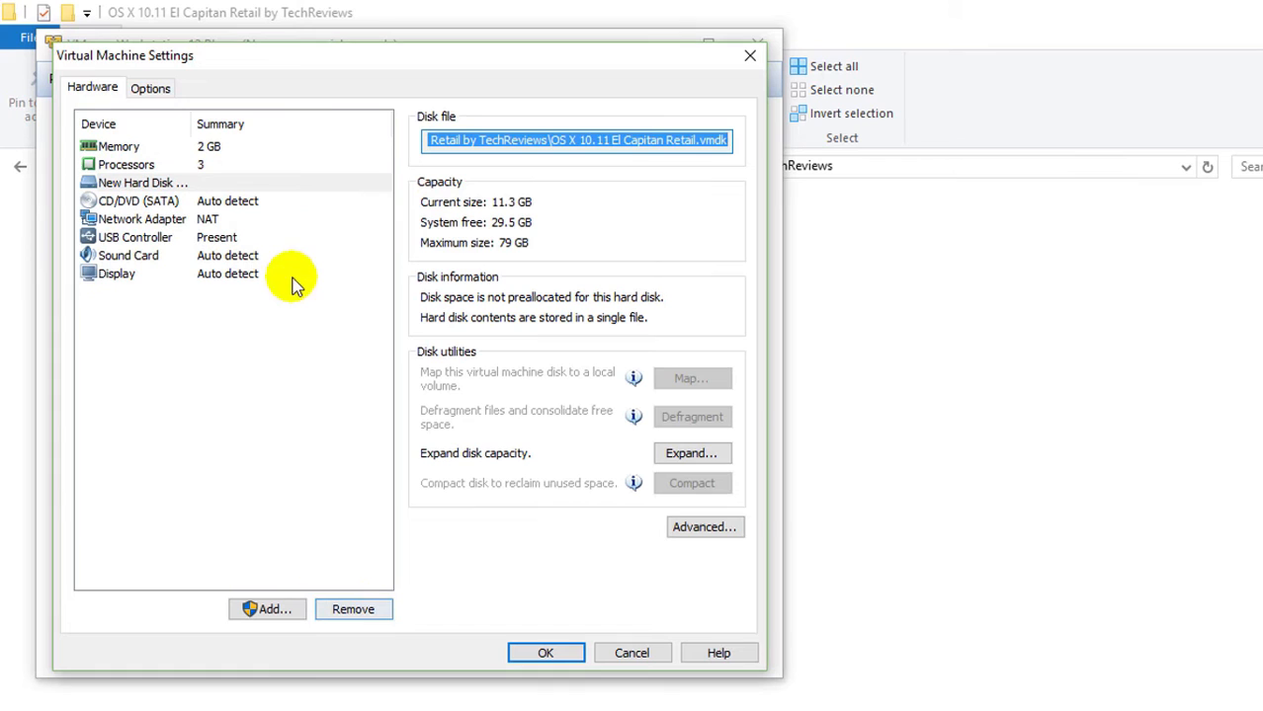
pyautogui.click(545, 652)
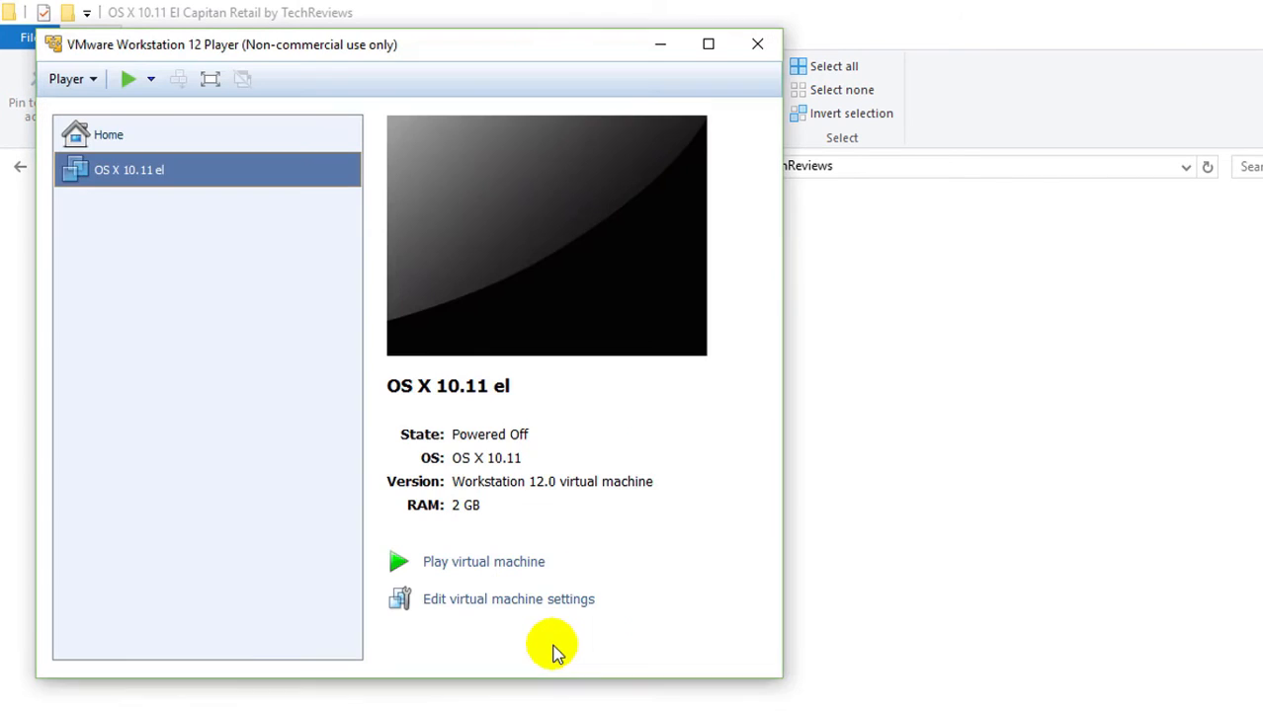
pyautogui.moveTo(512, 31)
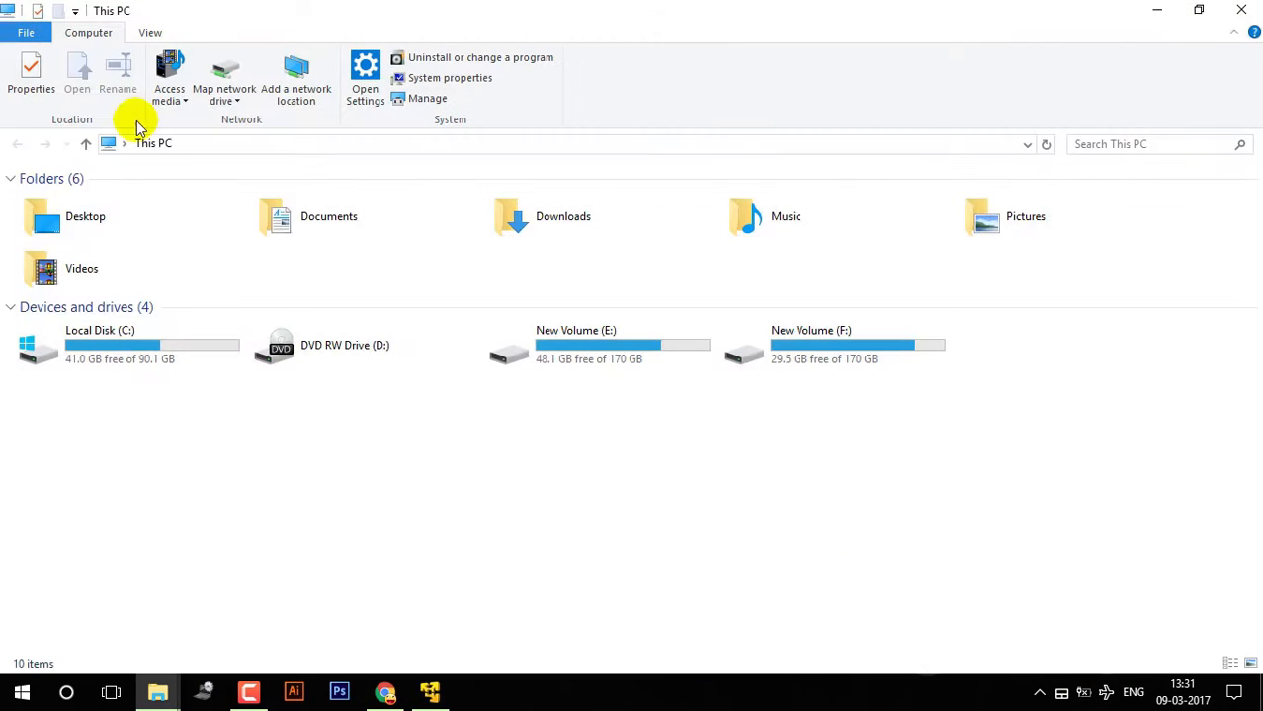
# - Open Documents > Virtual Machines > OS X 10.11 el and untick 'Hide extensions for known file types'
pyautogui.doubleClick(328, 216)
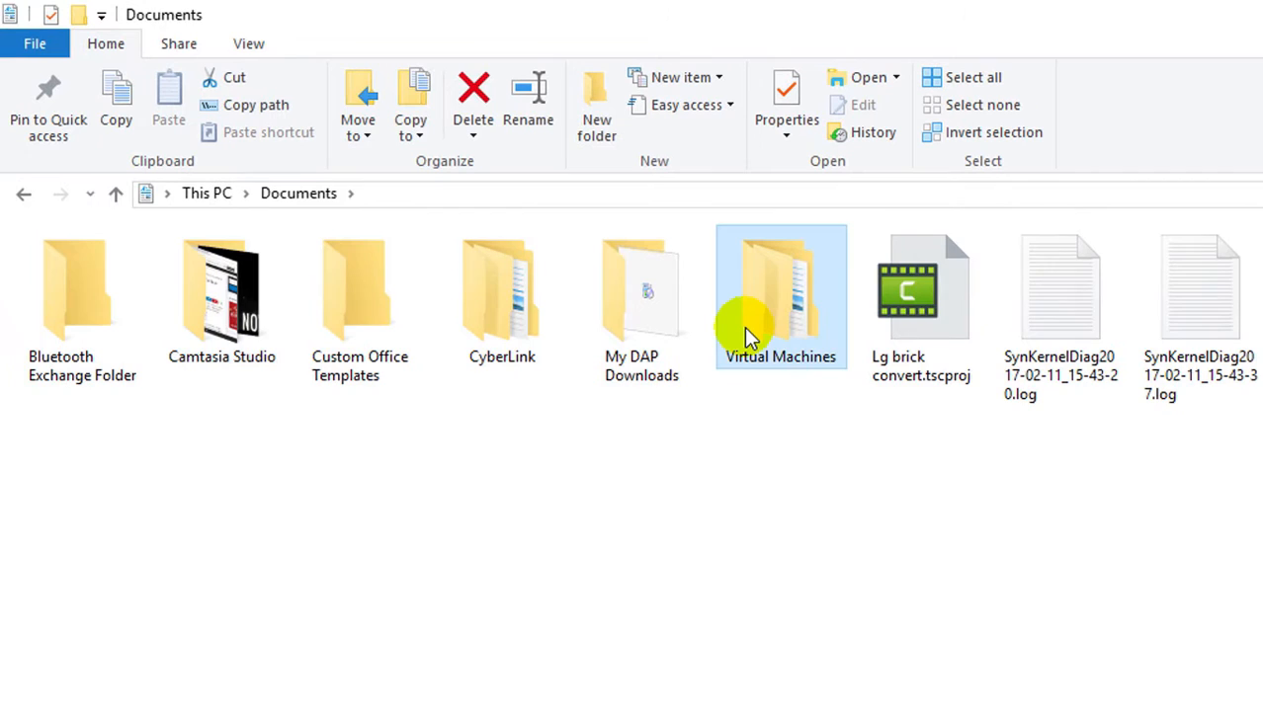
pyautogui.doubleClick(781, 286)
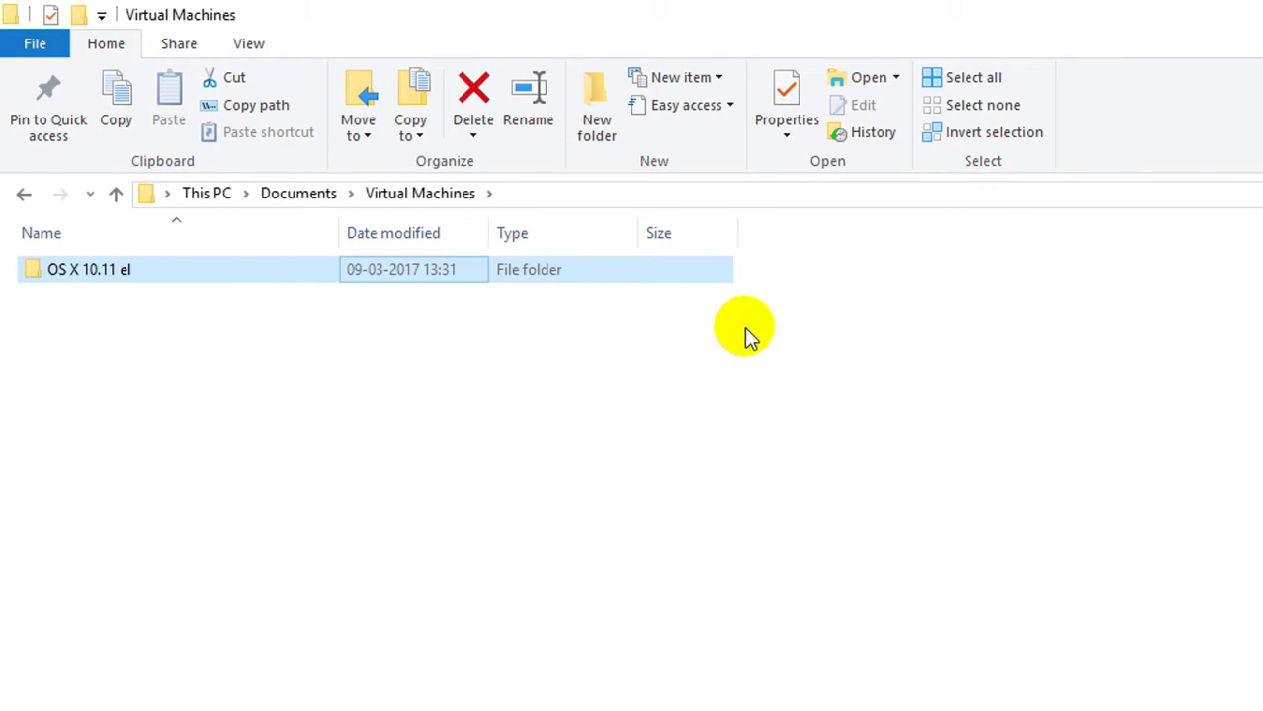
pyautogui.doubleClick(88, 269)
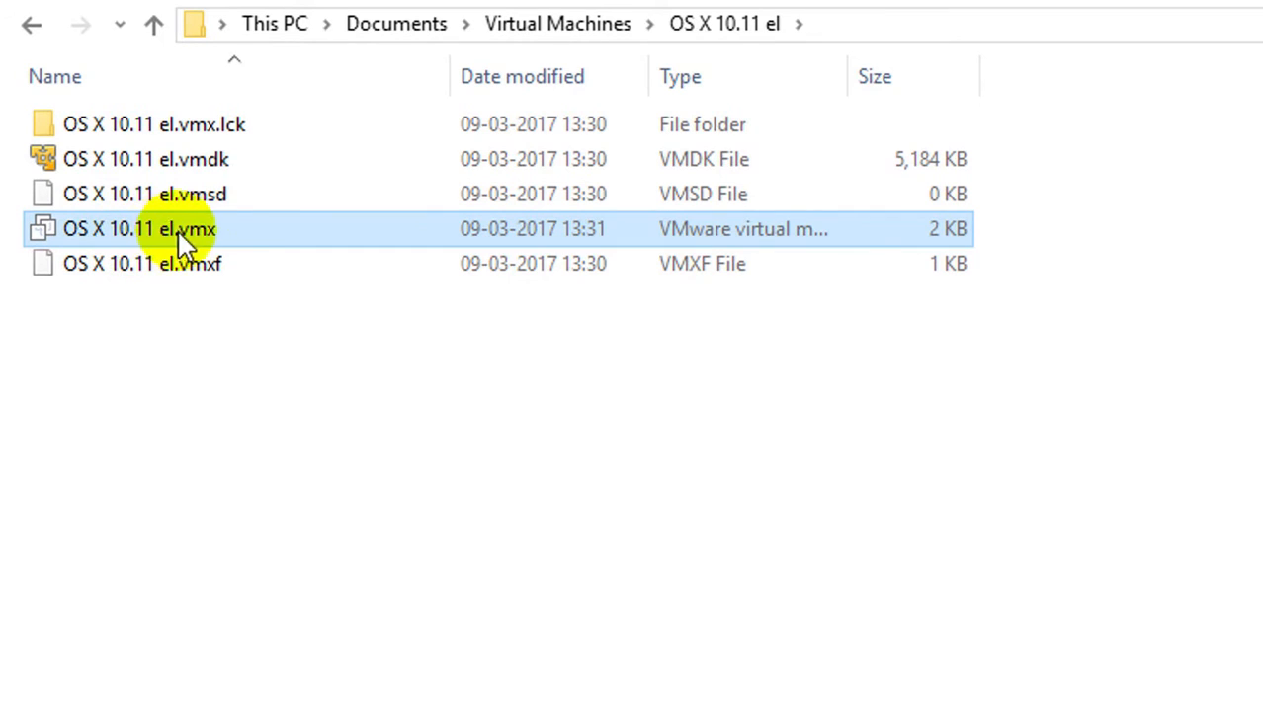
pyautogui.moveTo(183, 228)
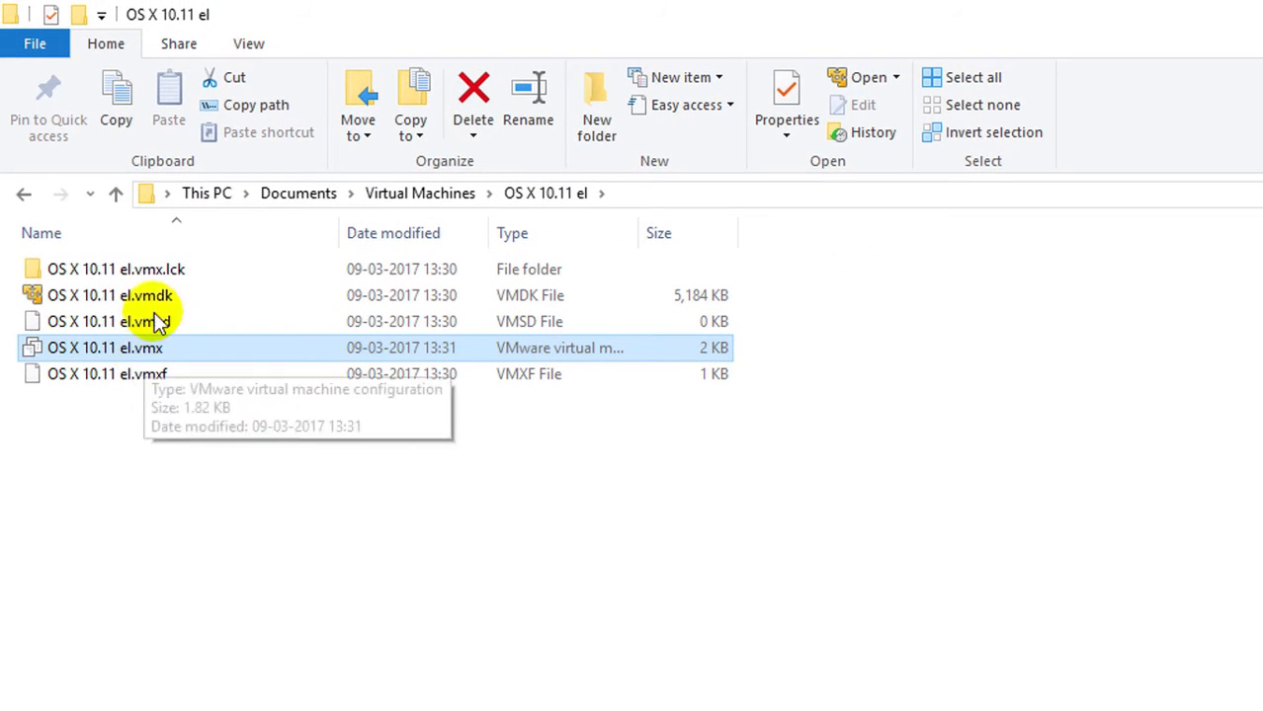
pyautogui.click(248, 42)
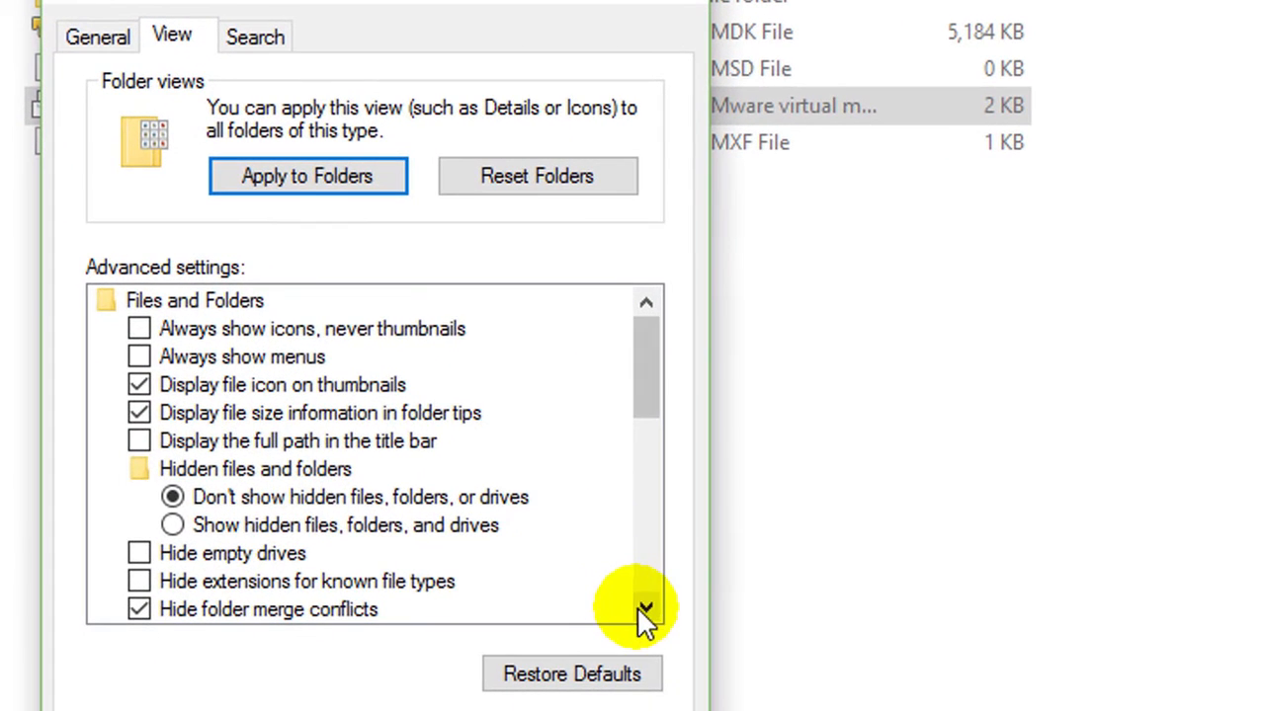
pyautogui.click(645, 609)
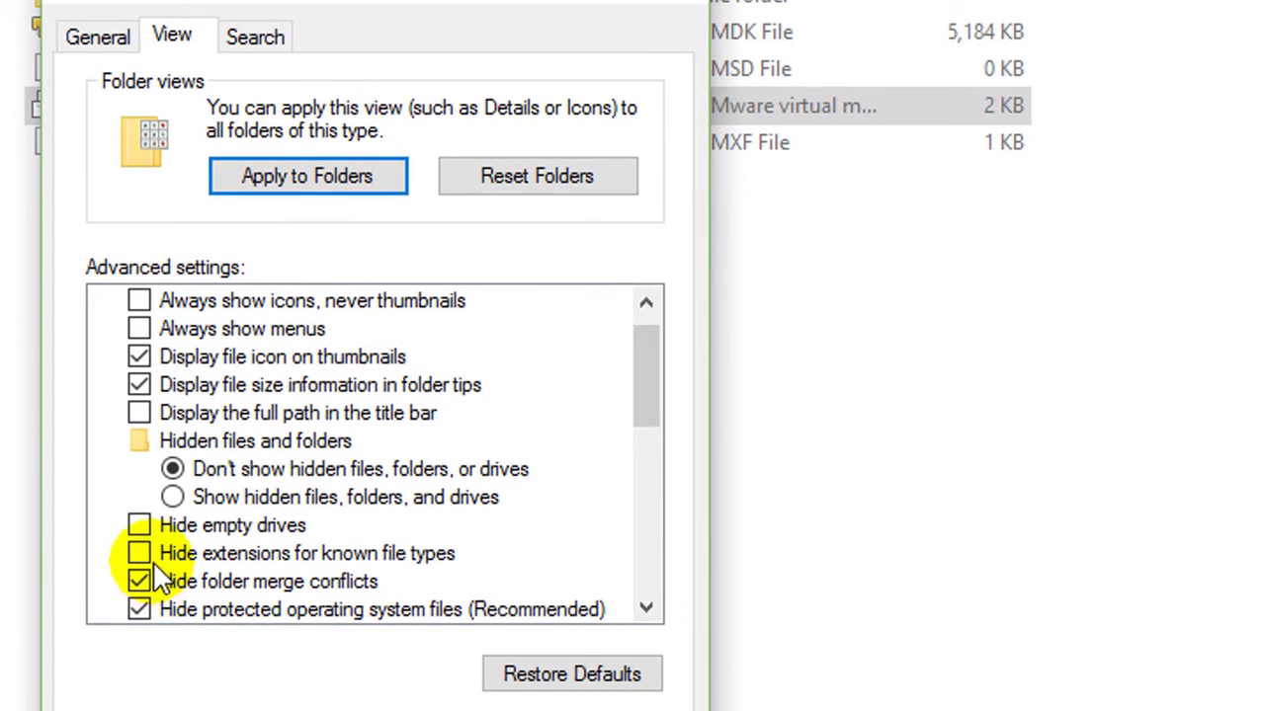
pyautogui.click(139, 553)
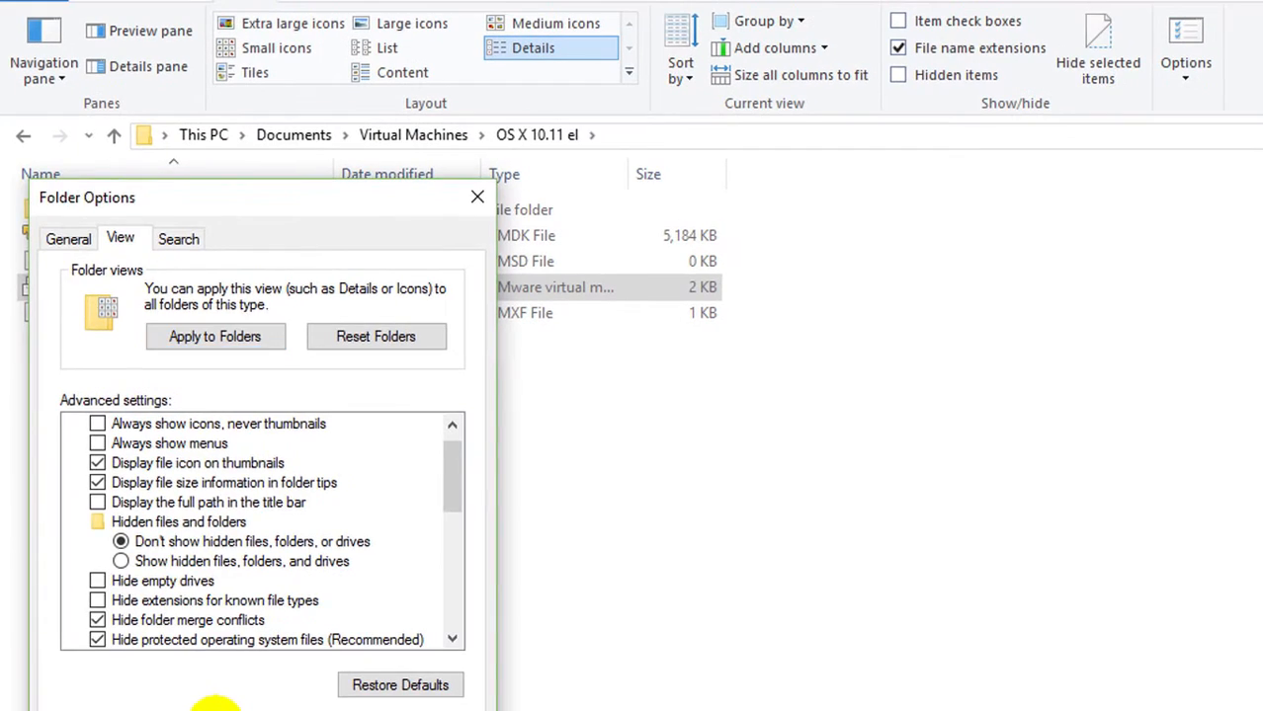
pyautogui.click(477, 197)
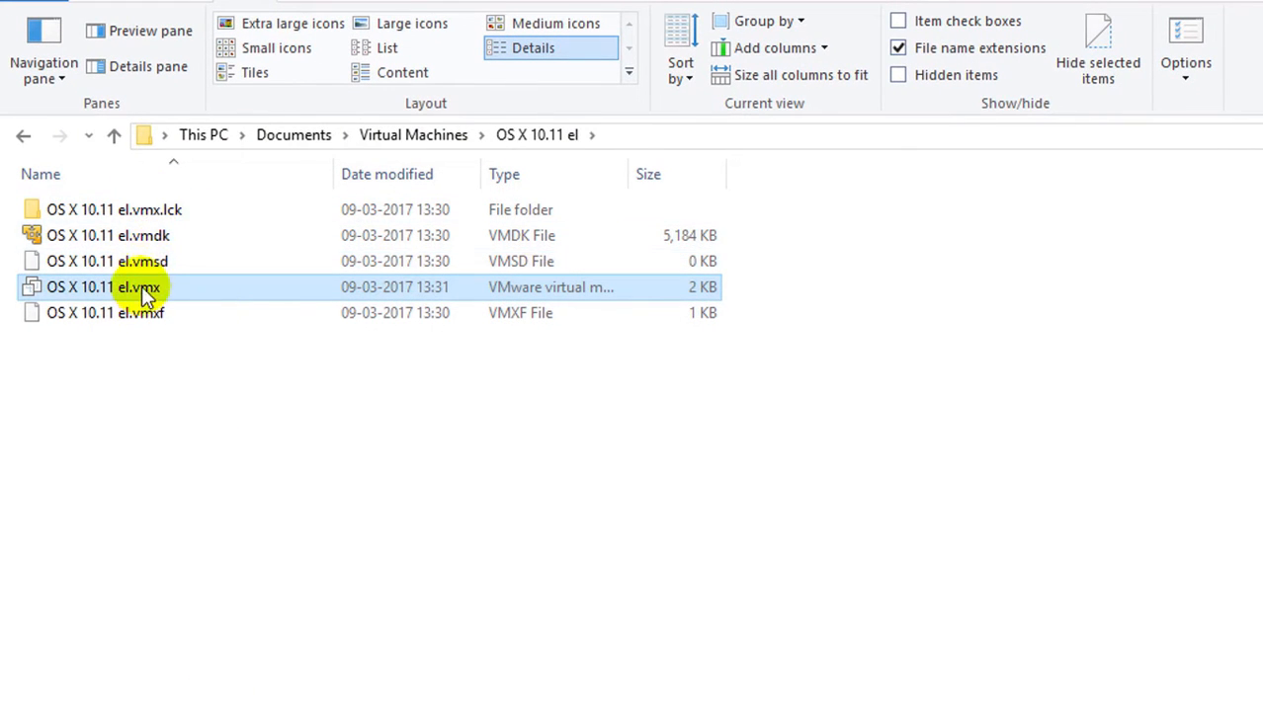
pyautogui.moveTo(128, 297)
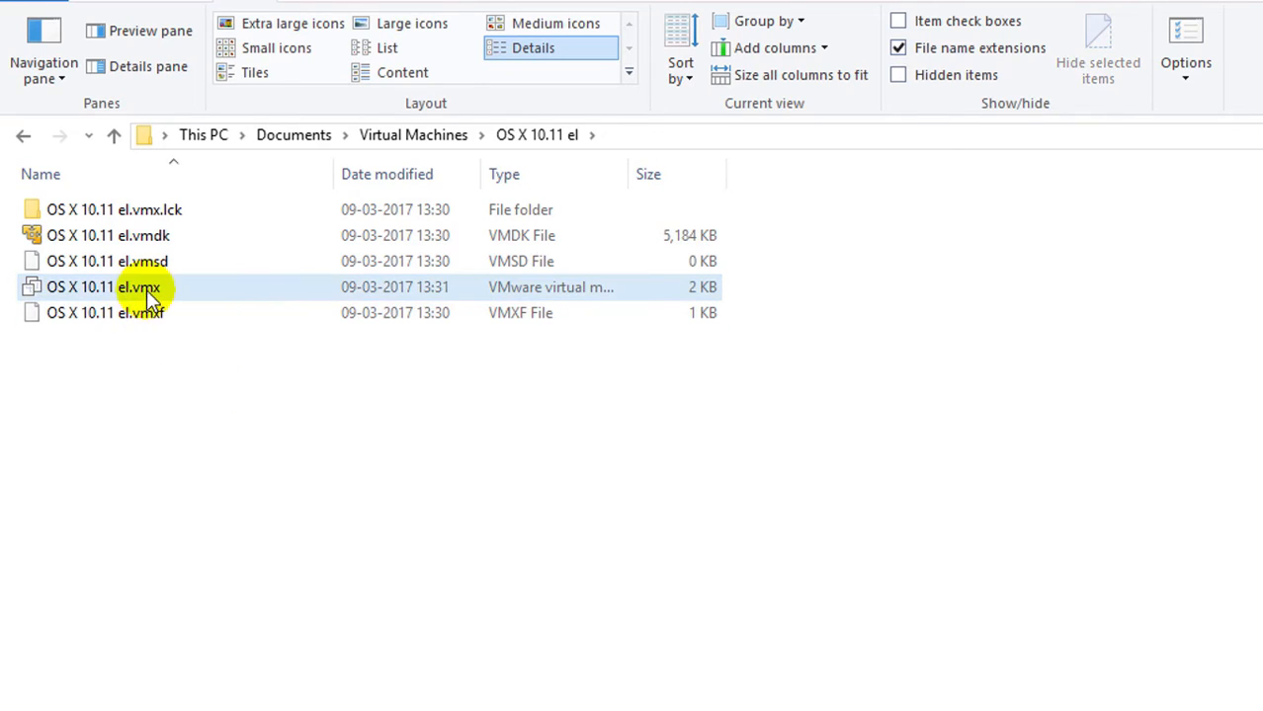
# - Edit OS X 10.11 el.vmx in Notepad following the techsviewer guide, adding smc.version = "0"
pyautogui.rightClick(104, 287)
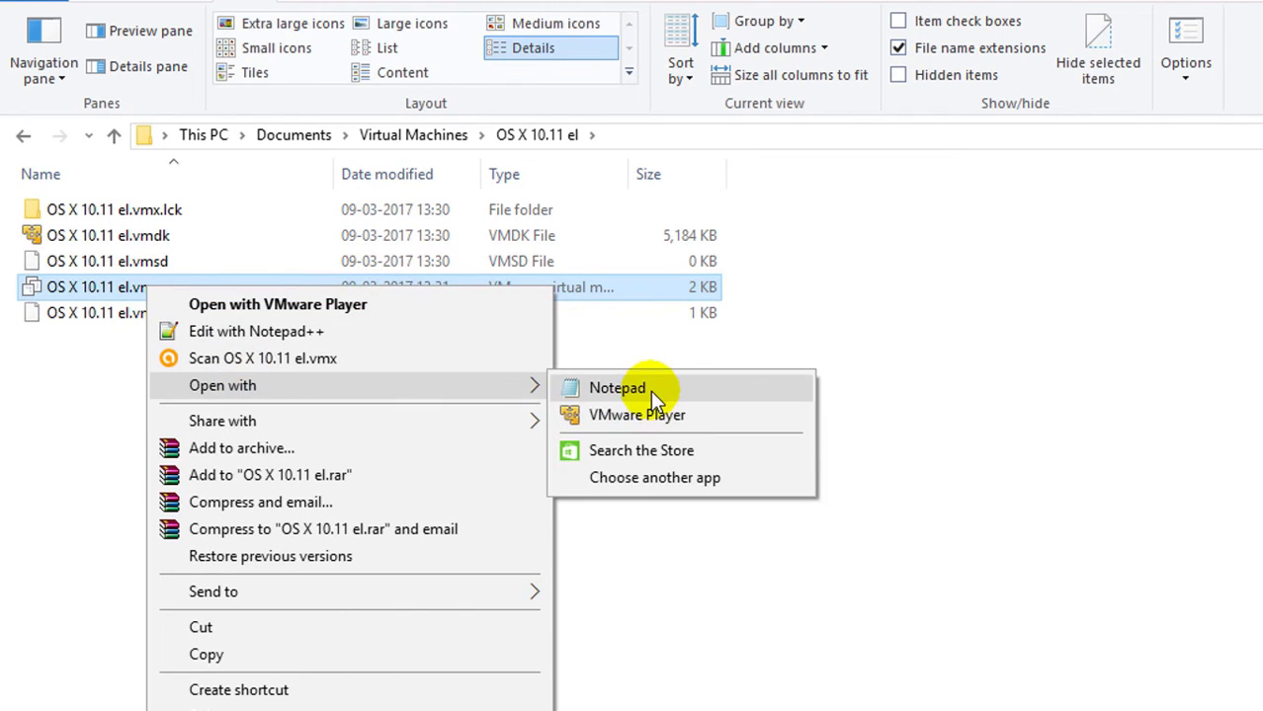
pyautogui.click(617, 387)
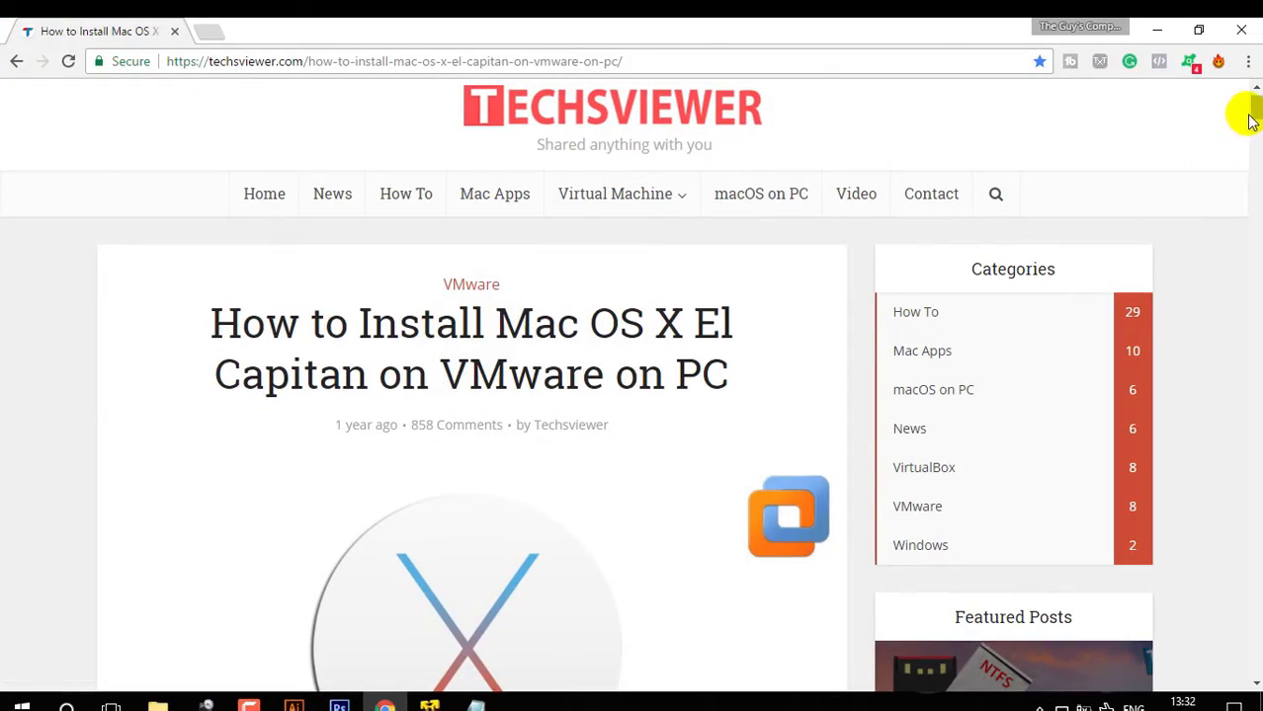
pyautogui.scroll(-3)
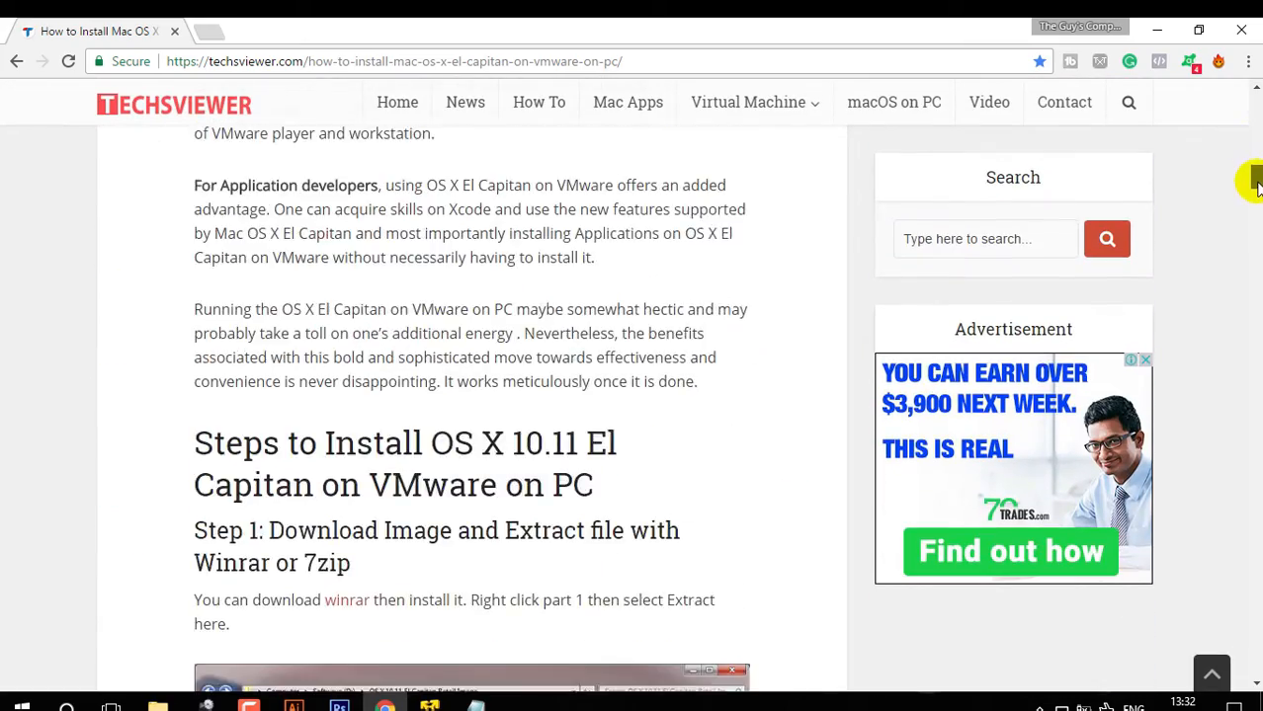
pyautogui.scroll(-3)
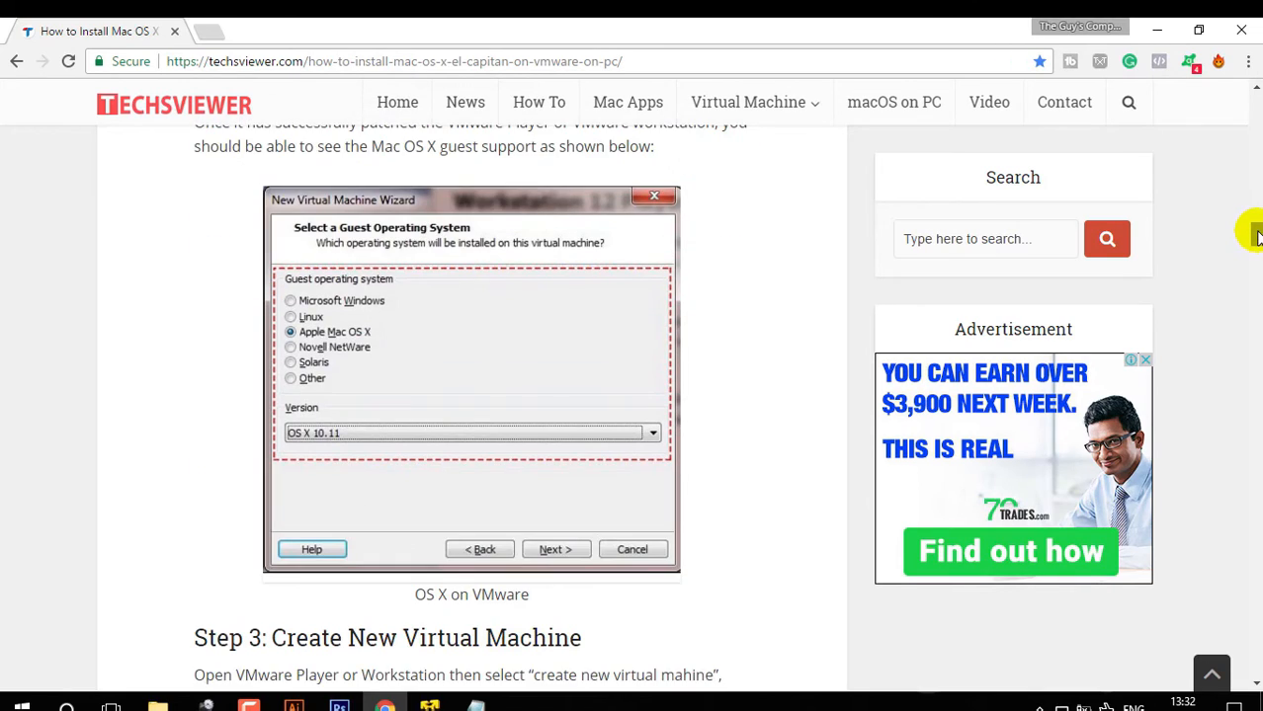
pyautogui.scroll(-3)
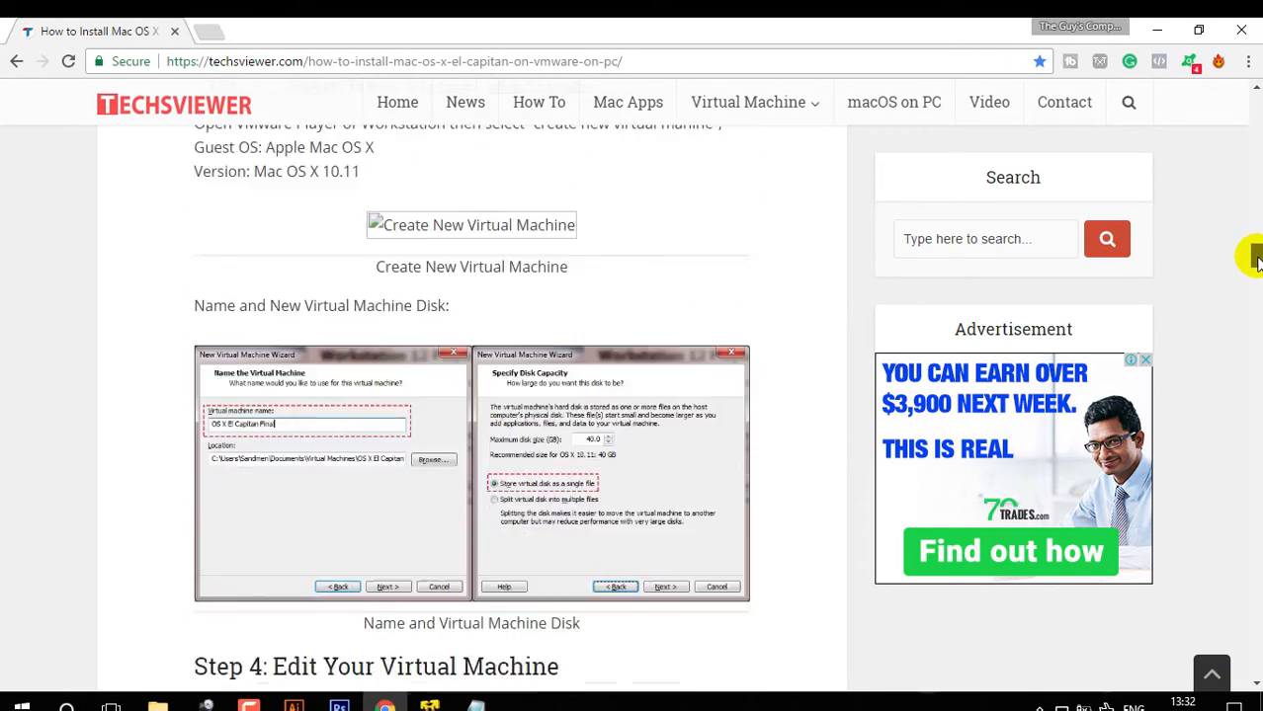
pyautogui.scroll(-3)
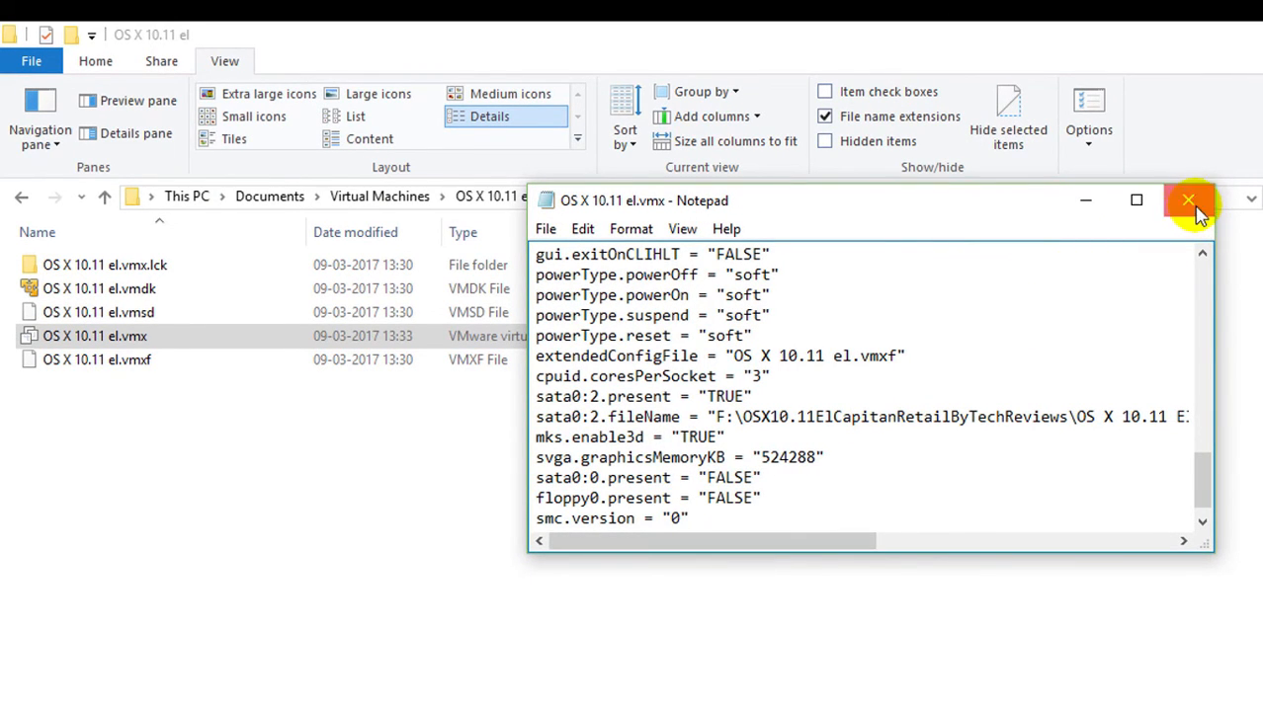
pyautogui.click(1189, 199)
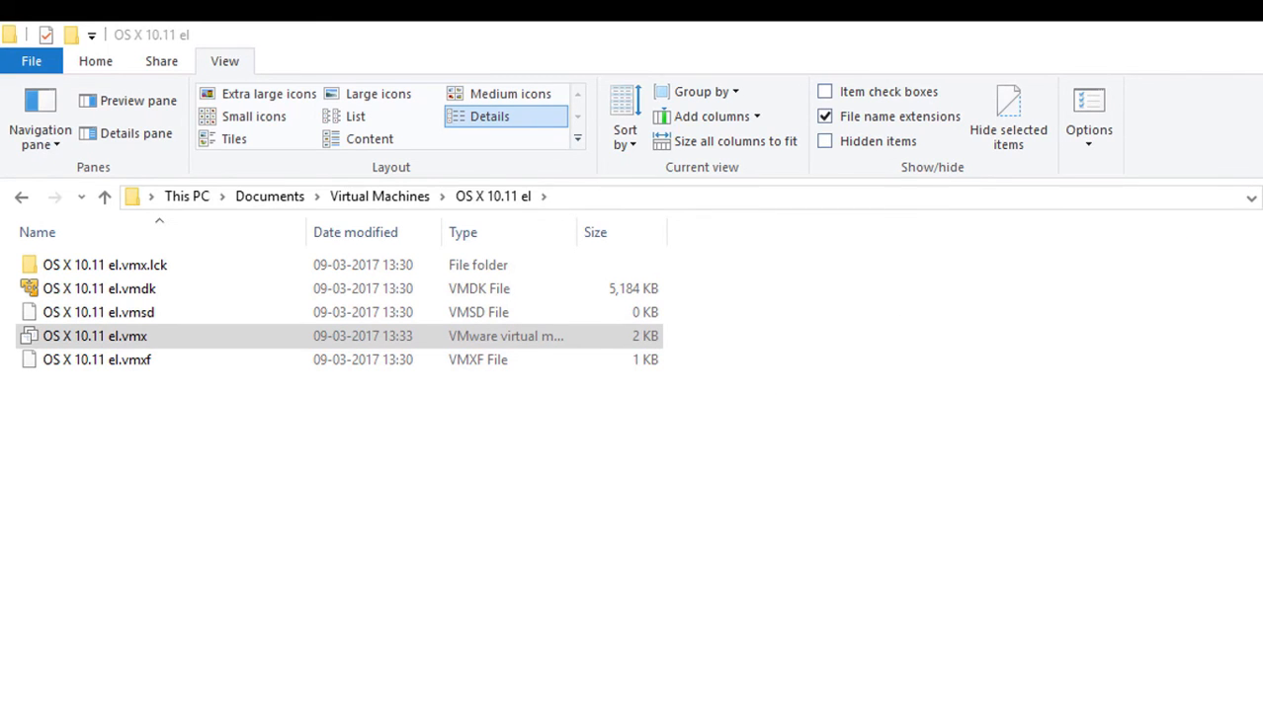
# - Close and relaunch VMware Player from the desktop shortcut, then play OS X 10.11 el
pyautogui.doubleClick(94, 336)
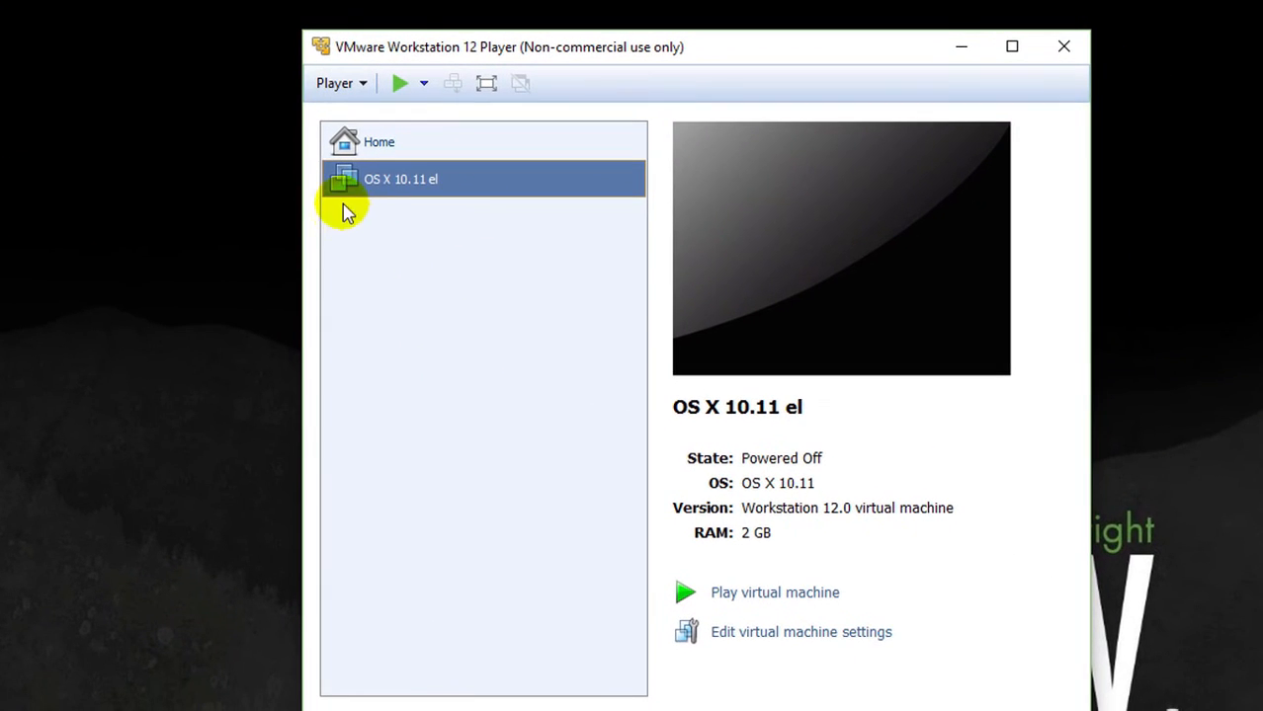
pyautogui.moveTo(415, 208)
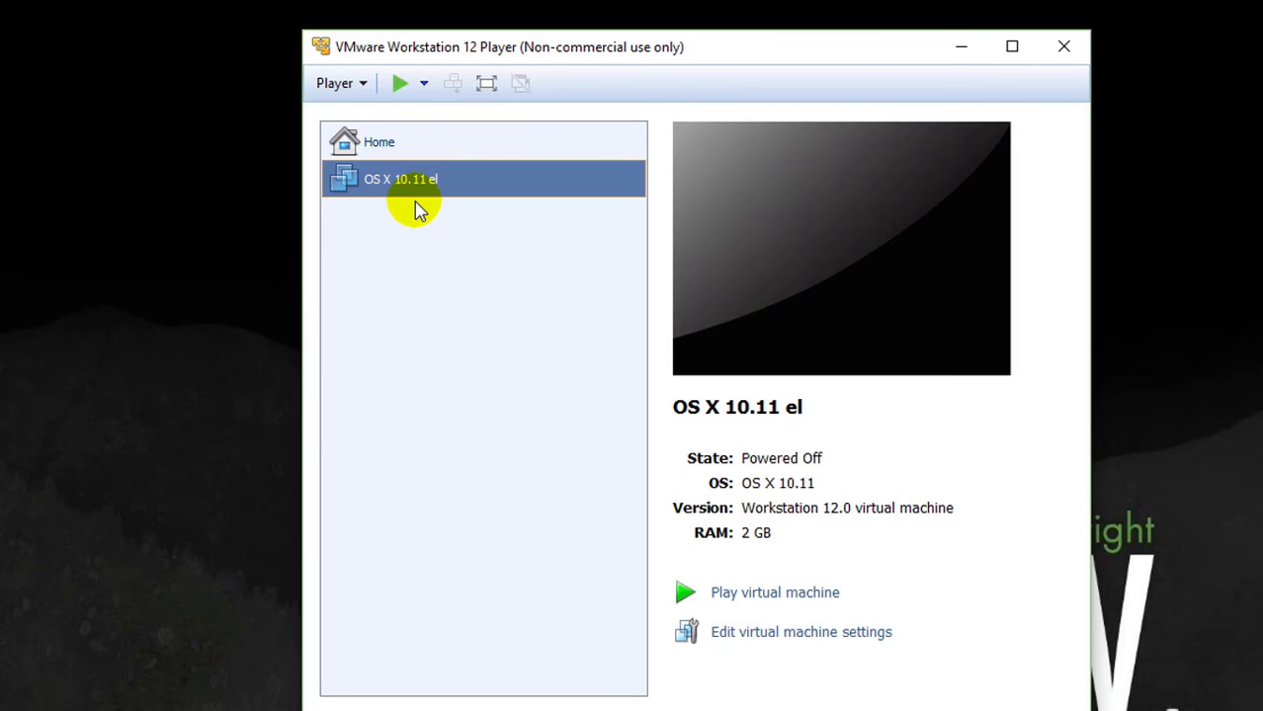
pyautogui.moveTo(956, 91)
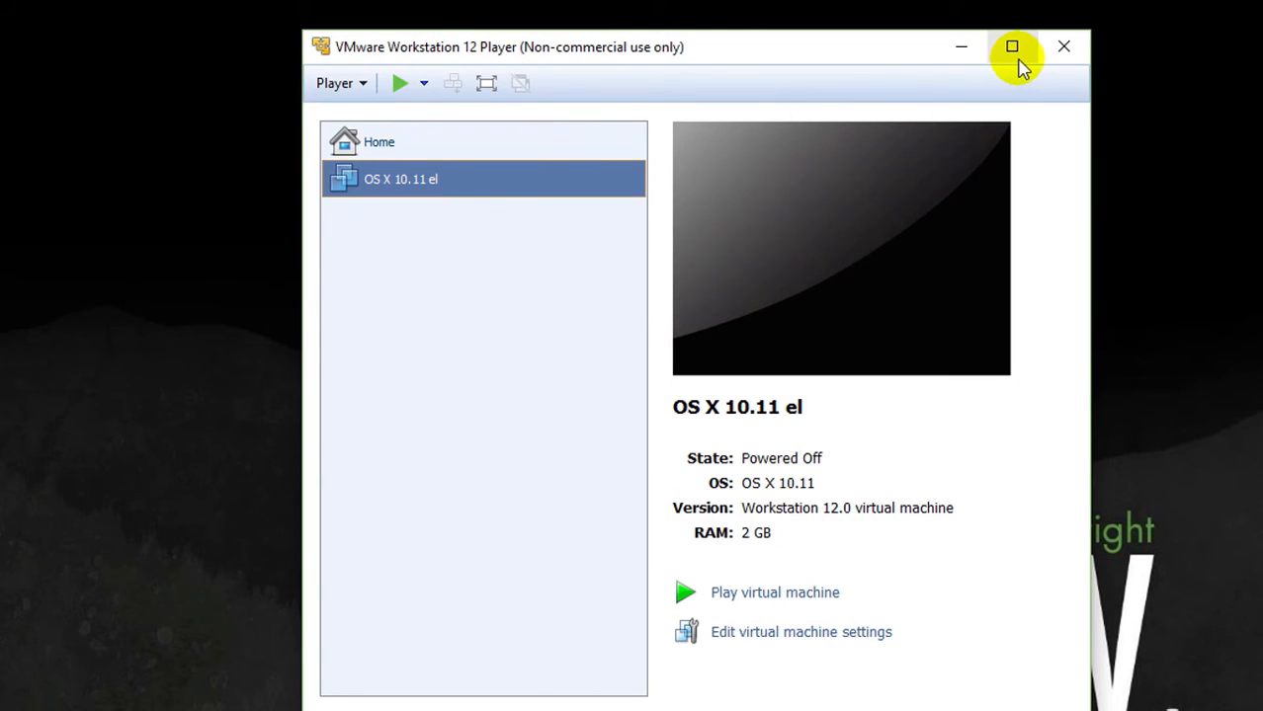
pyautogui.click(1012, 46)
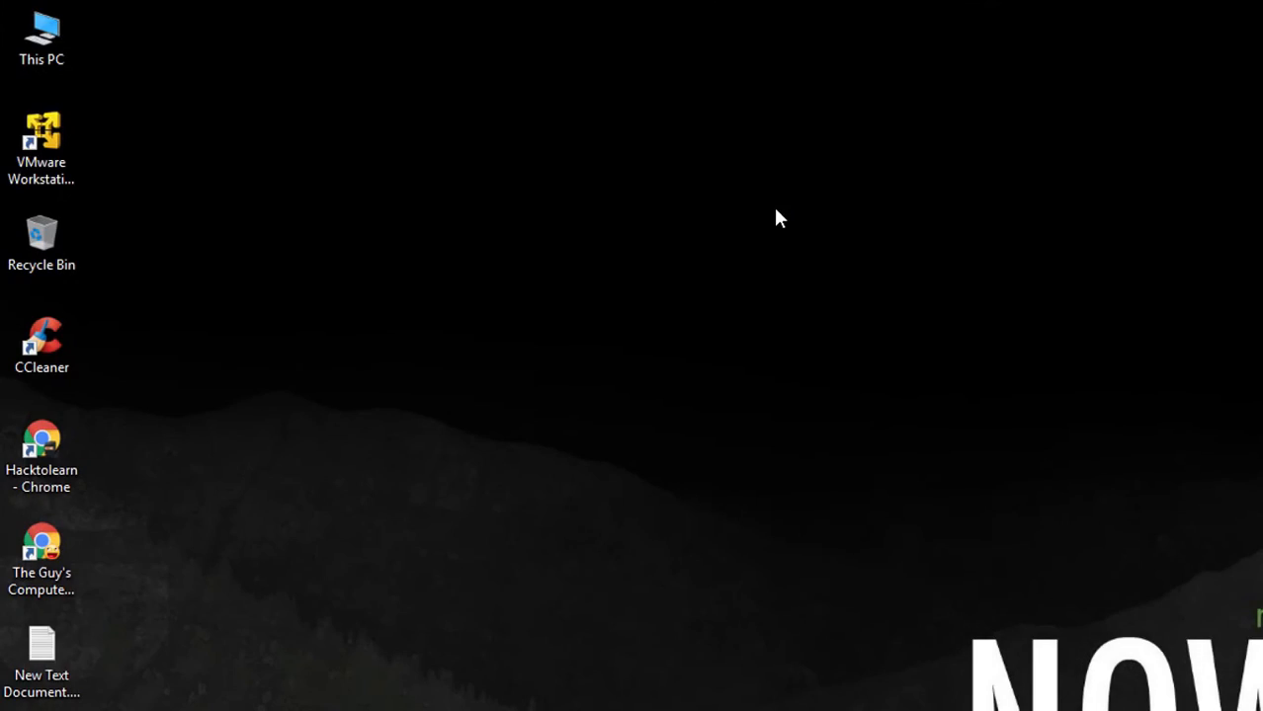
pyautogui.click(41, 148)
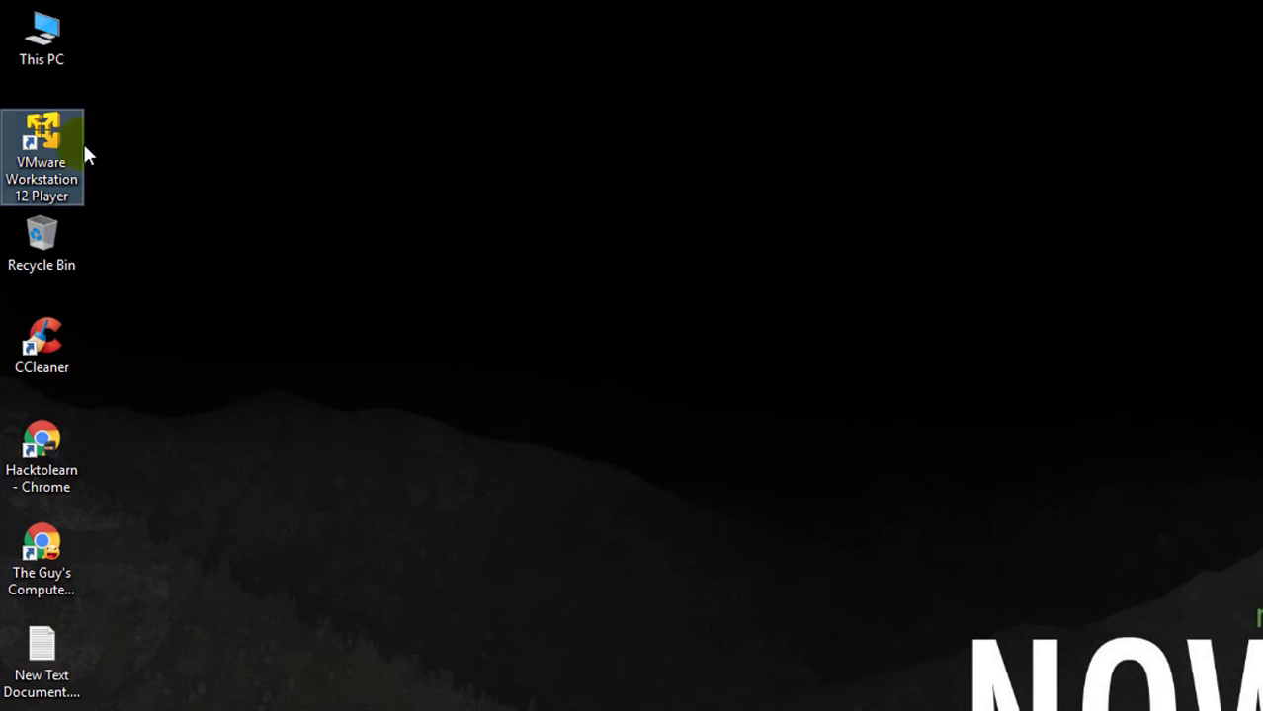
pyautogui.doubleClick(42, 154)
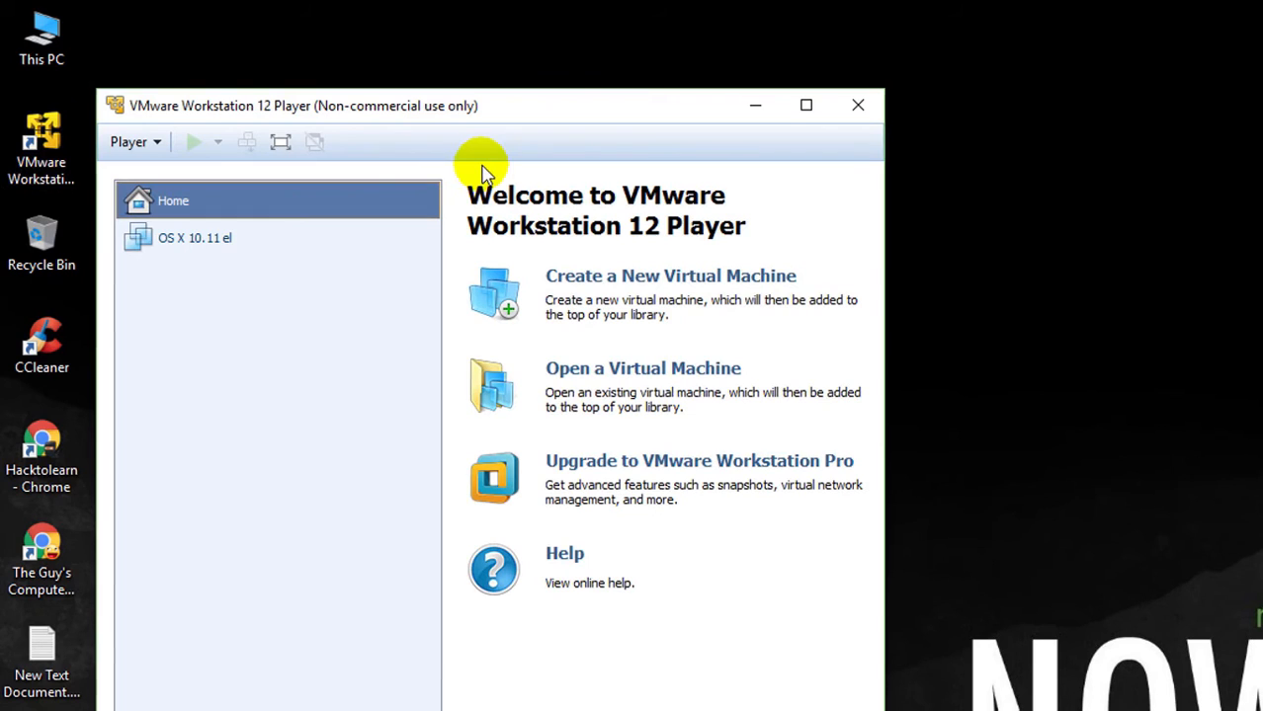
pyautogui.click(195, 237)
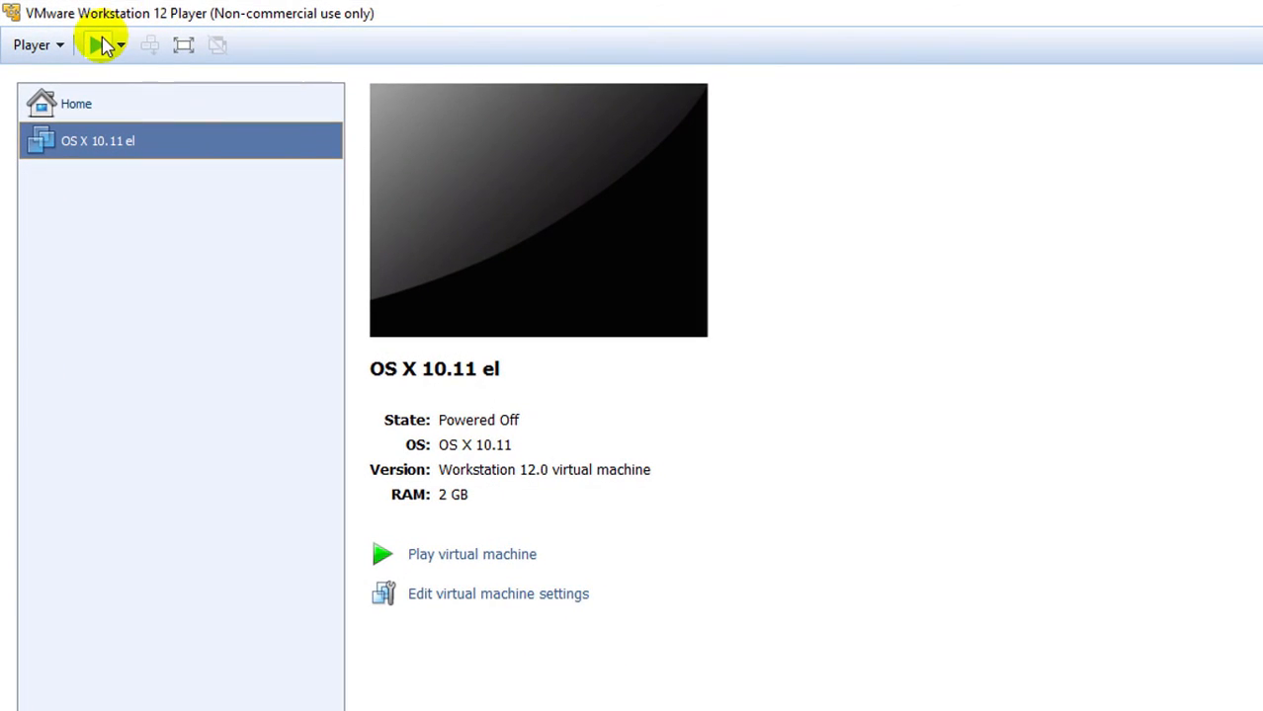
pyautogui.click(92, 44)
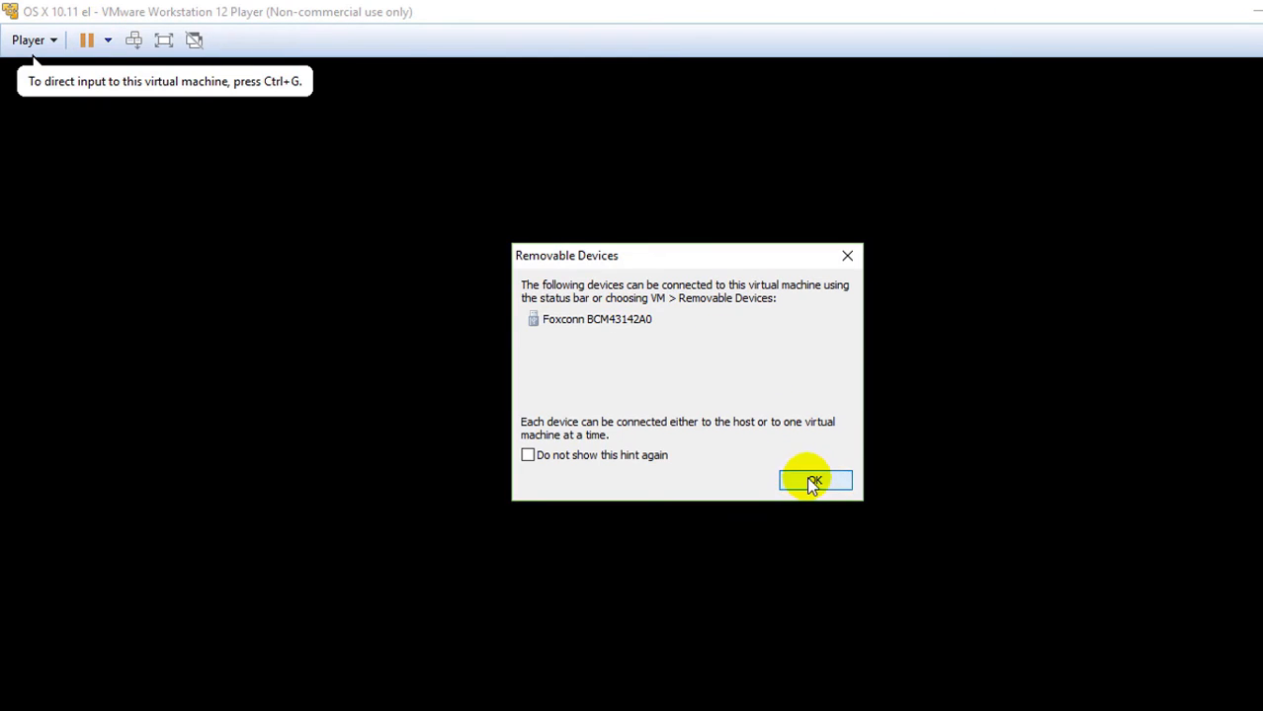
# - Dismiss the Removable Devices notice so El Capitan boots to its login screen
pyautogui.click(814, 481)
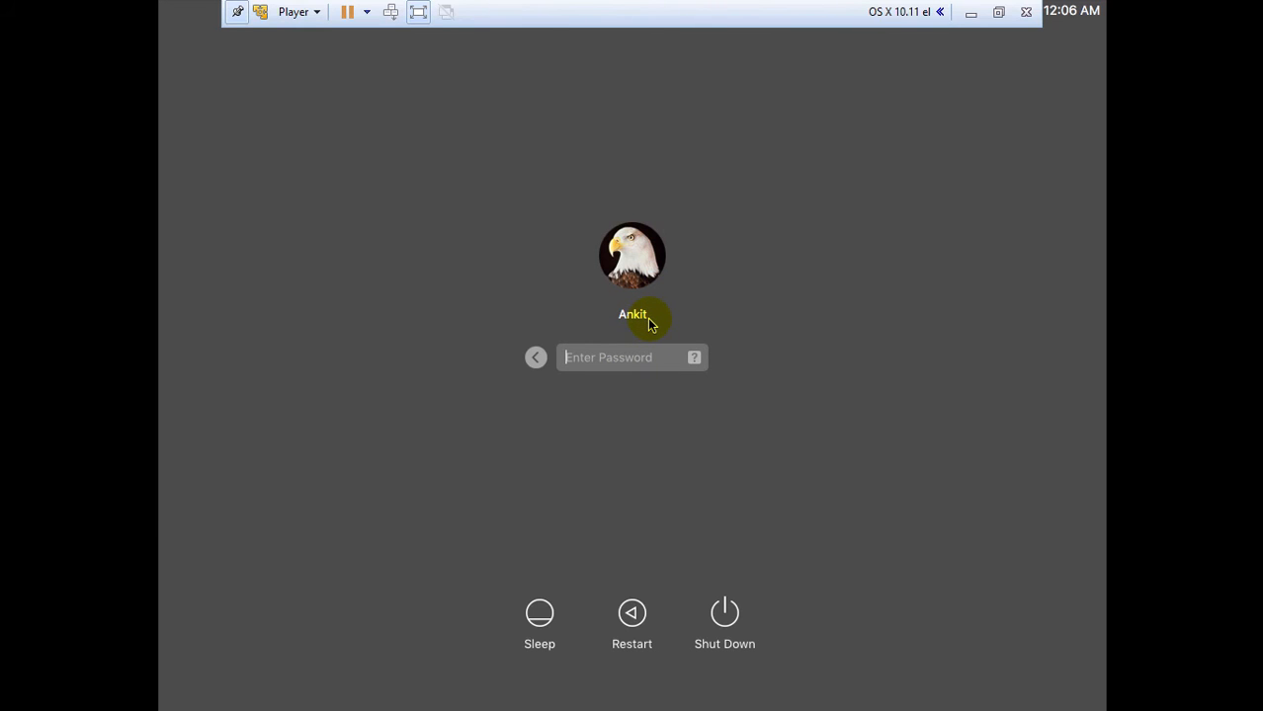
# - Select the user account on the El Capitan login screen and focus the password field
pyautogui.click(612, 357)
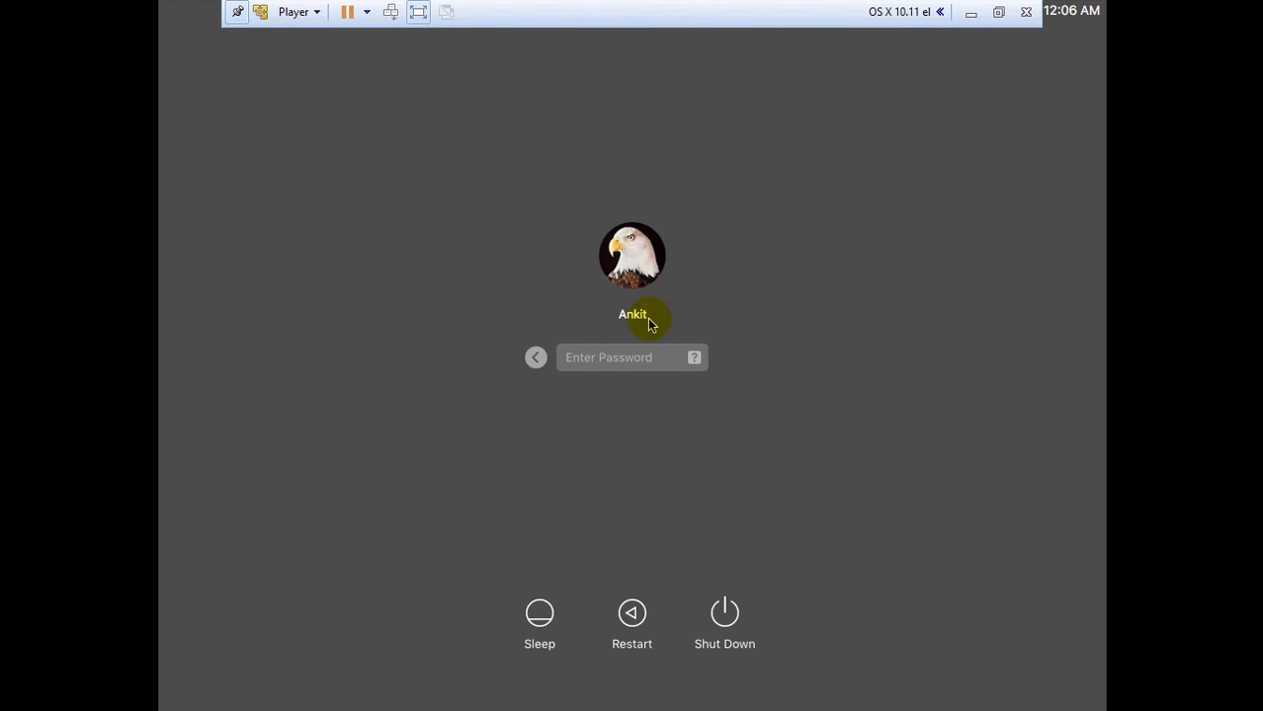
pyautogui.click(613, 358)
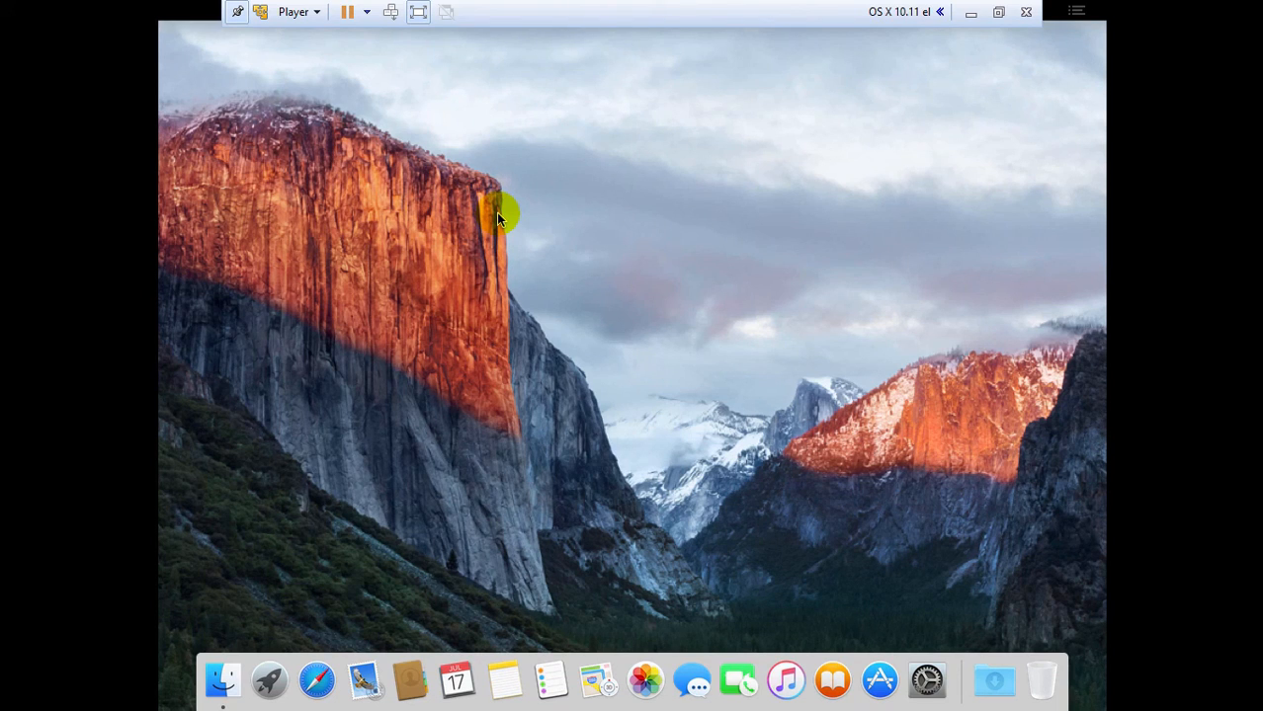
pyautogui.moveTo(303, 641)
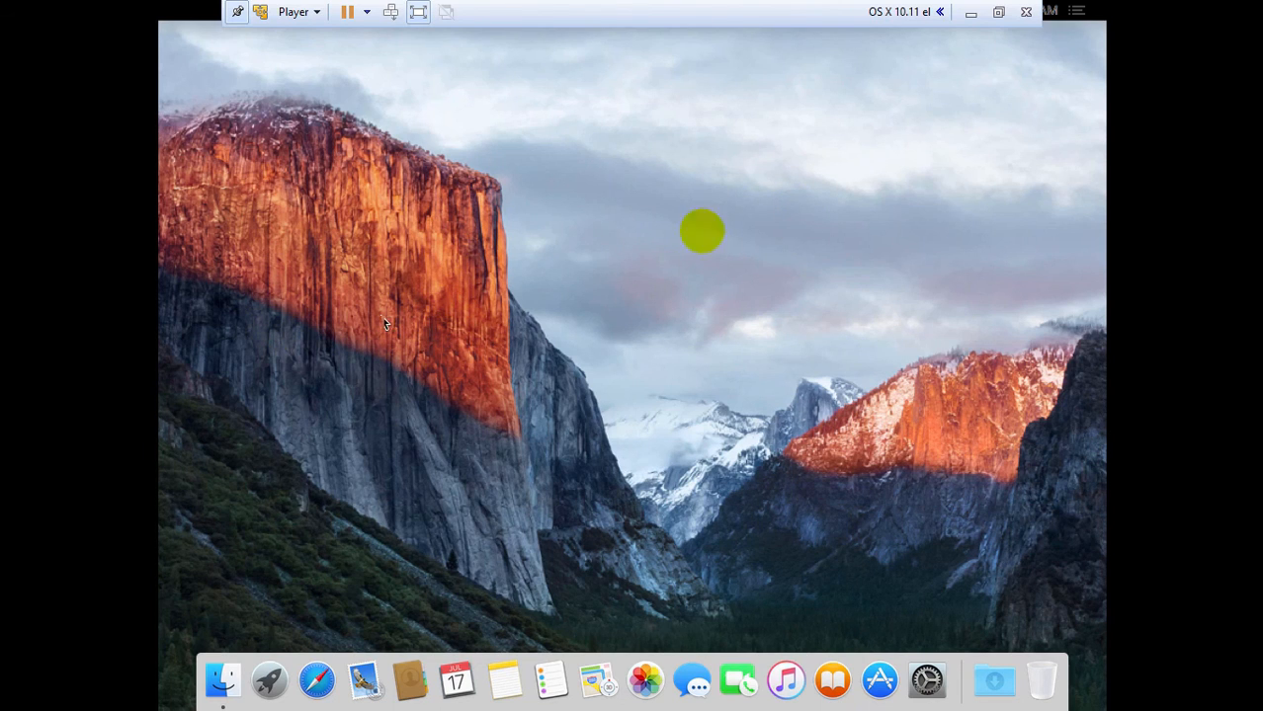
pyautogui.moveTo(494, 271)
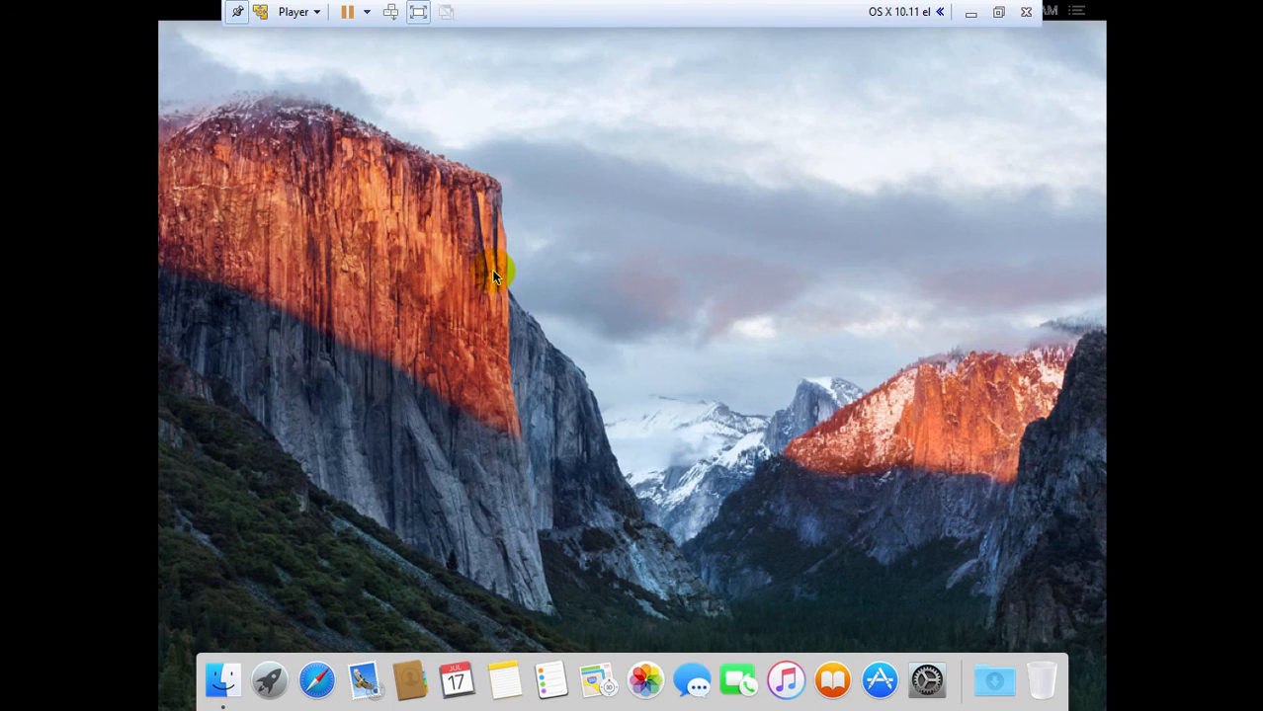